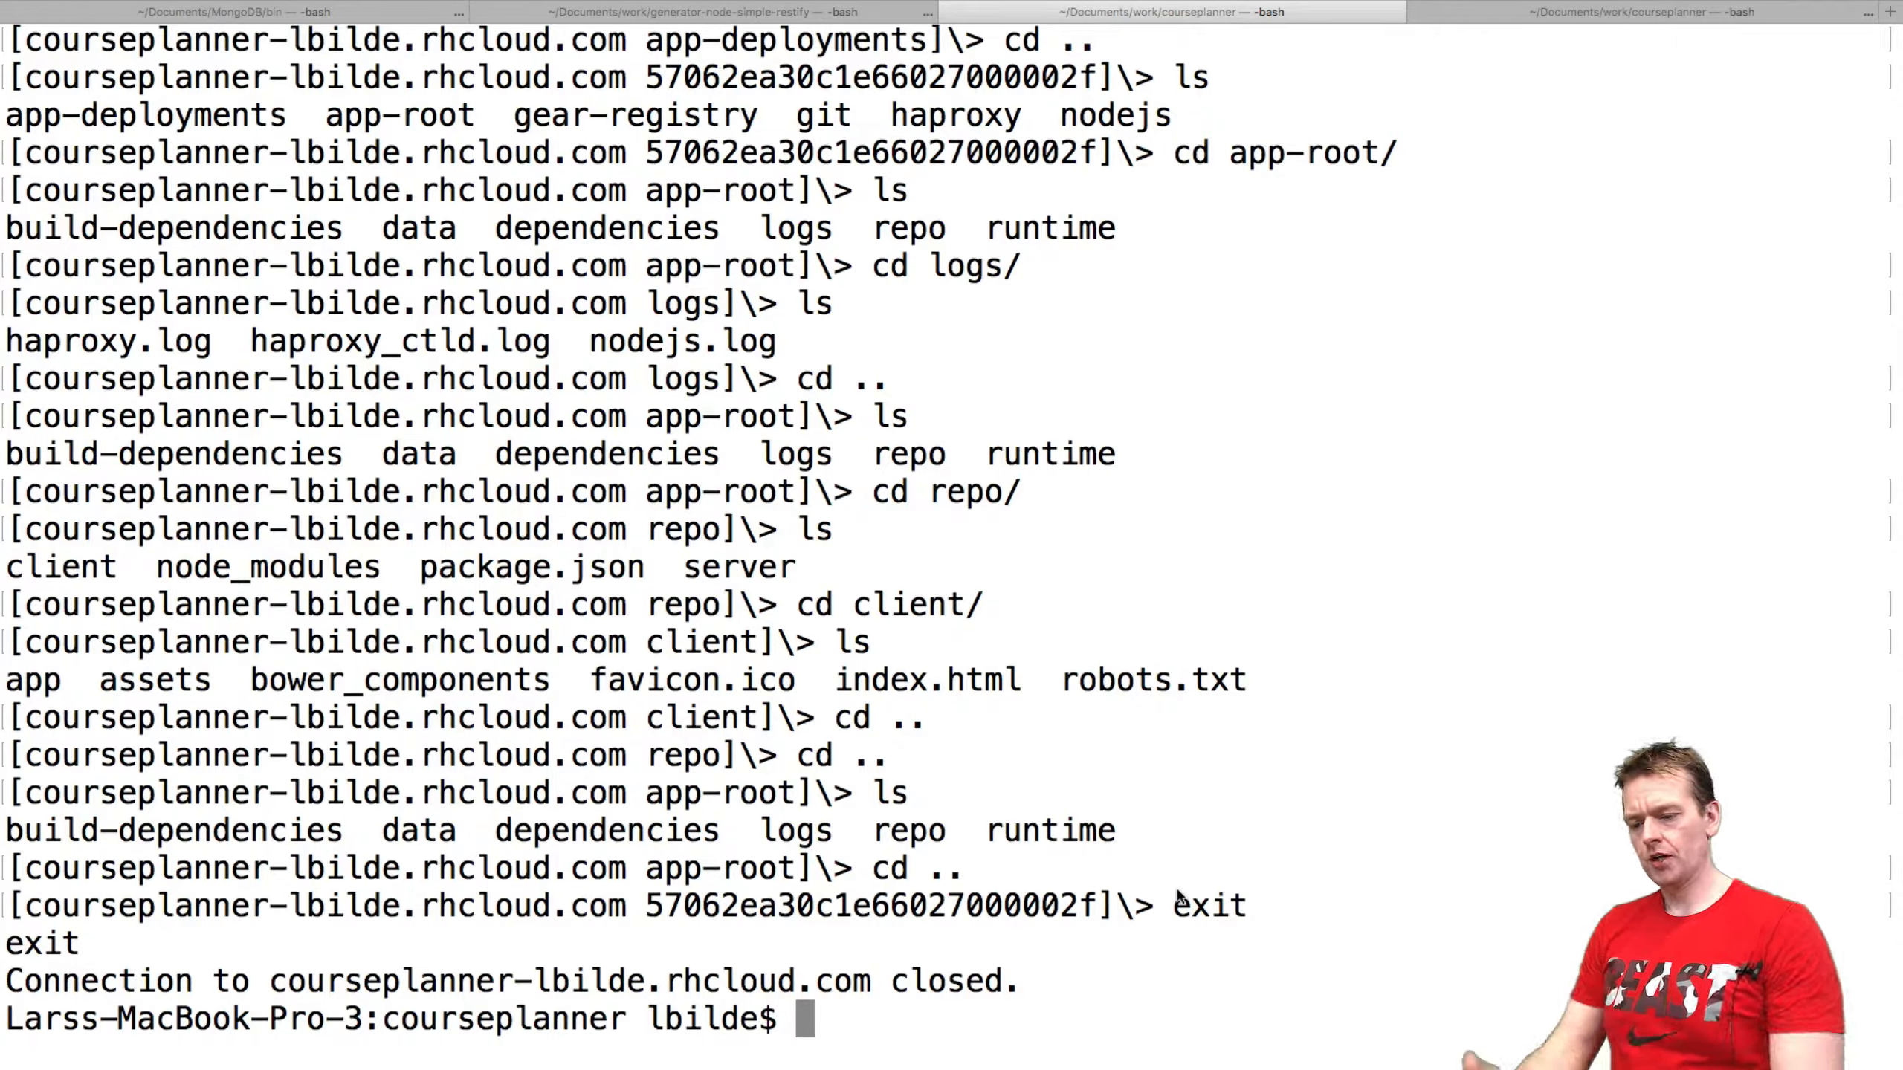
Step: Run 'rhc apps' to list courseplanner's MongoDB, HAProxy and Node.js cartridge details and credentials
type("rhc")
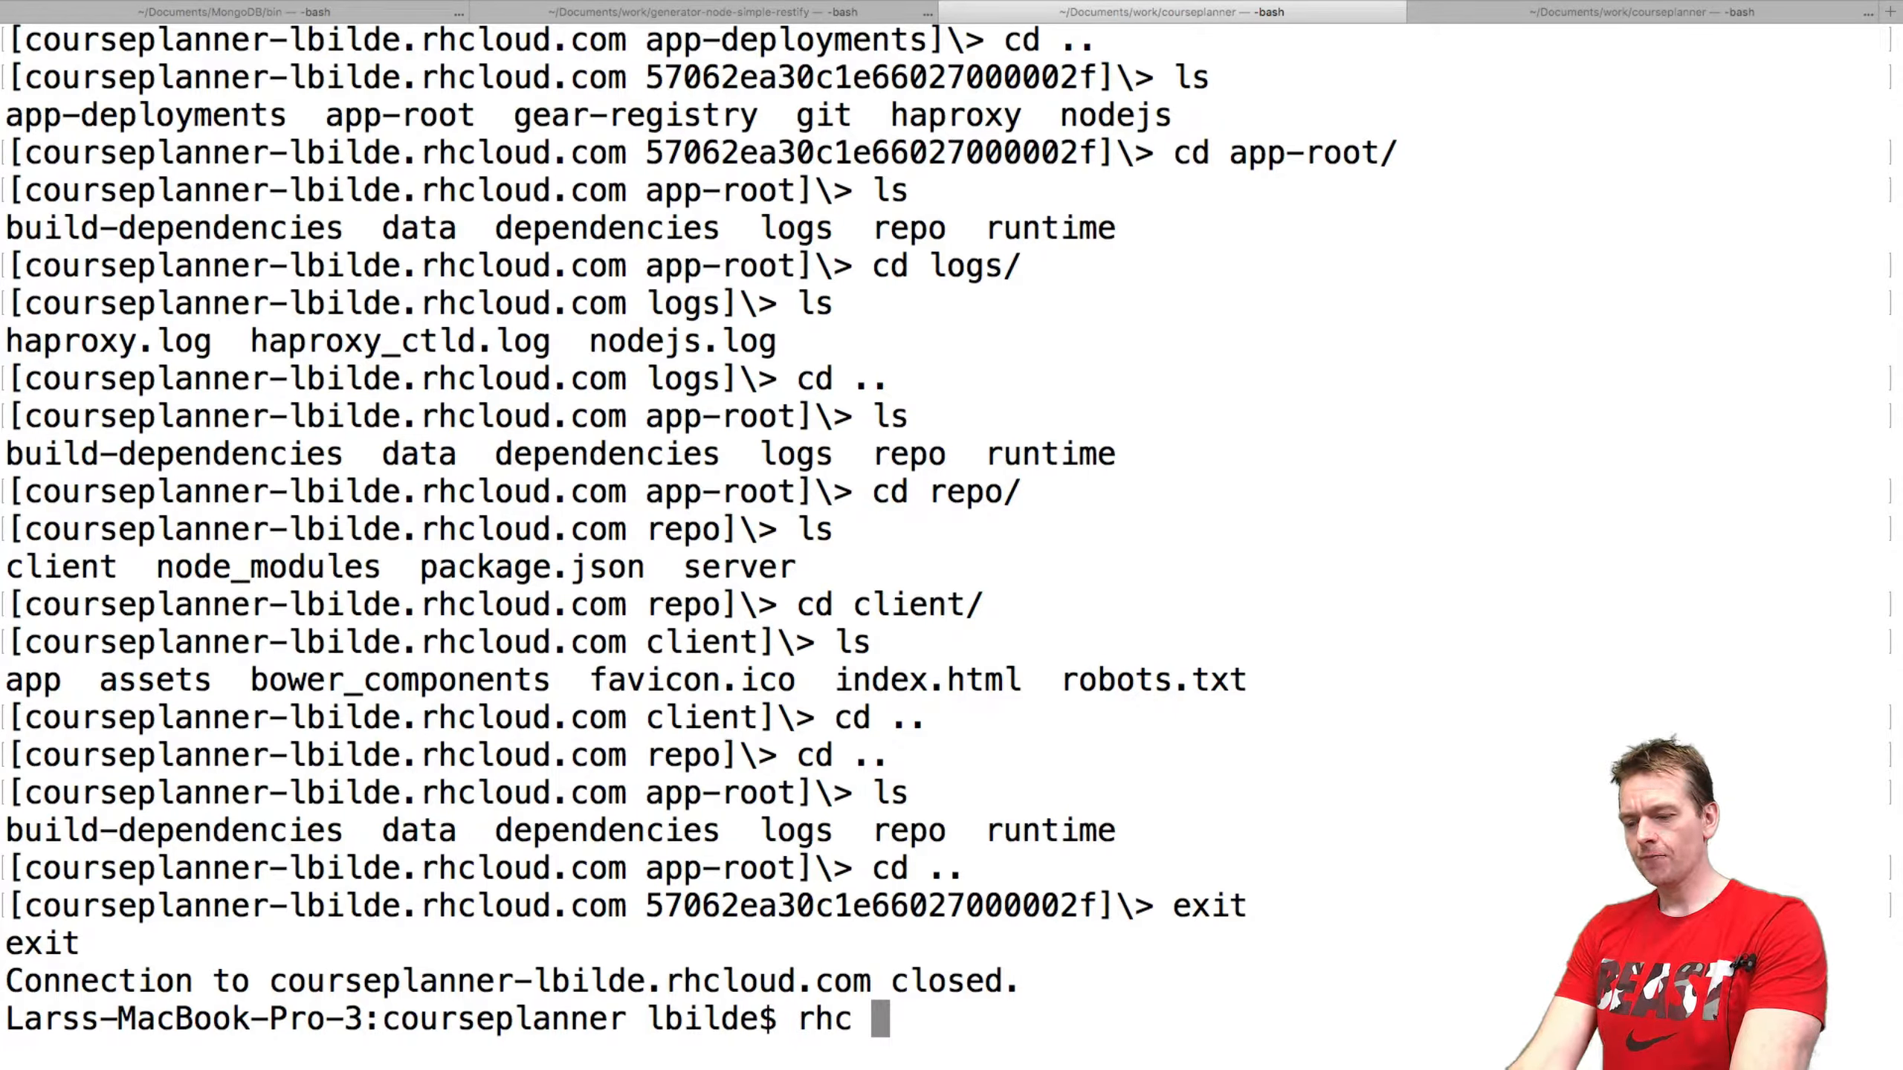
type("apps")
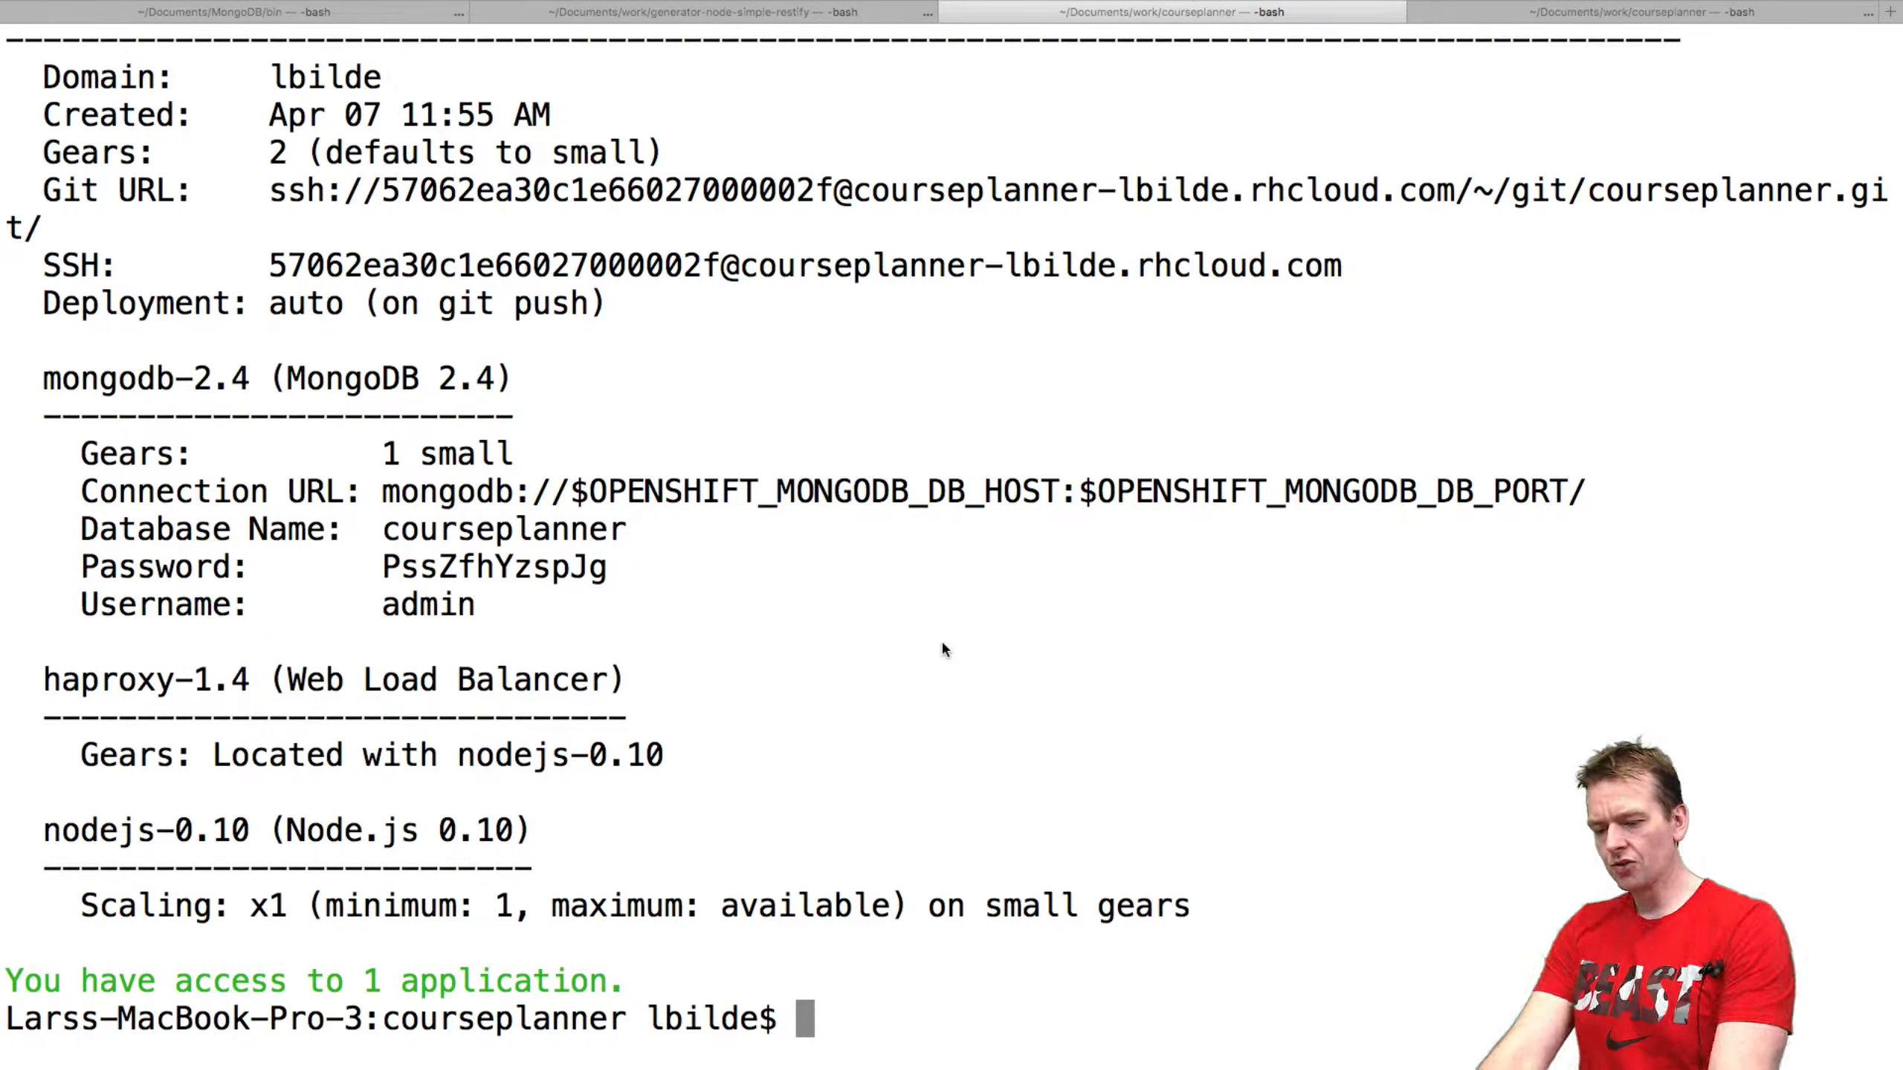
Step: Run 'rhc port-forward courseplanner' and select the forwarded MongoDB port in the output
type("rhc port")
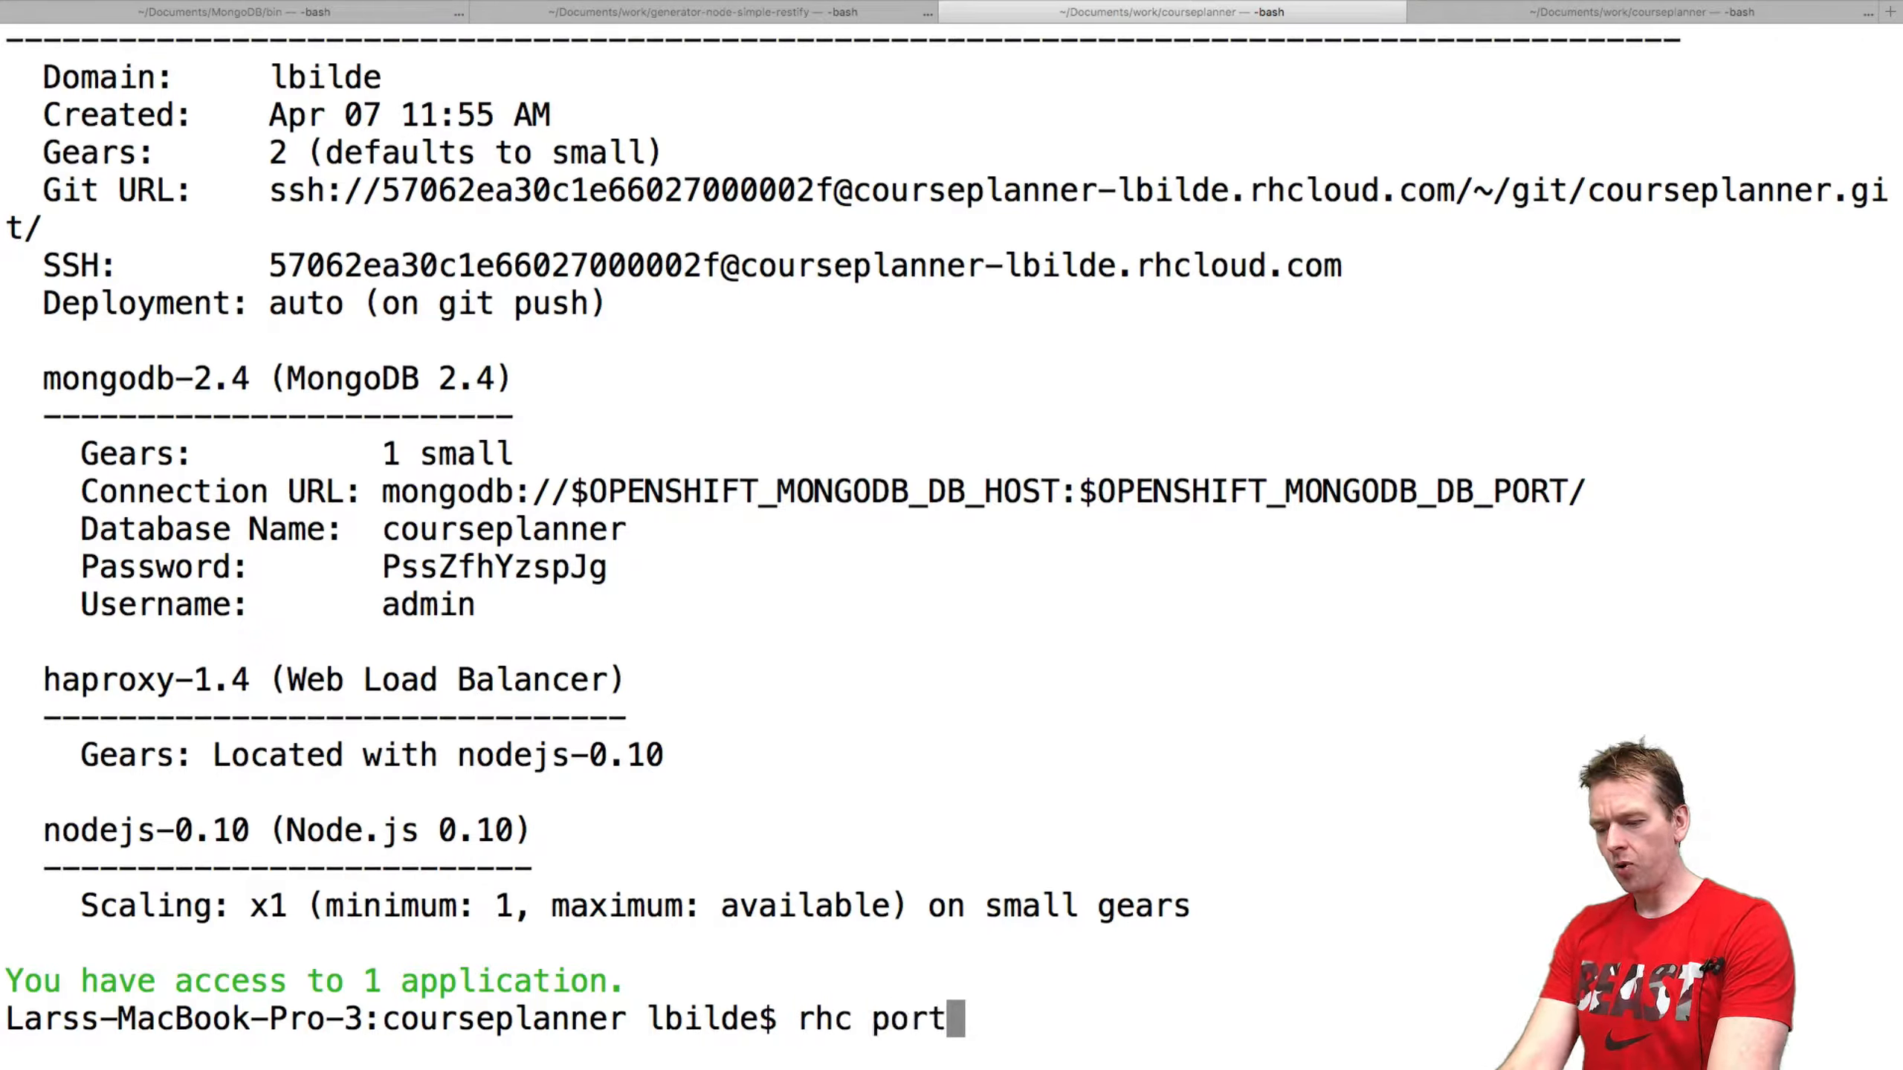
type("-forward")
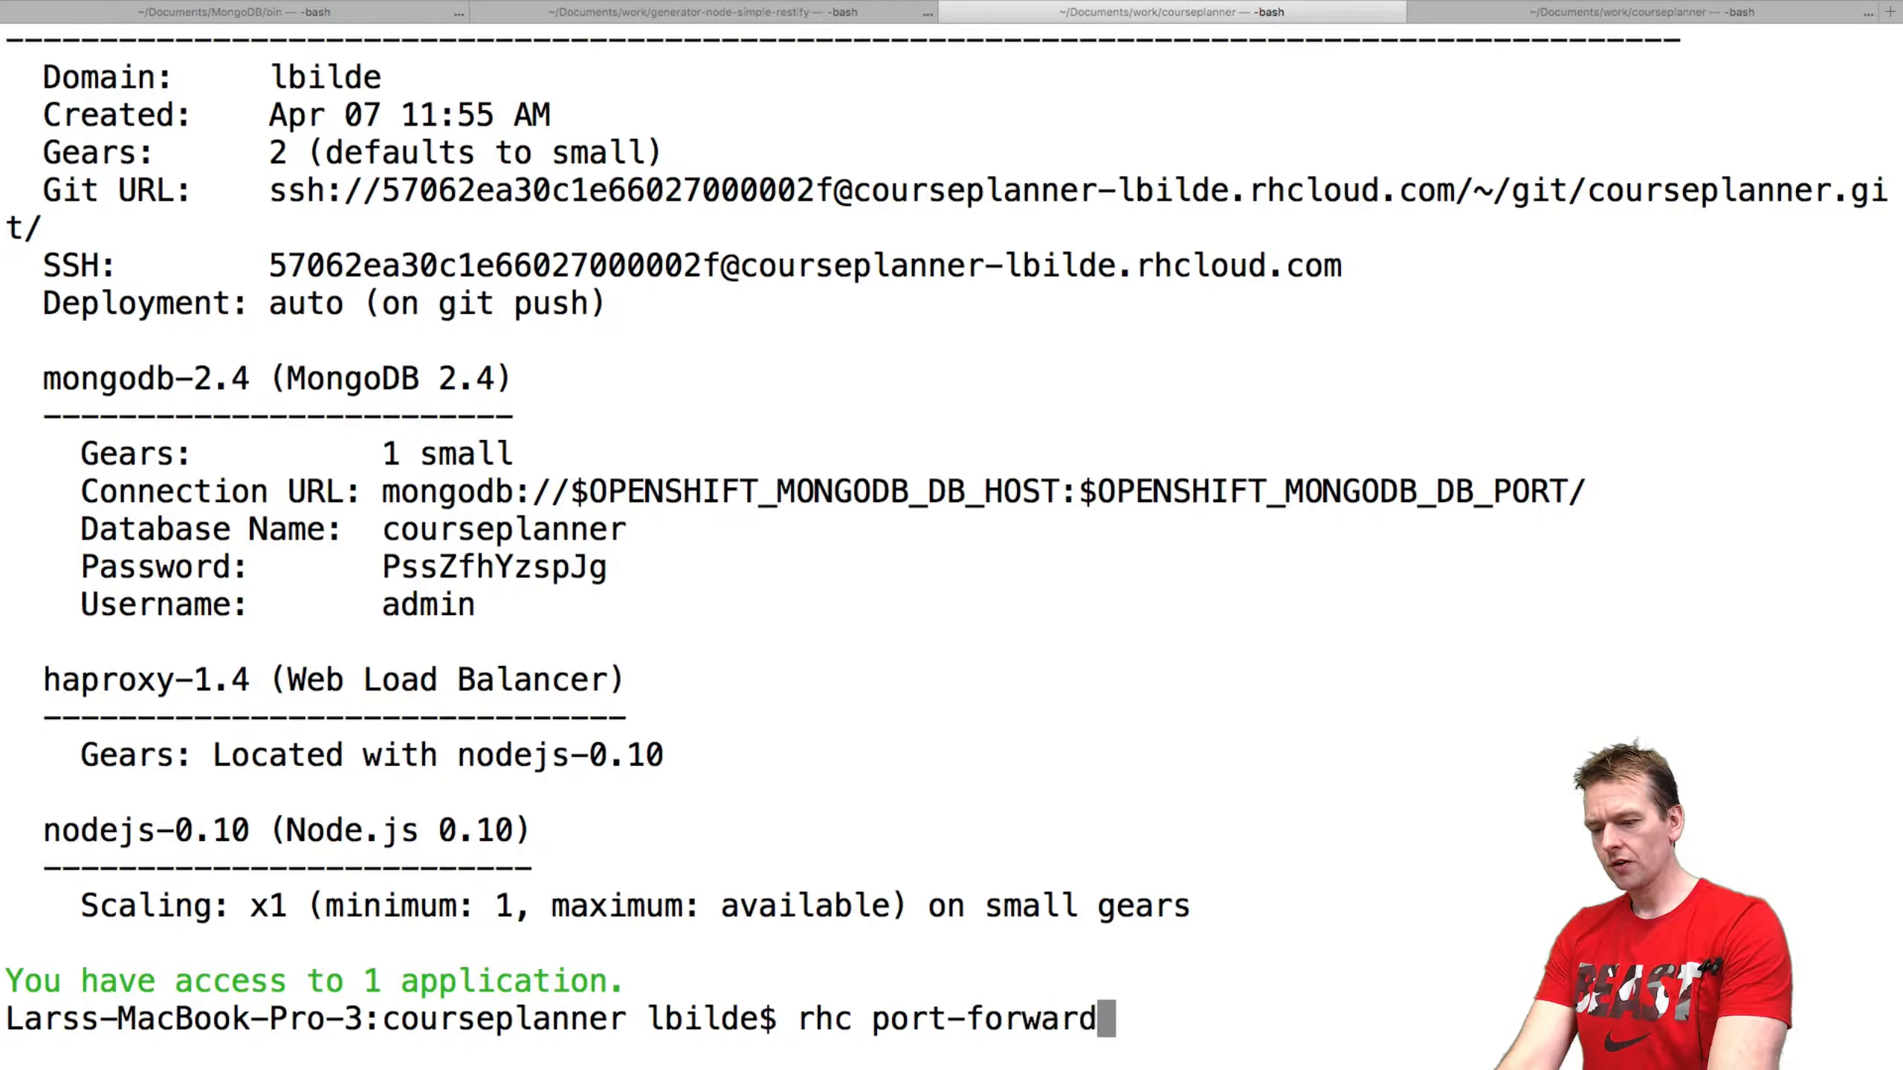
type("courseplanner")
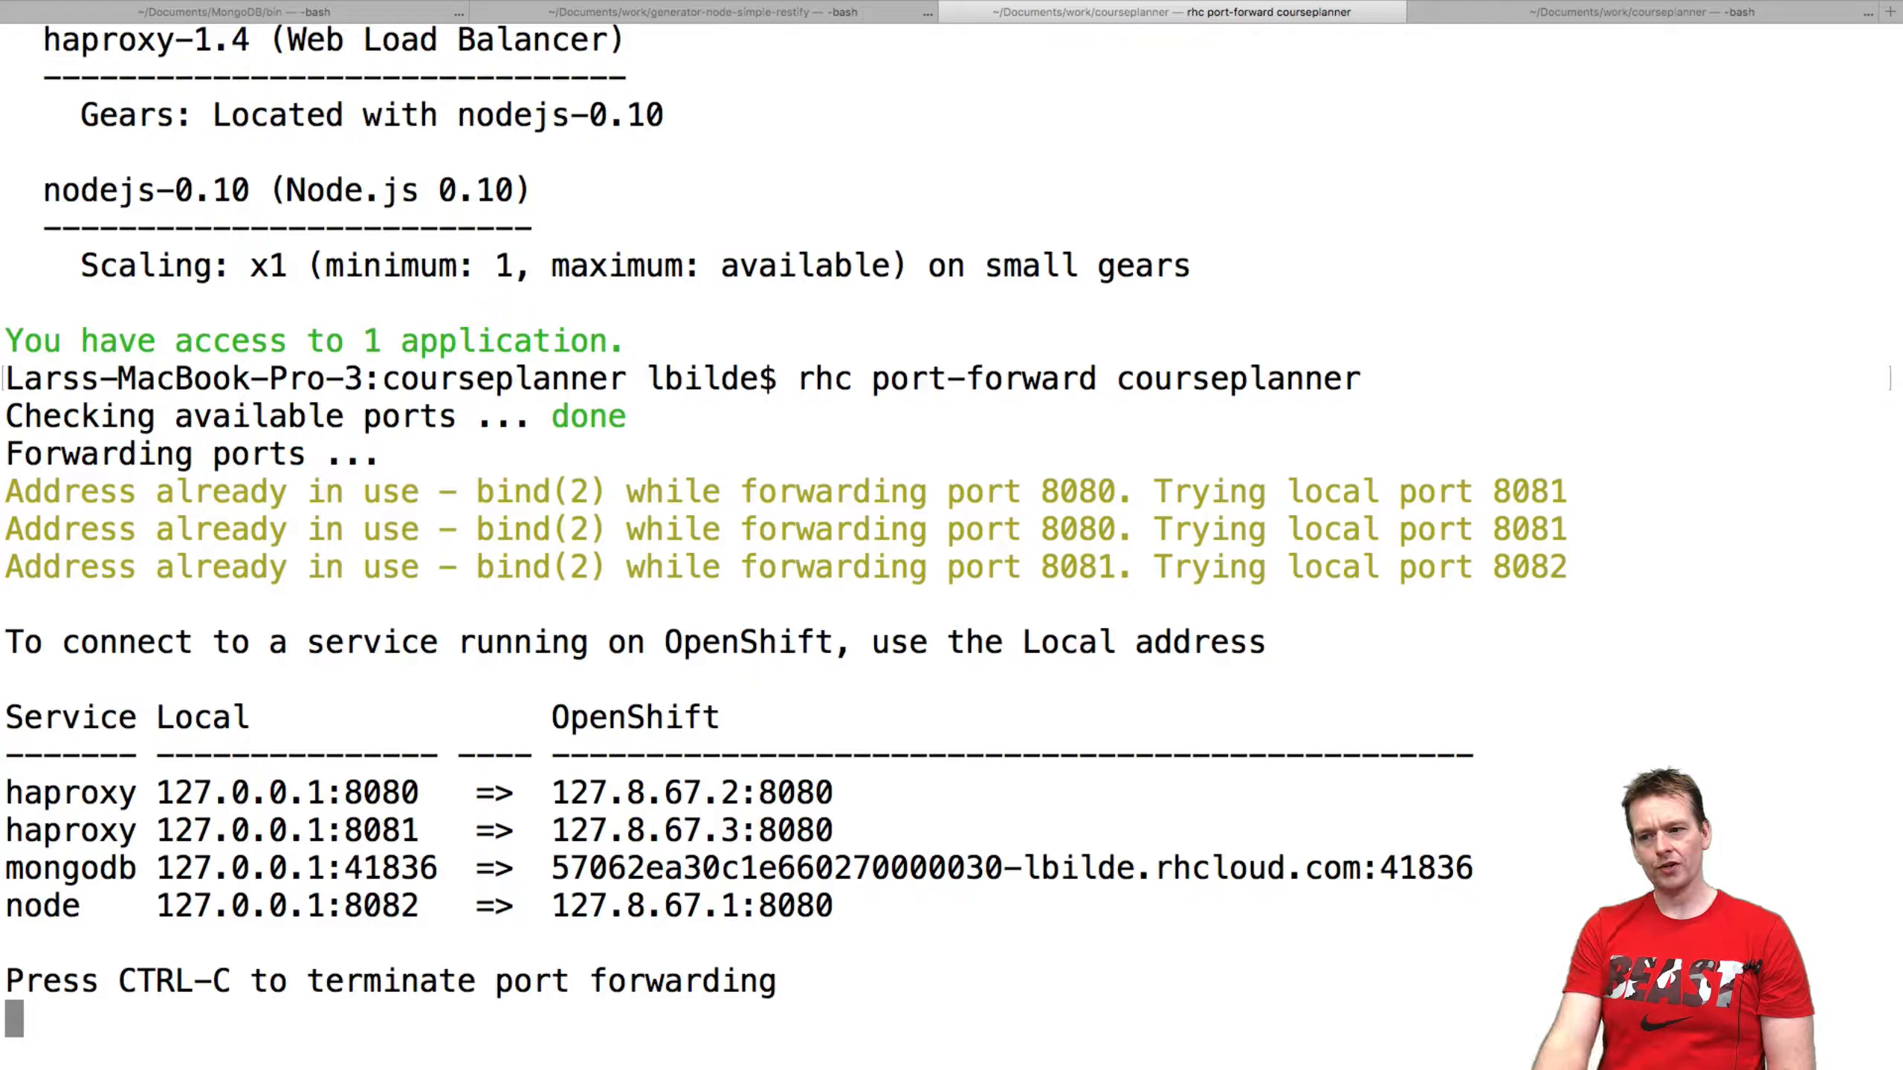
mouse_move(1026, 484)
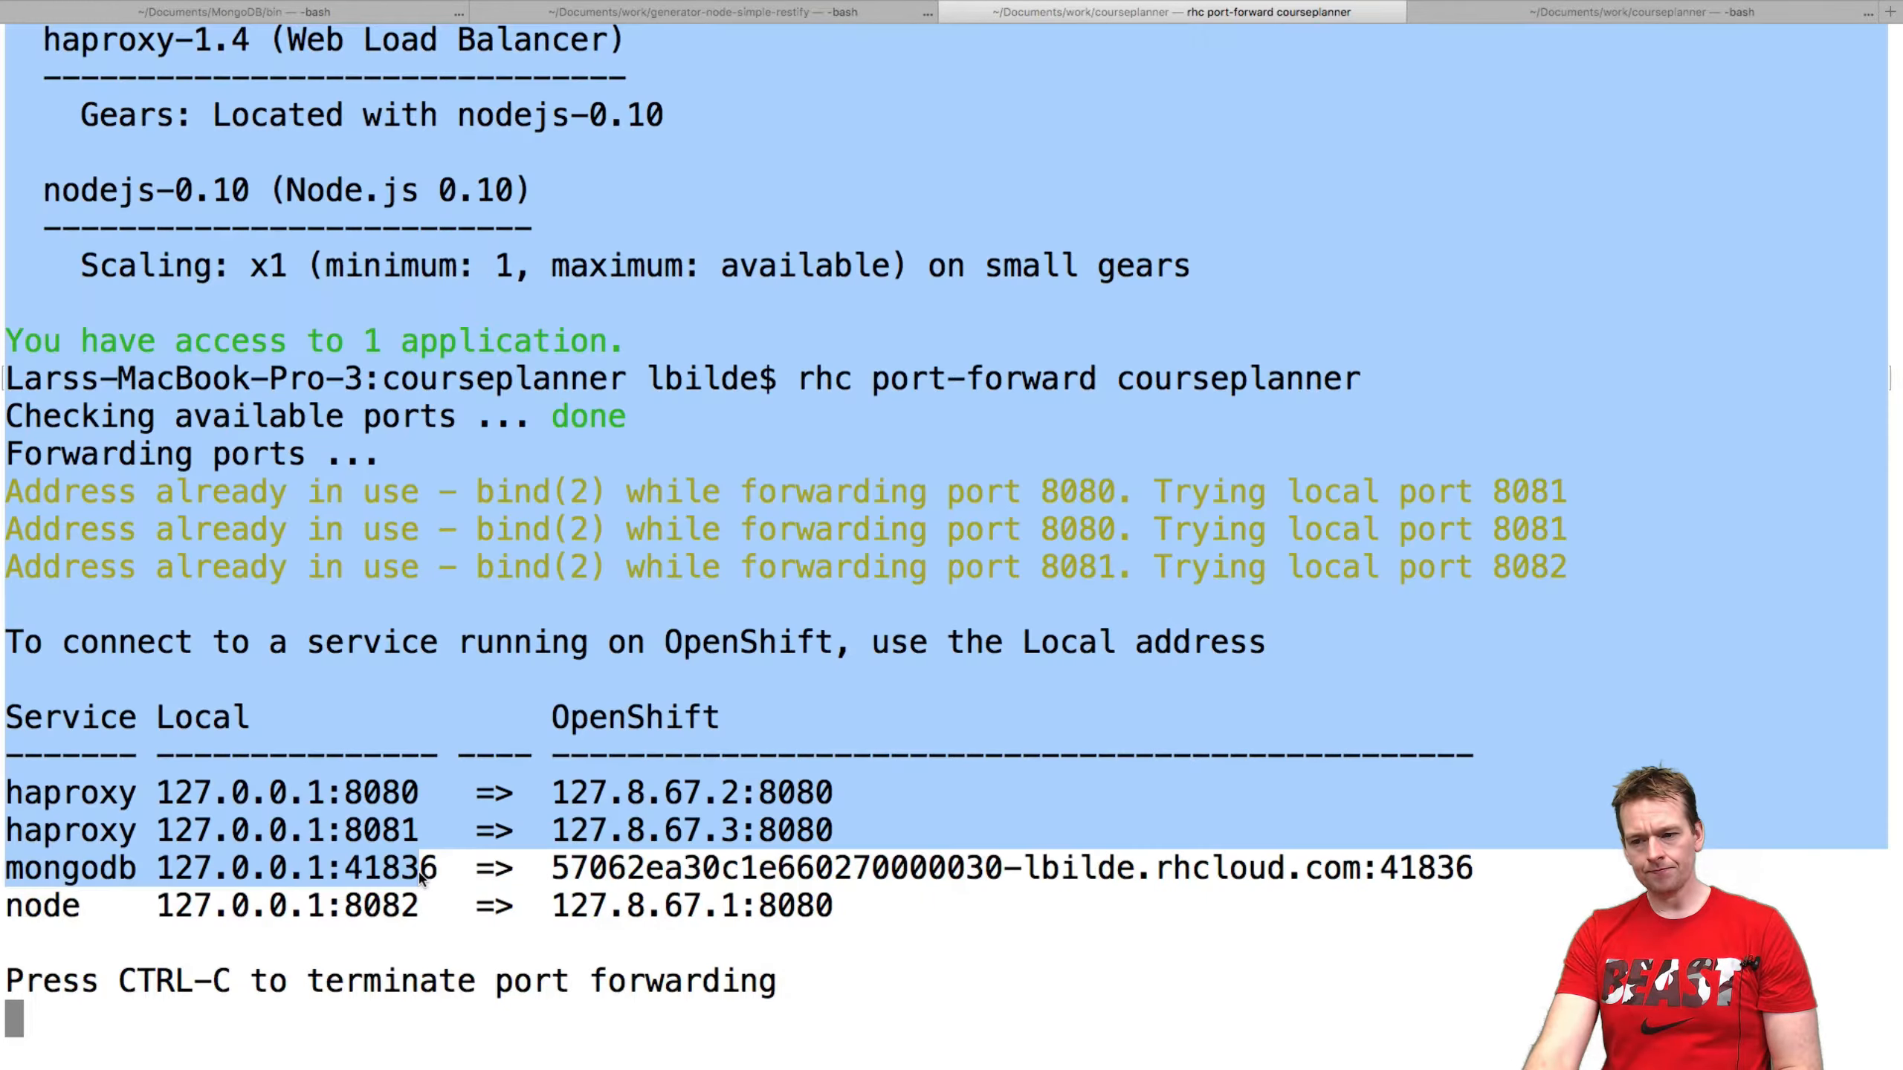
double_click(394, 867)
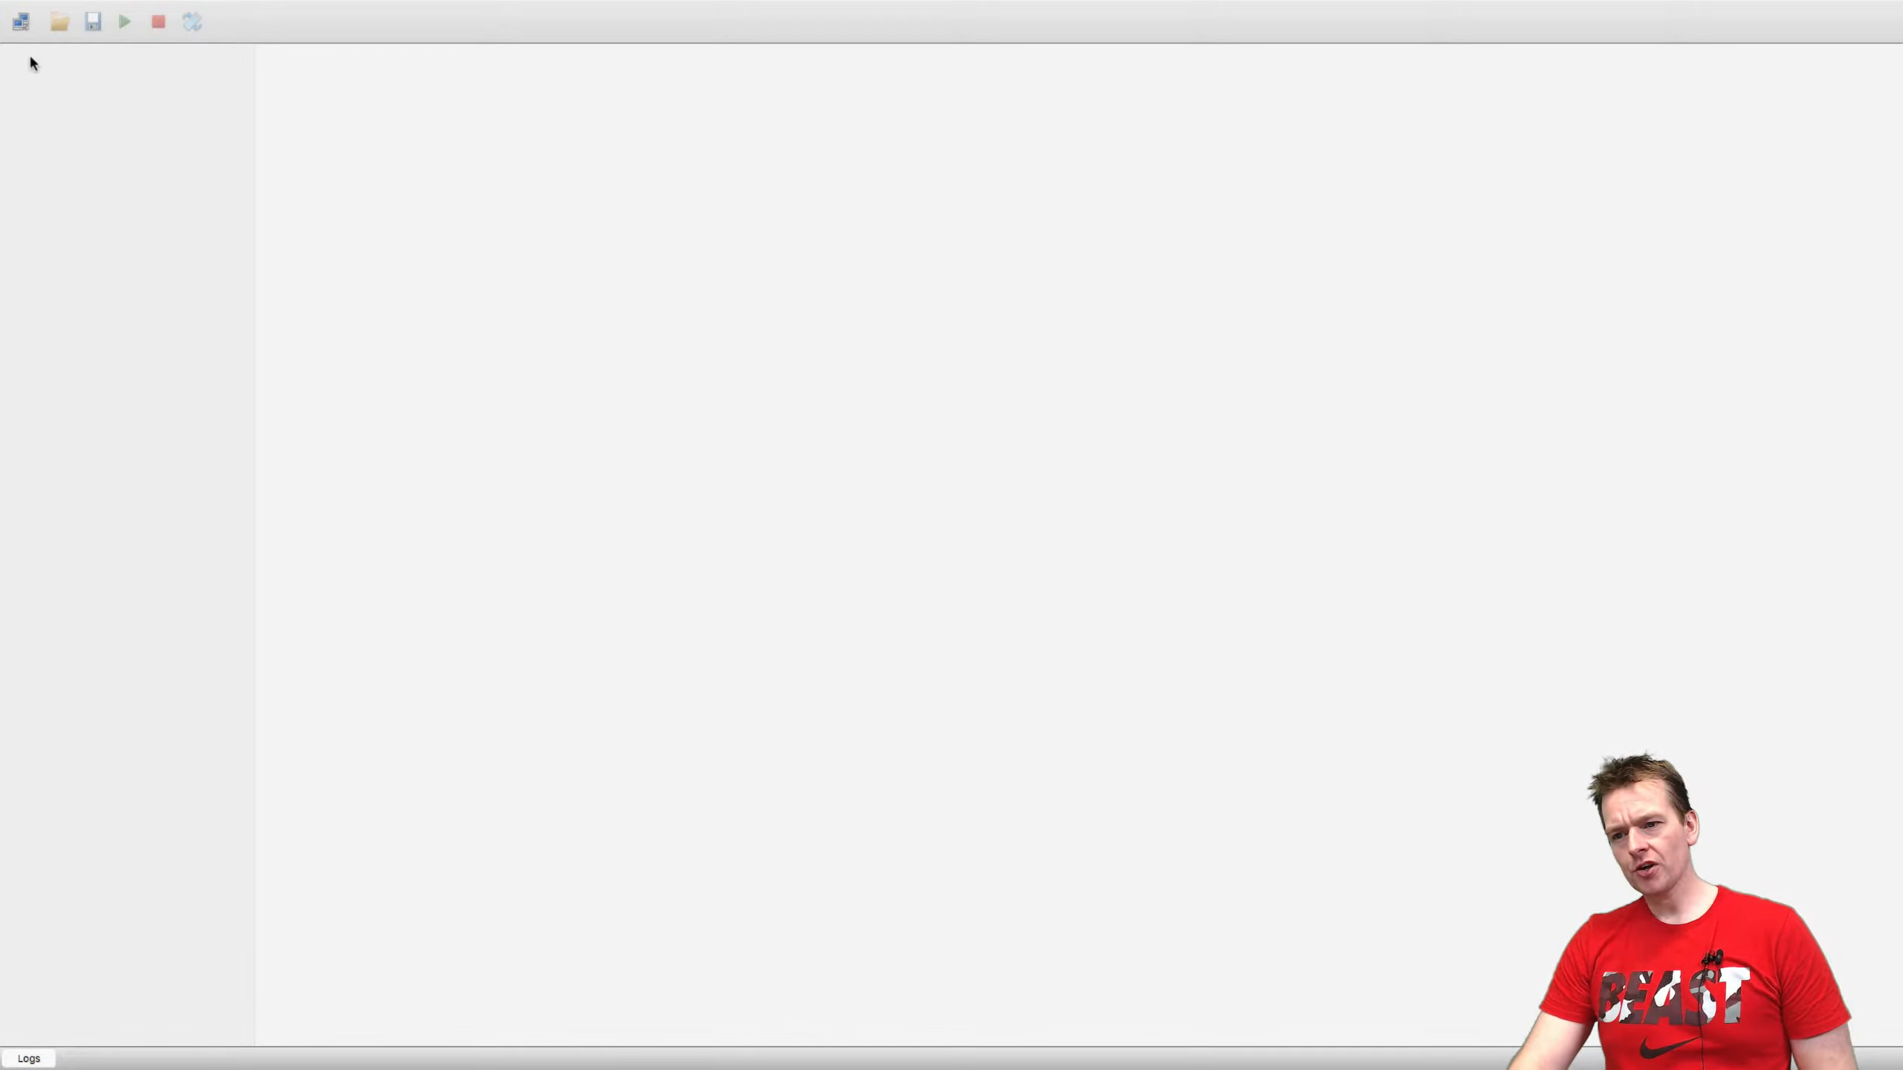
Step: Create and save a default connection named New Connection pointing at localhost:27017
left_click(19, 21)
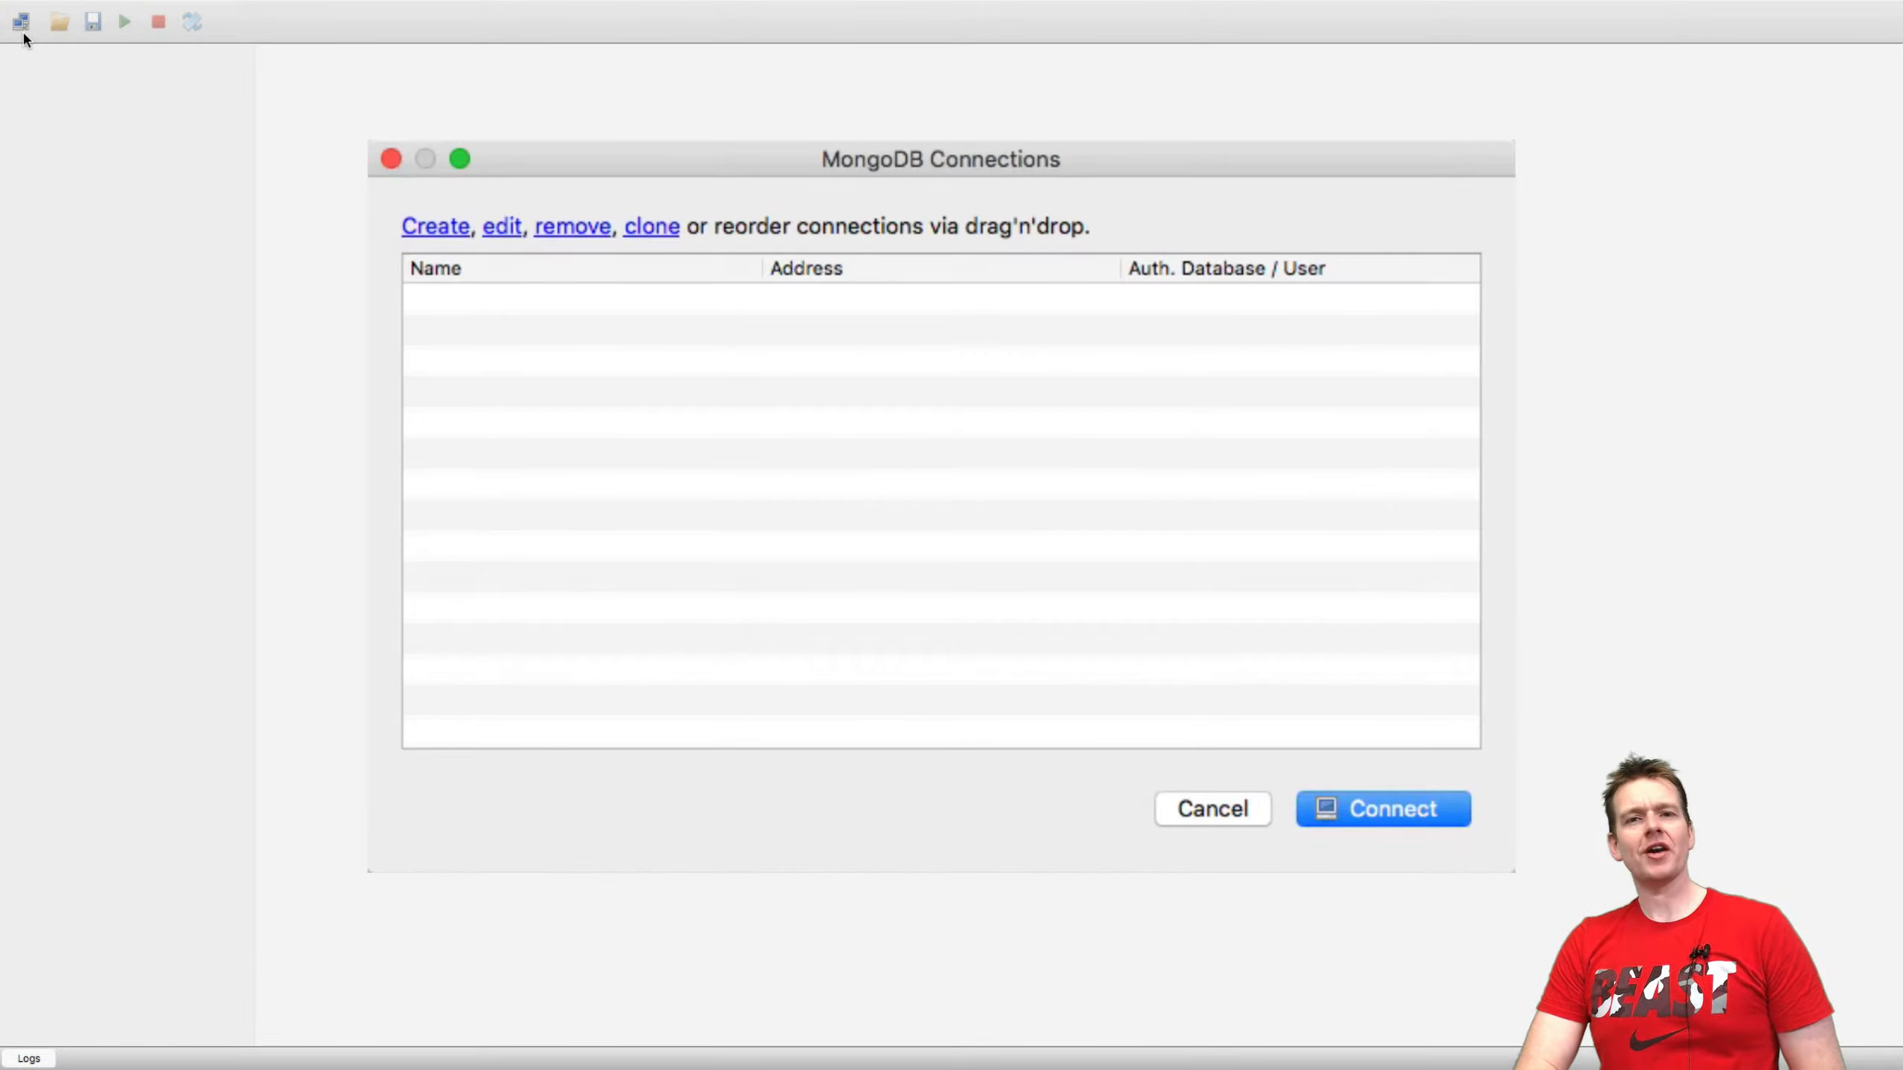
mouse_move(553, 291)
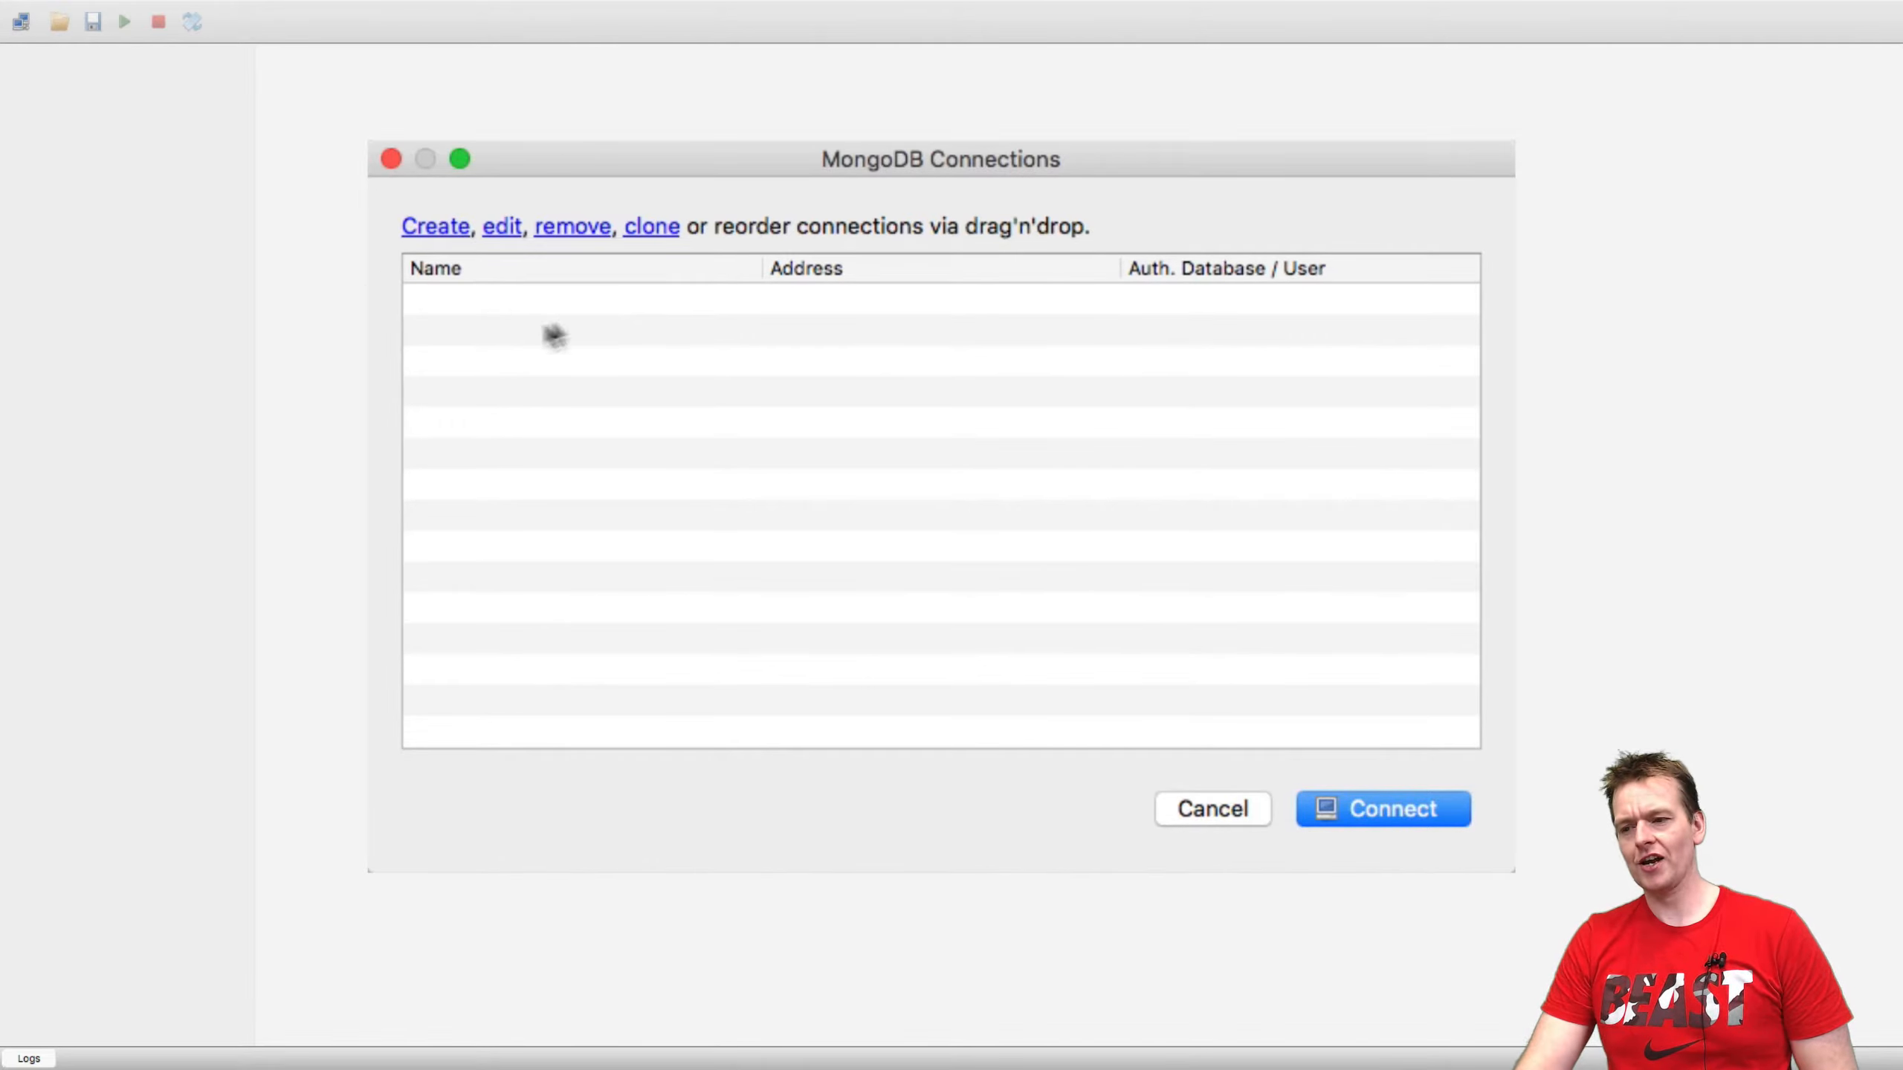
left_click(433, 226)
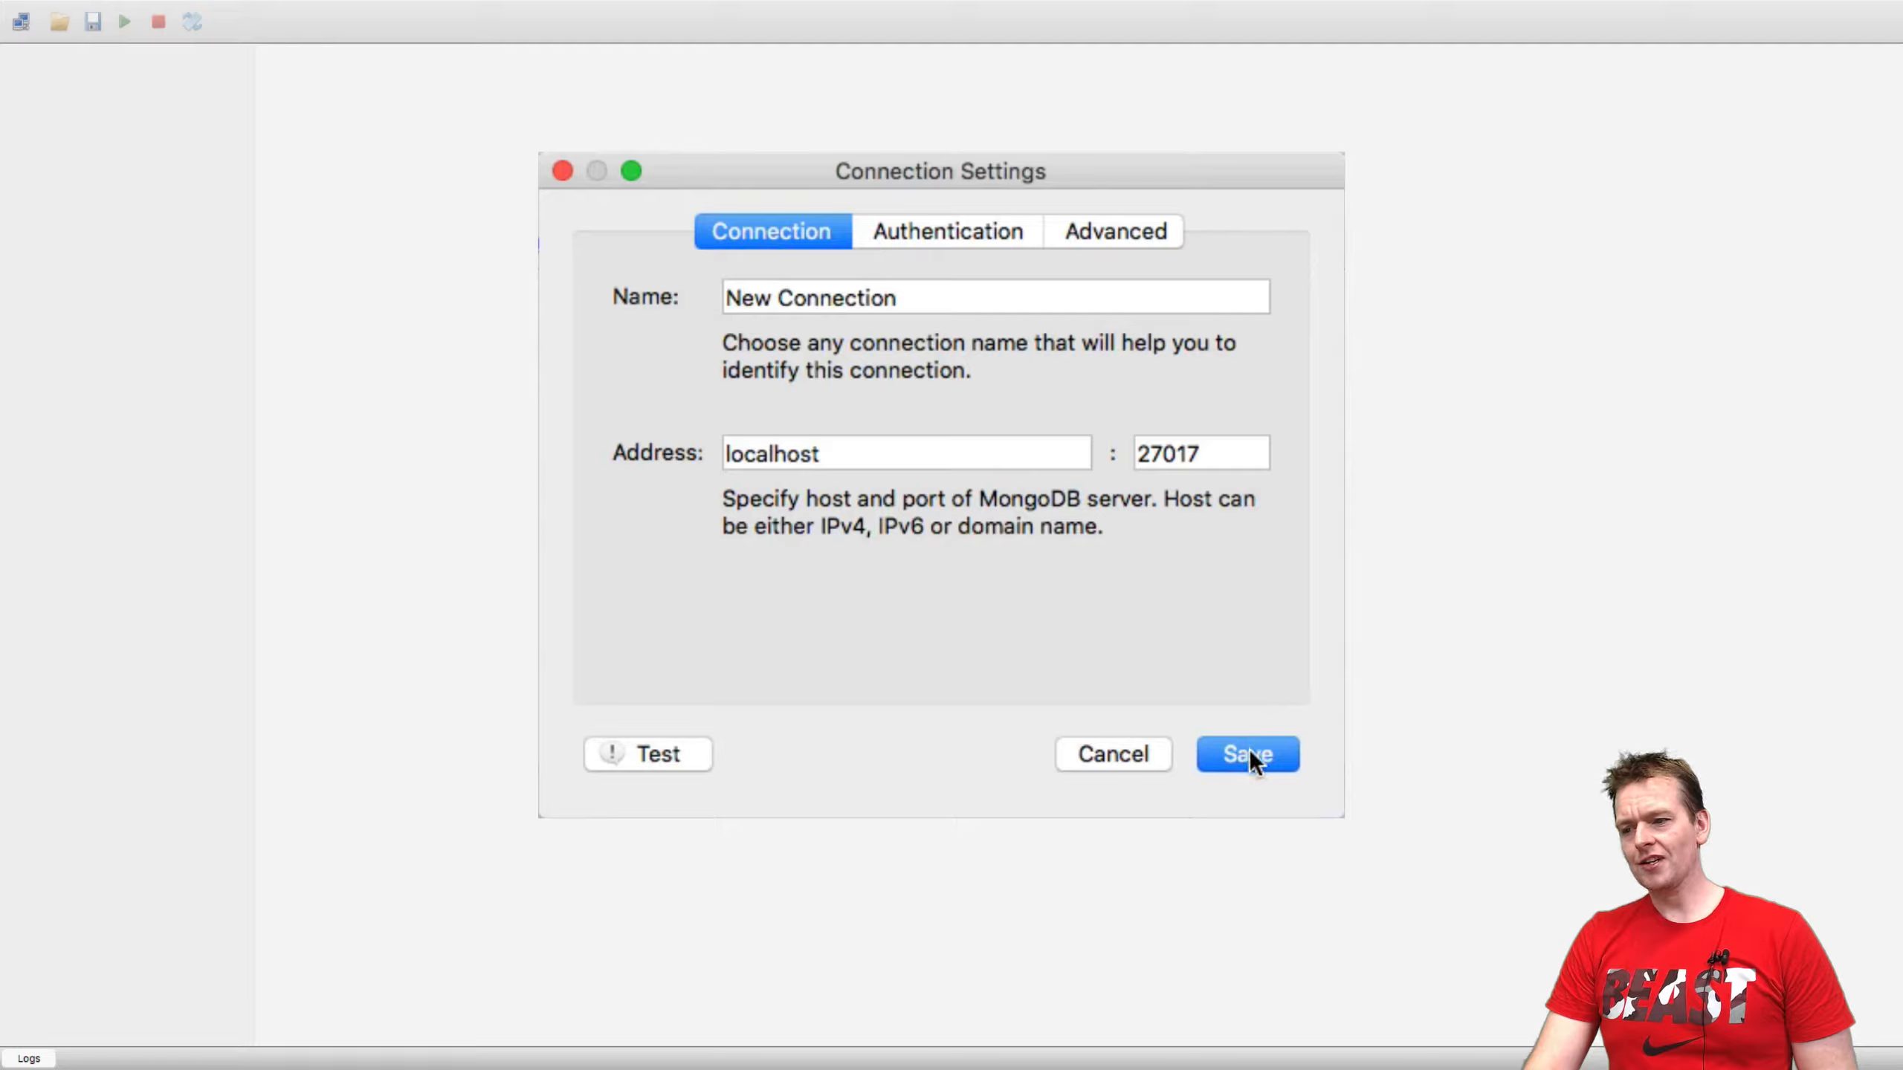
left_click(1246, 753)
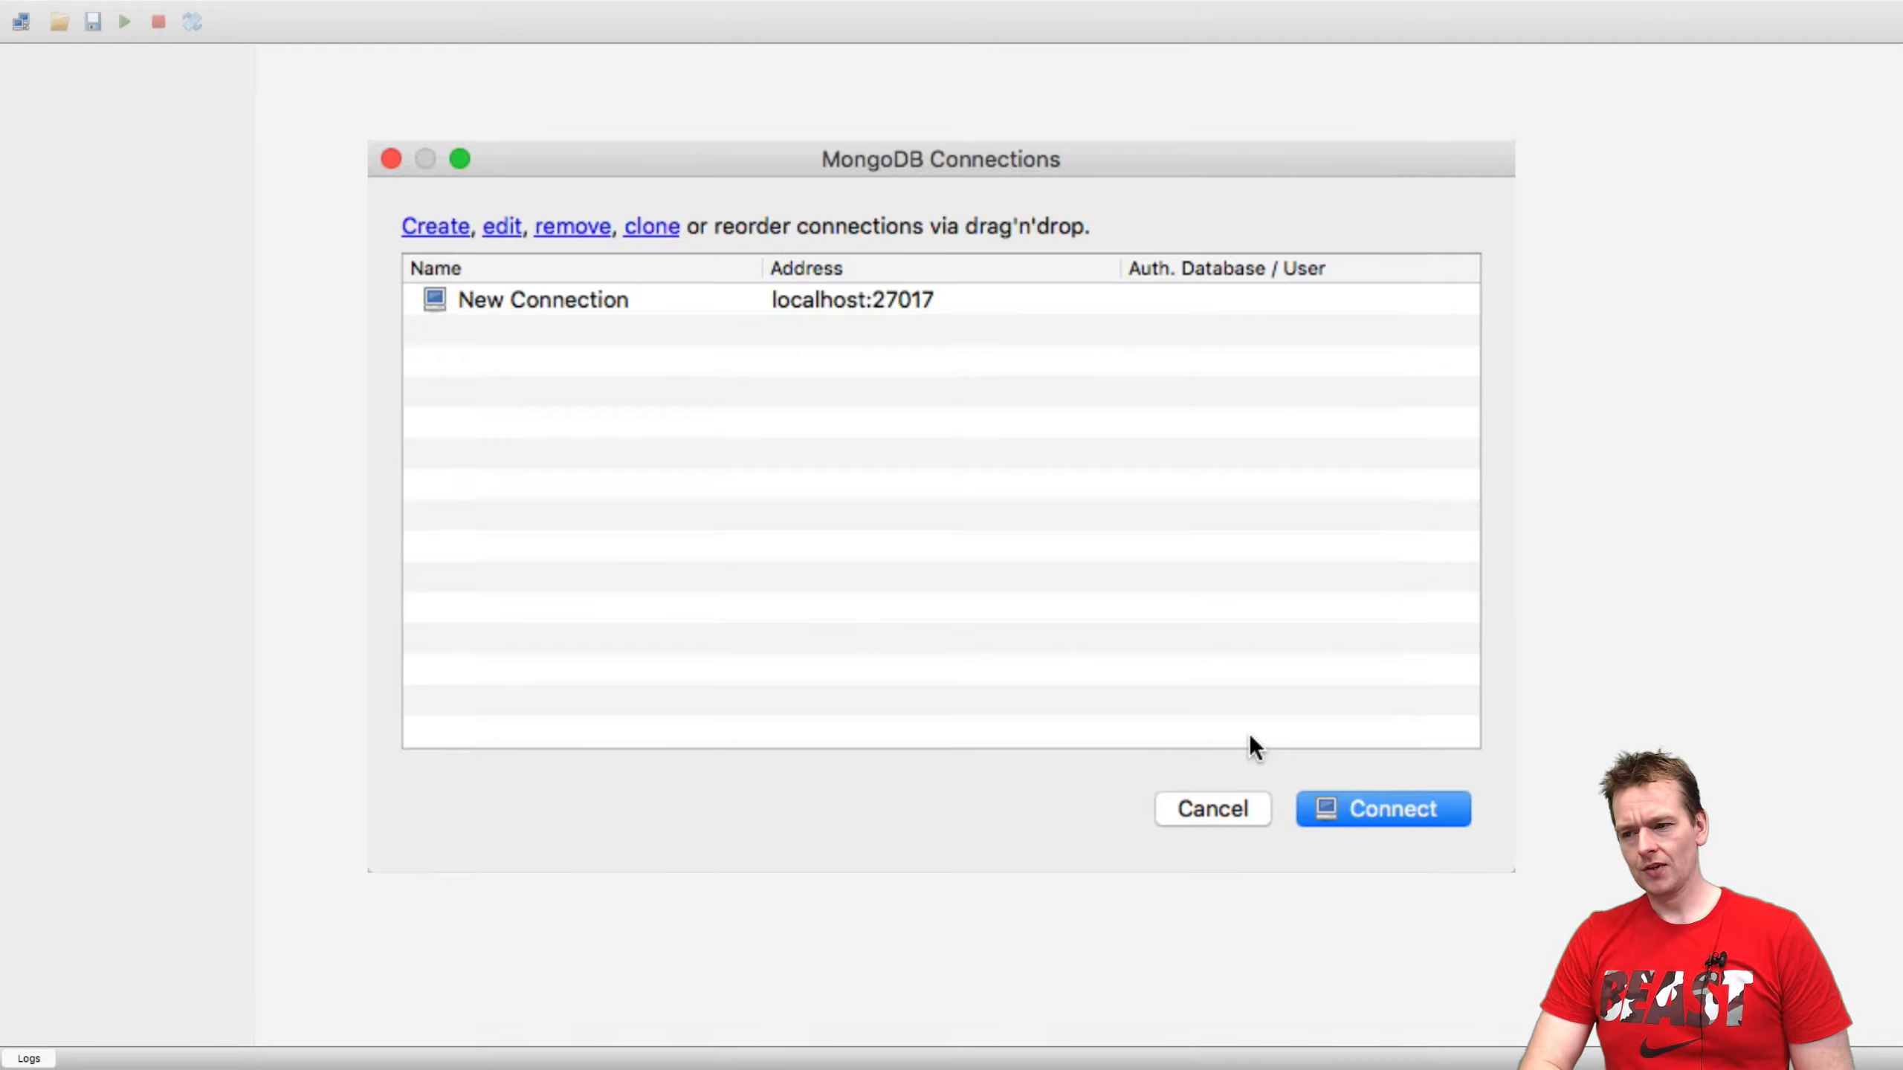
left_click(1381, 808)
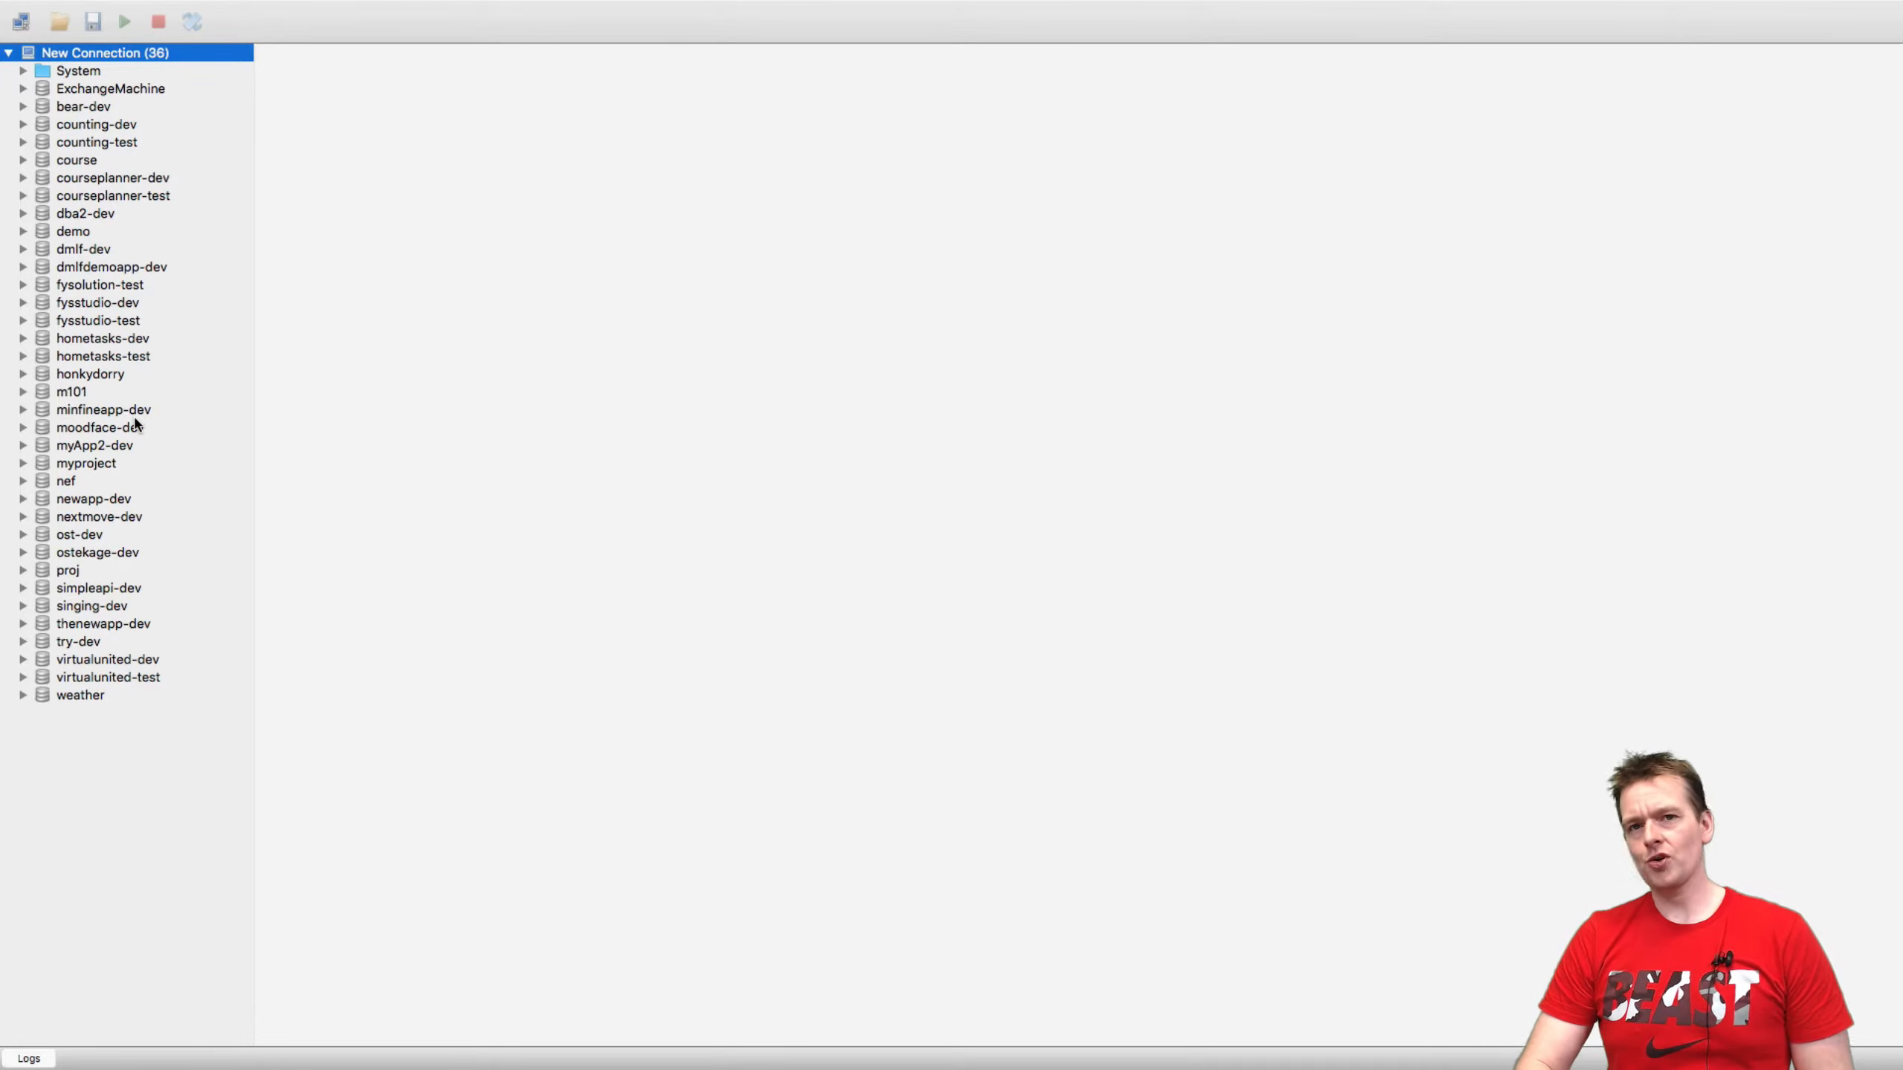
left_click(18, 21)
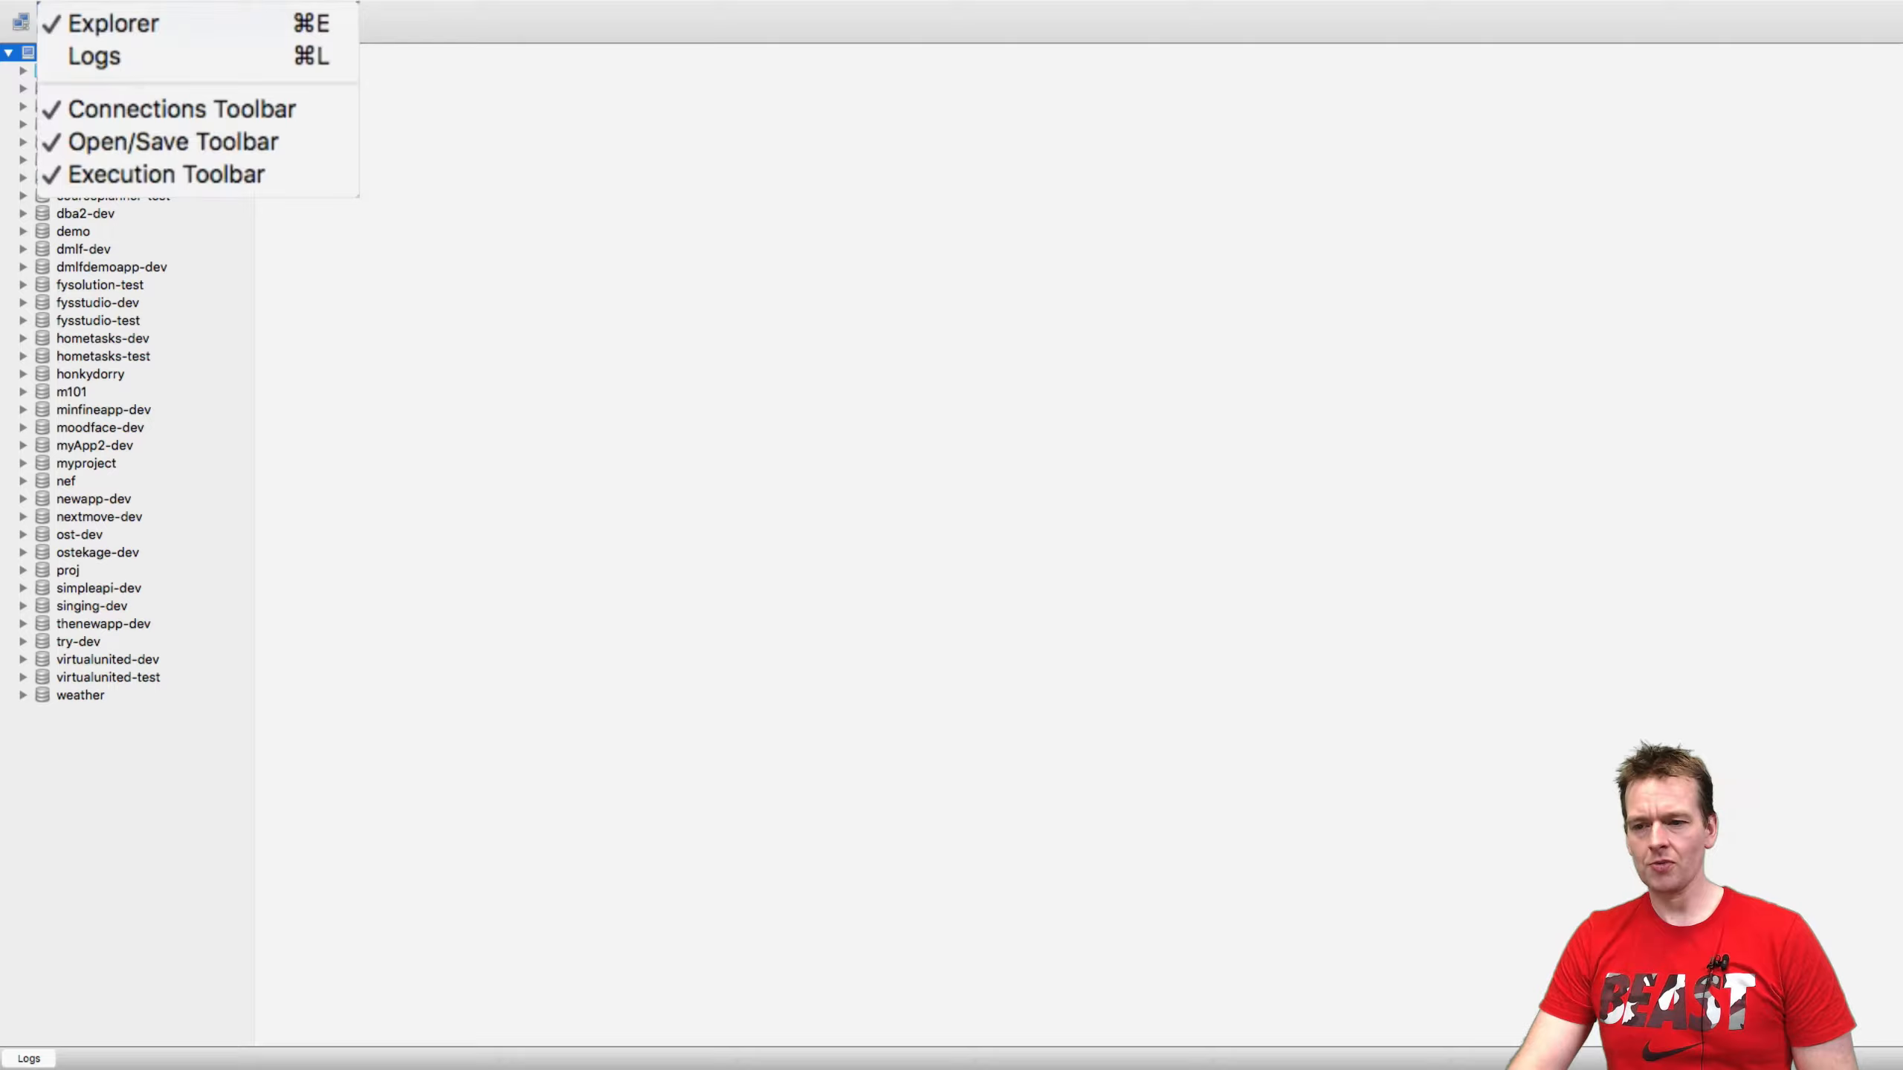
left_click(112, 21)
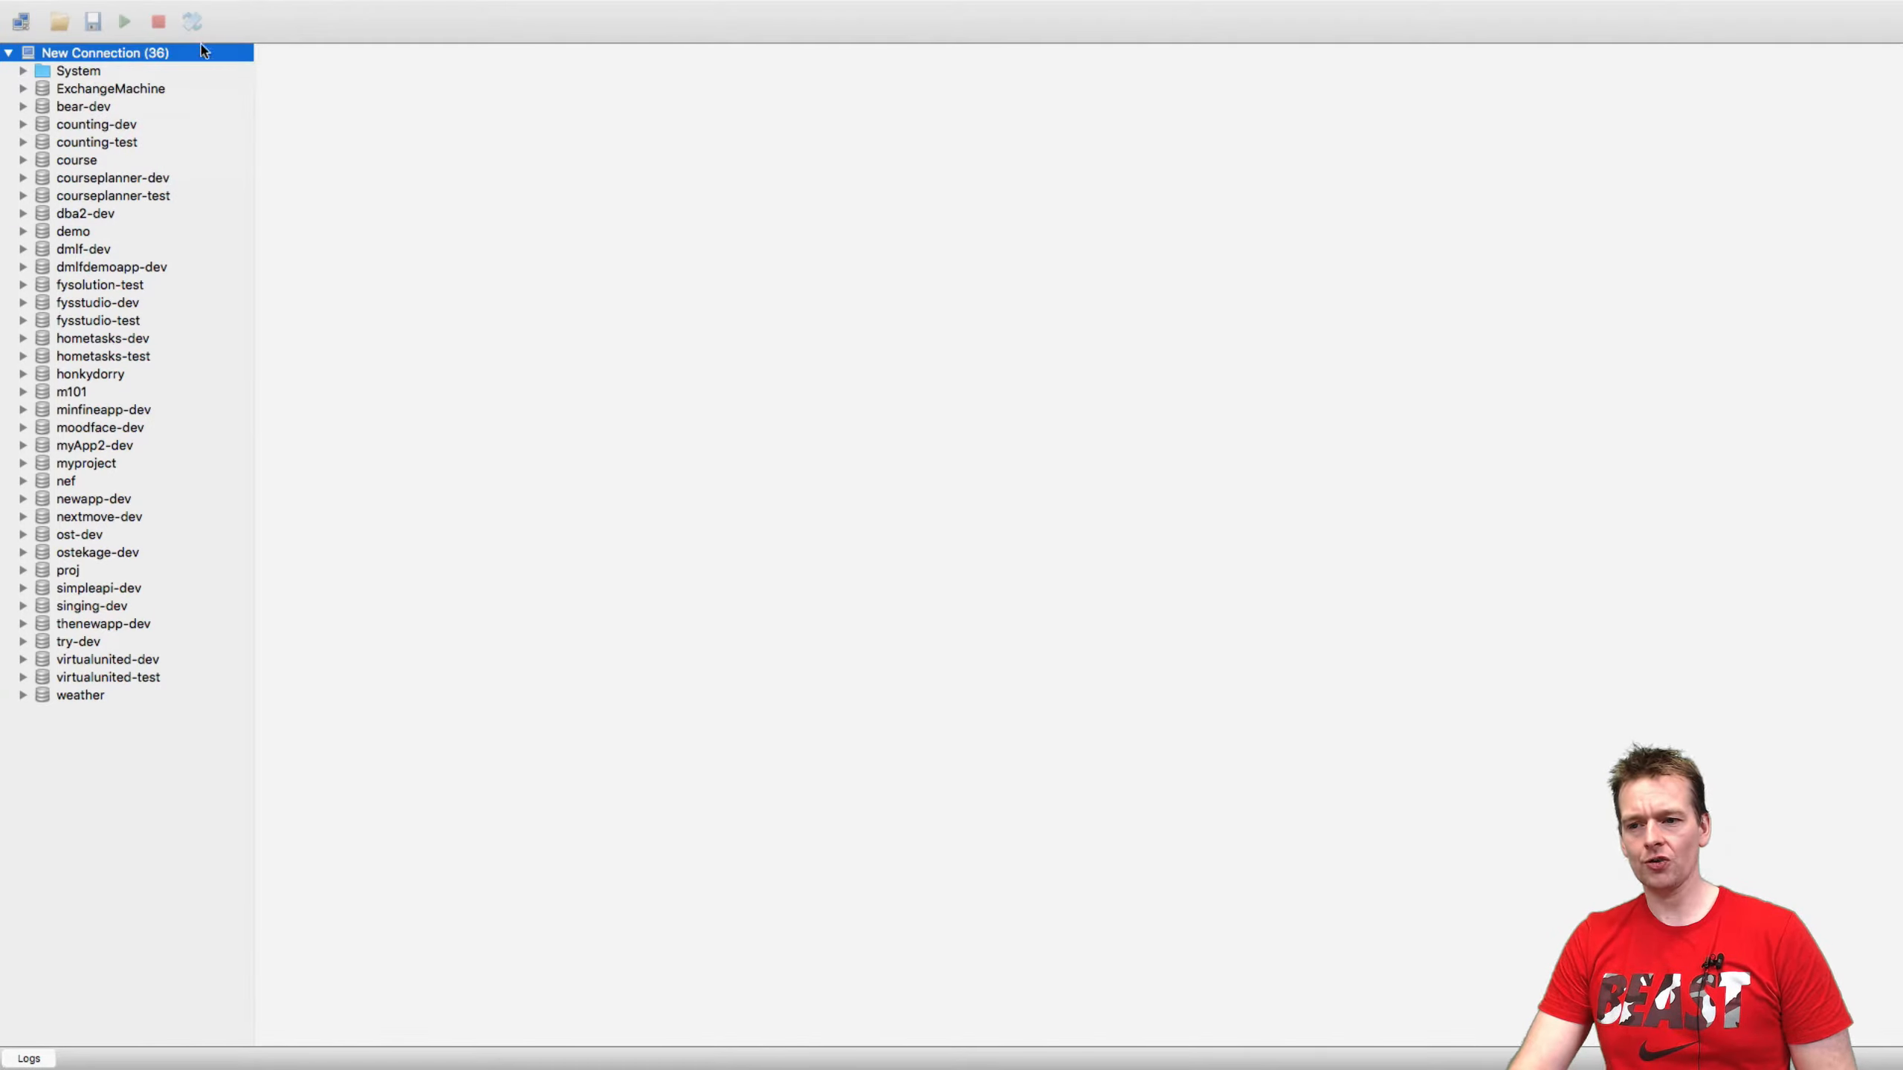
right_click(104, 52)
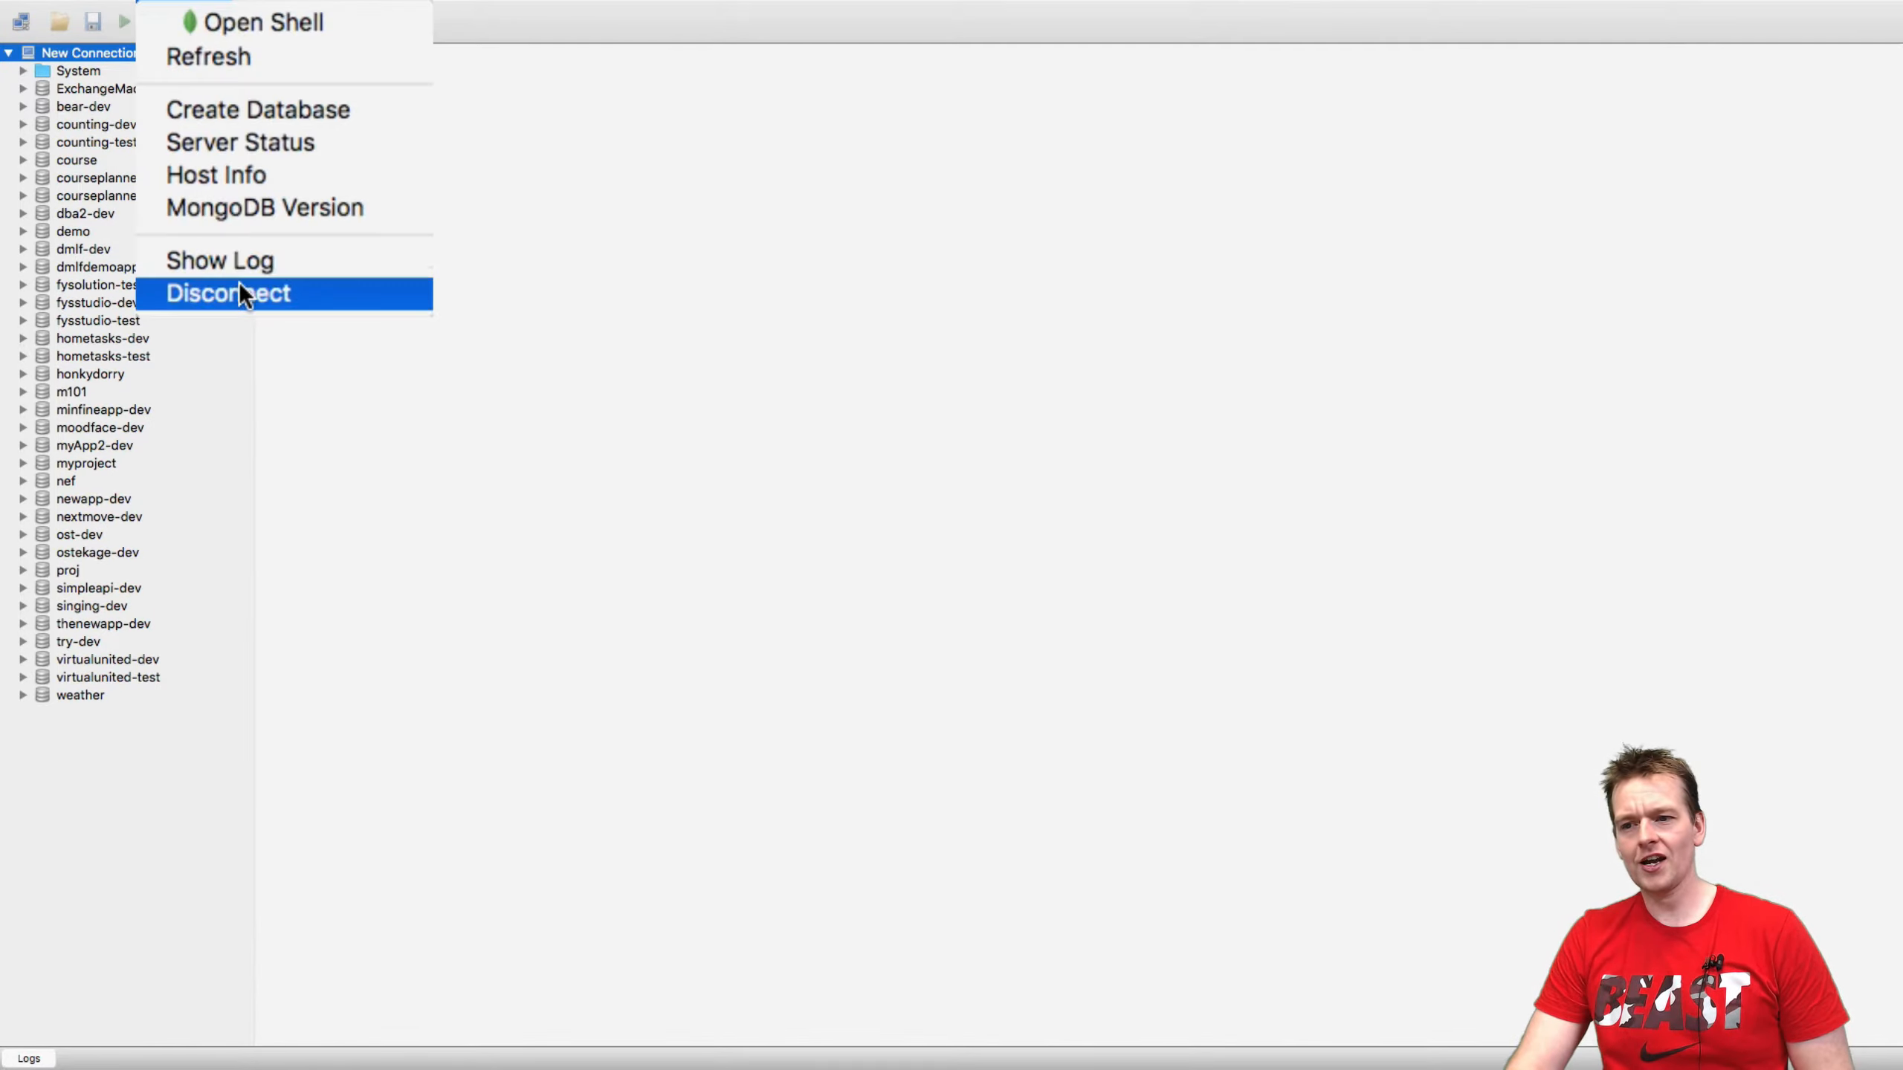
left_click(228, 292)
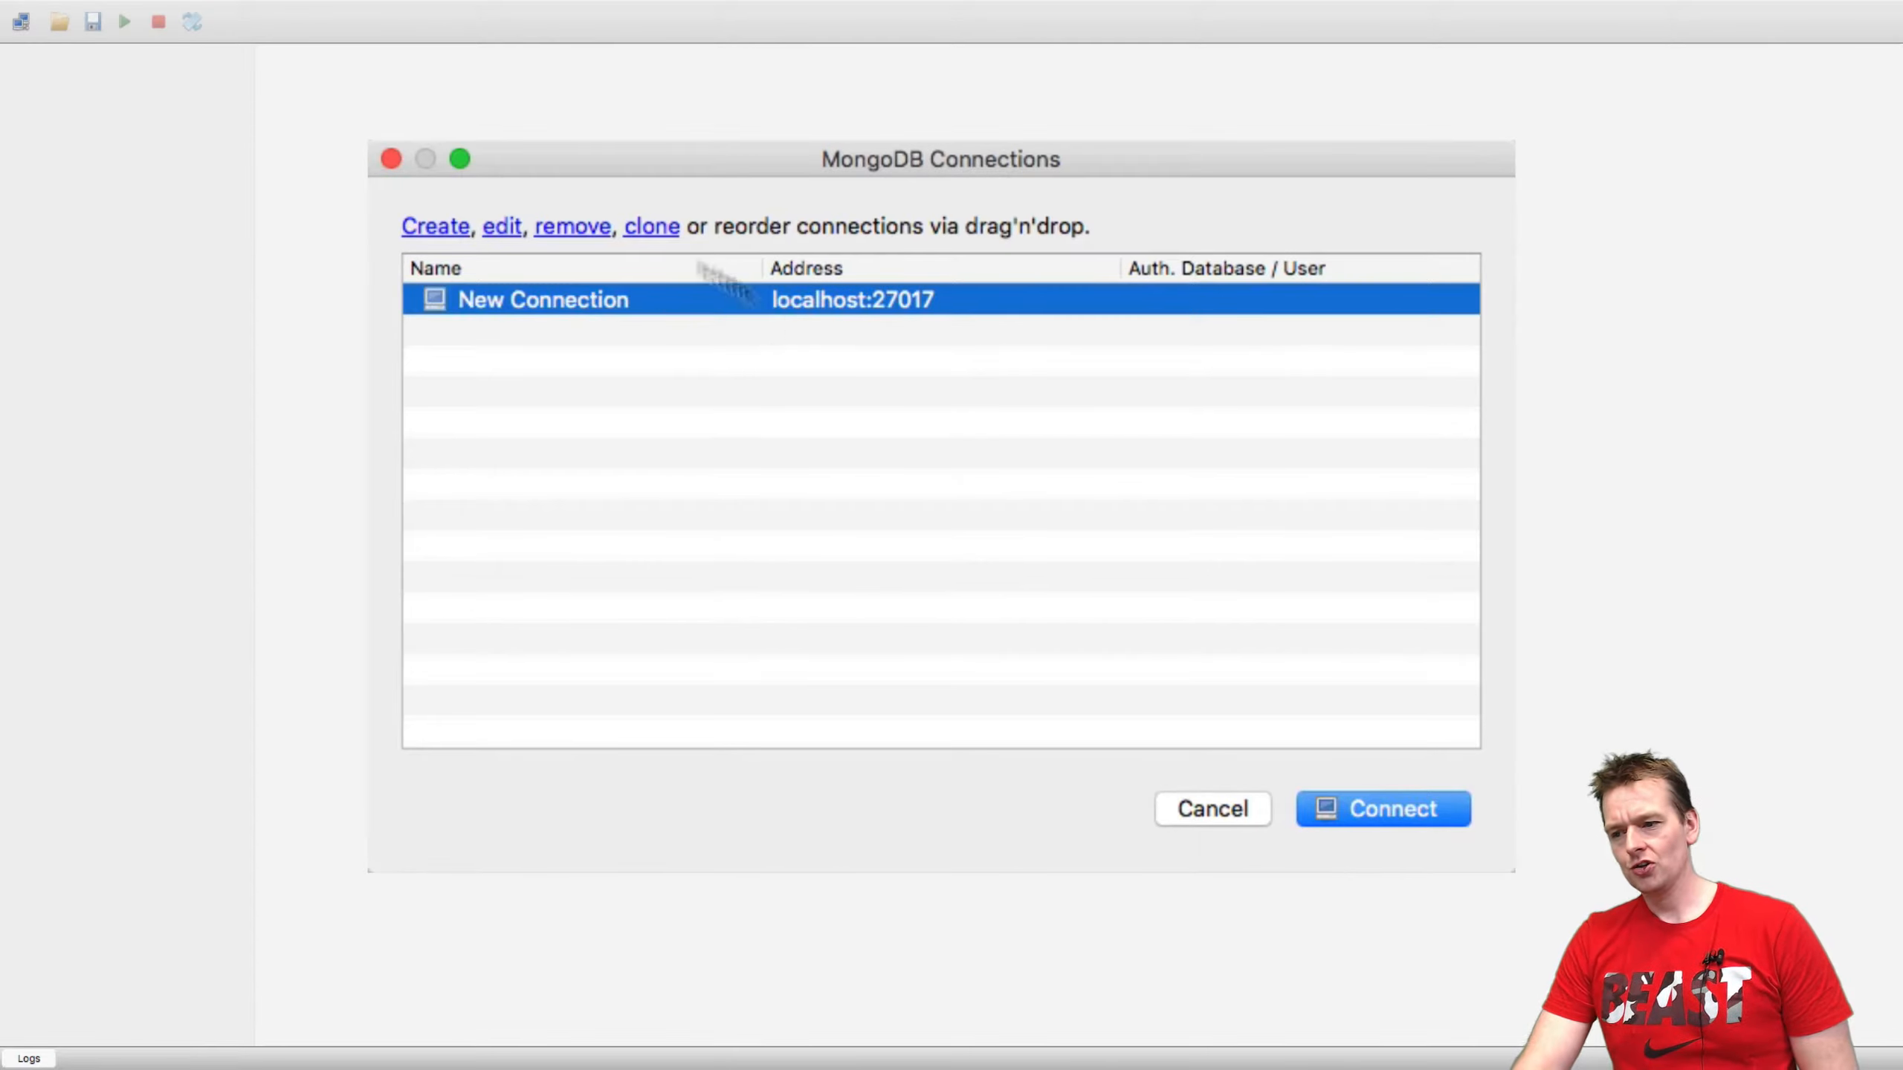
Step: Edit New Connection and rename it to 'Openshift Production'
left_click(500, 226)
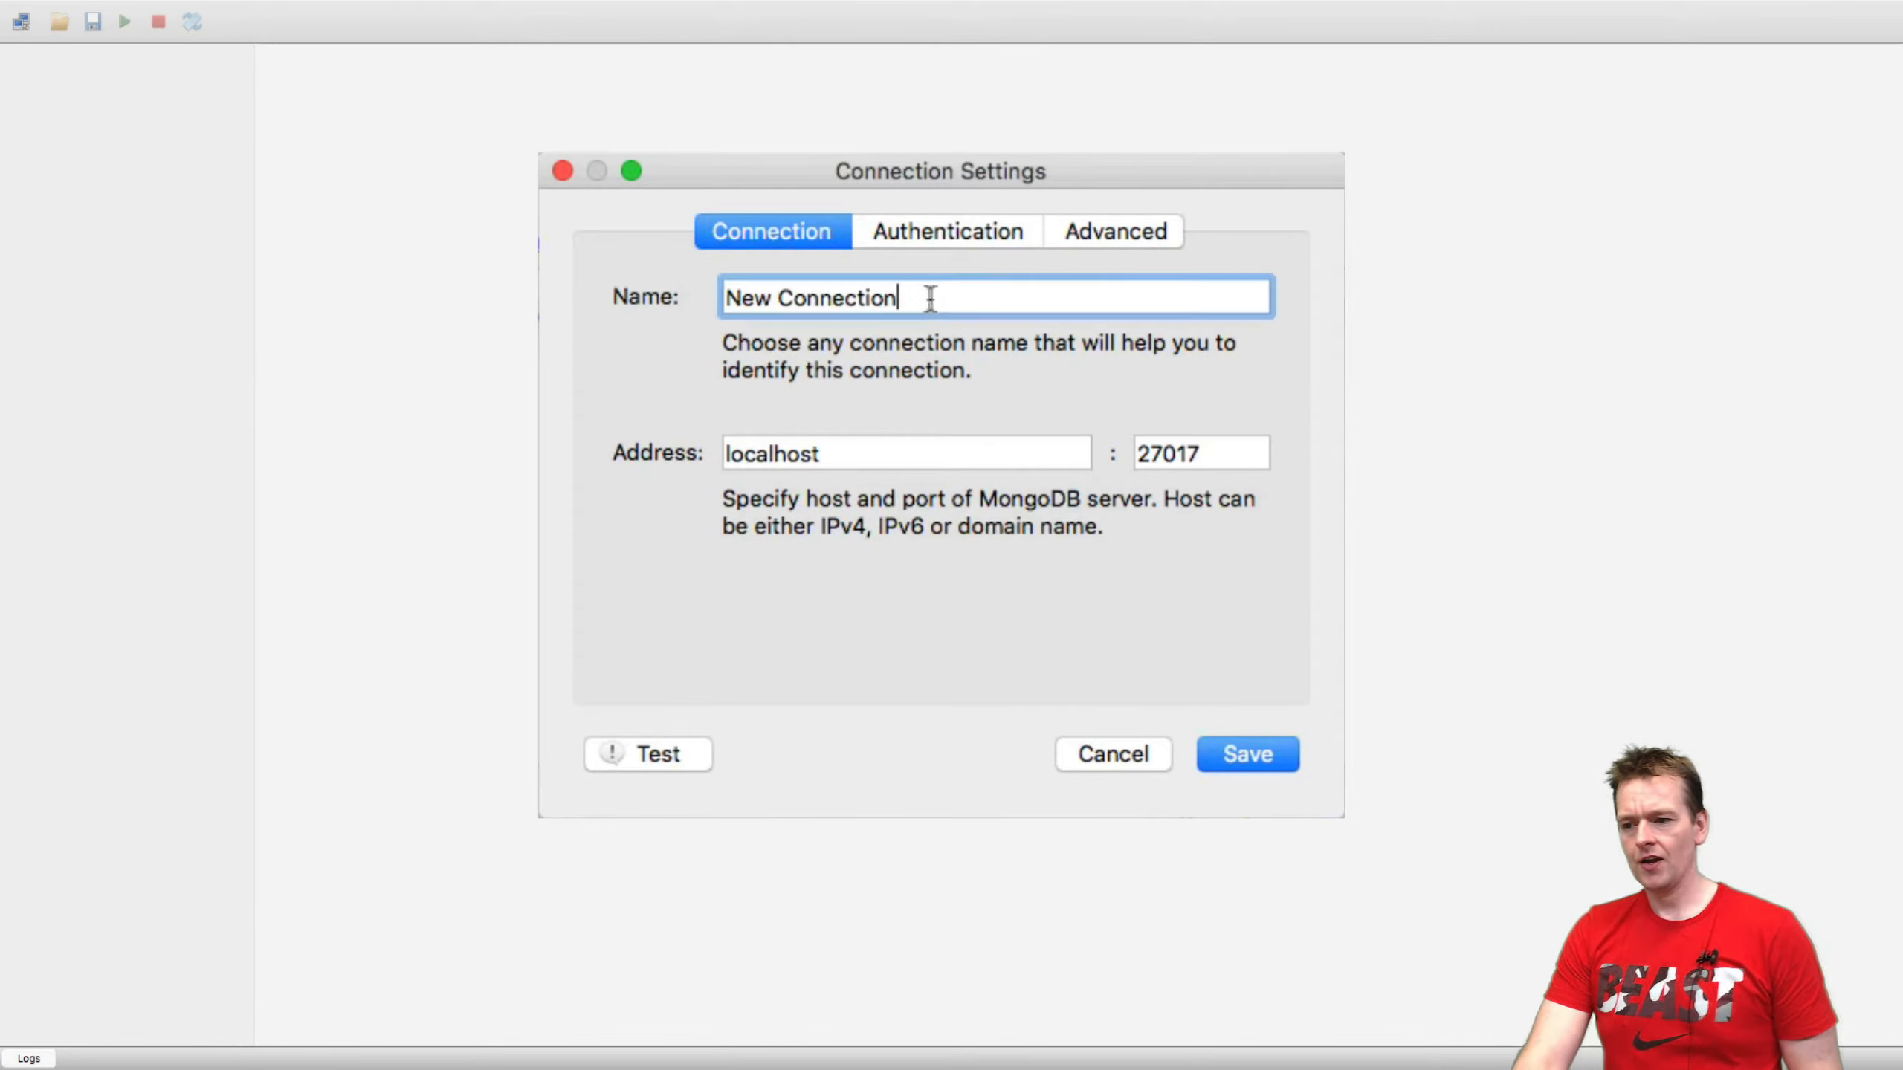
type("Openshift Produc")
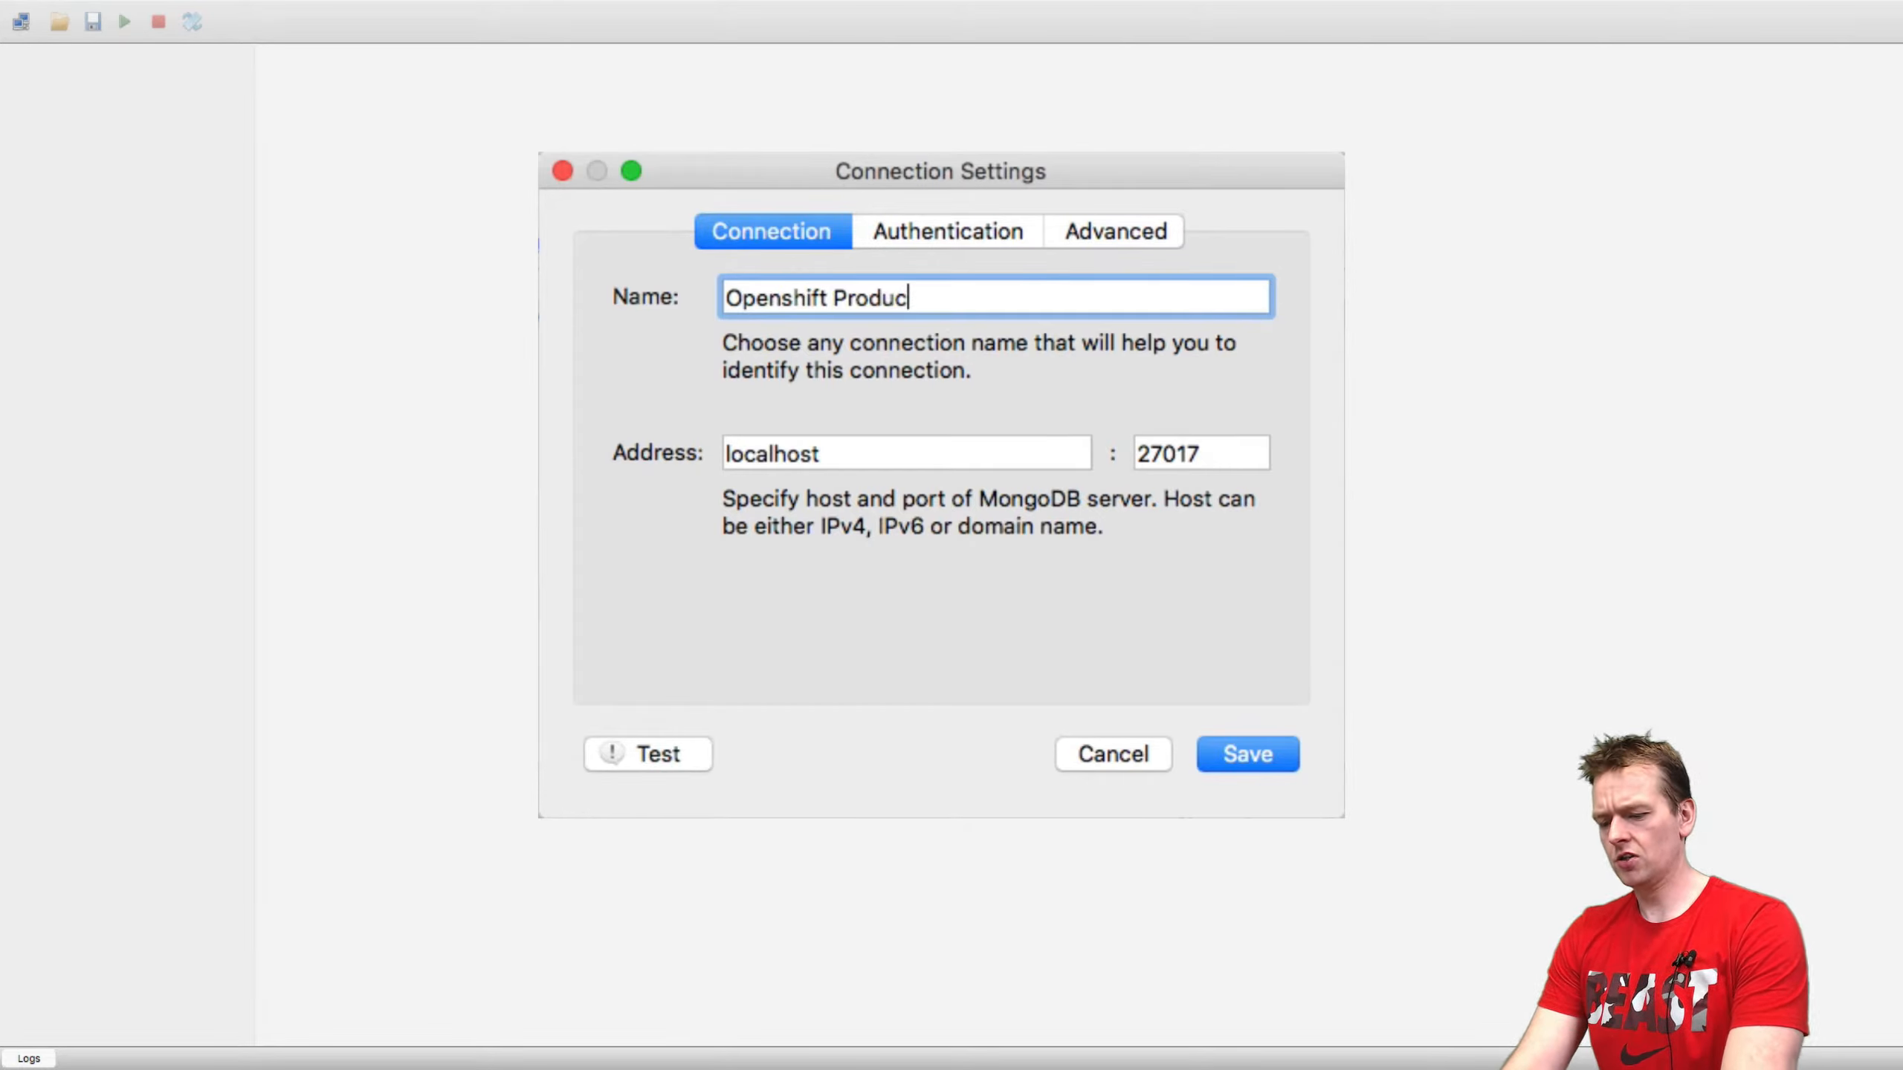
type("tion")
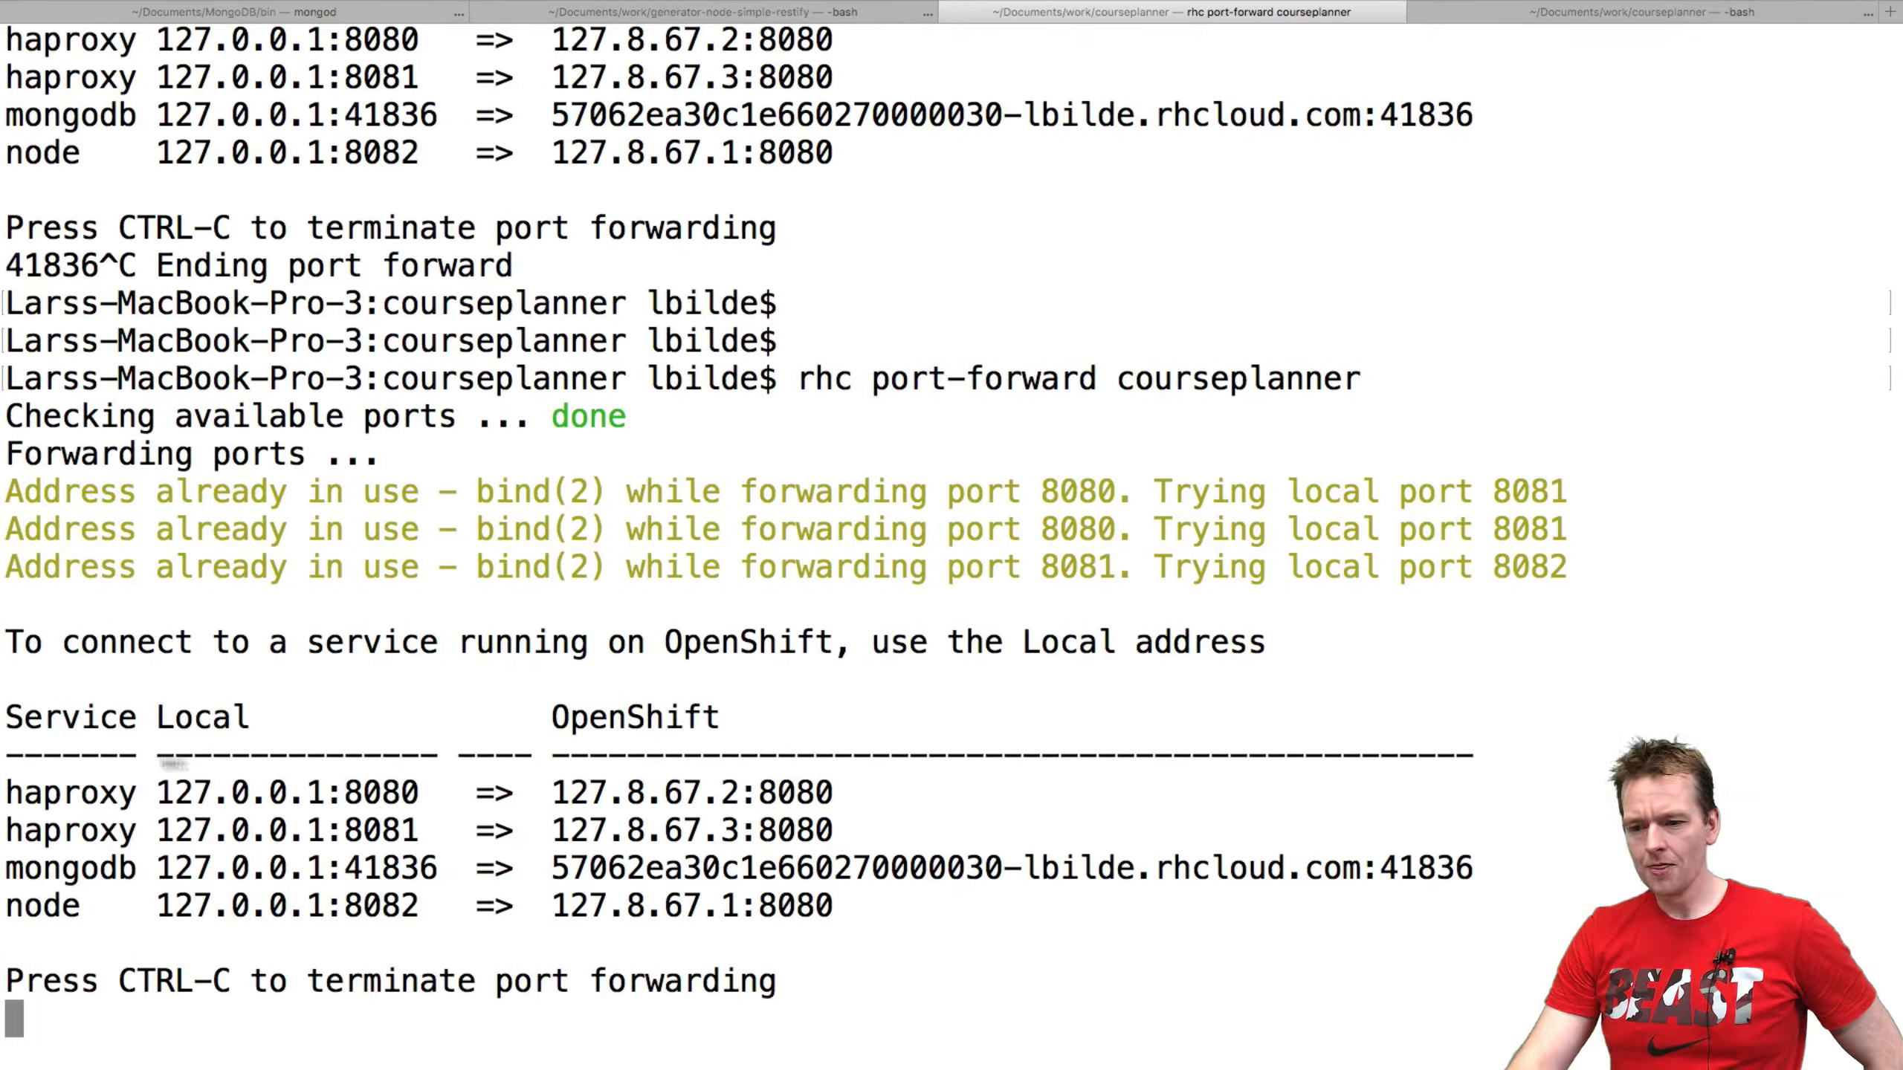
Step: Copy the forwarded MongoDB port 41836 from Terminal and enter it as the connection port
double_click(188, 869)
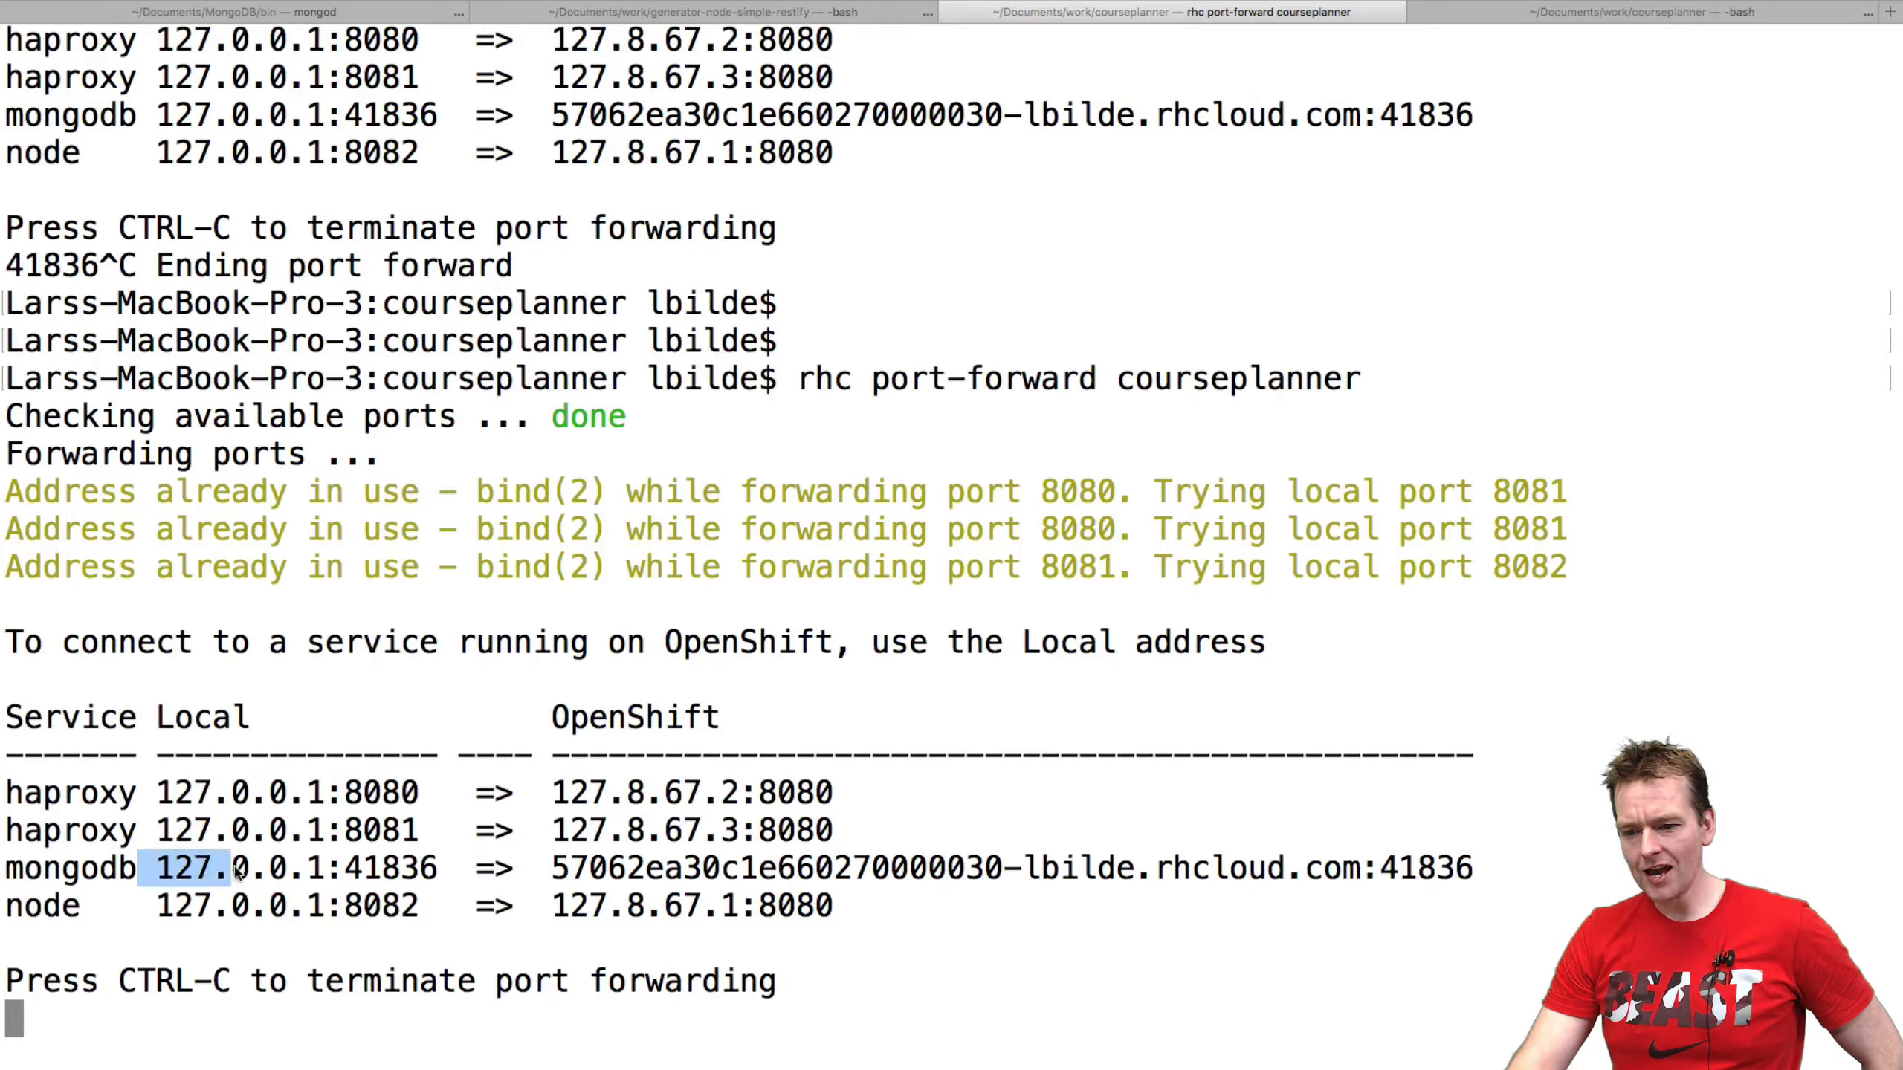
left_click_drag(157, 869, 437, 869)
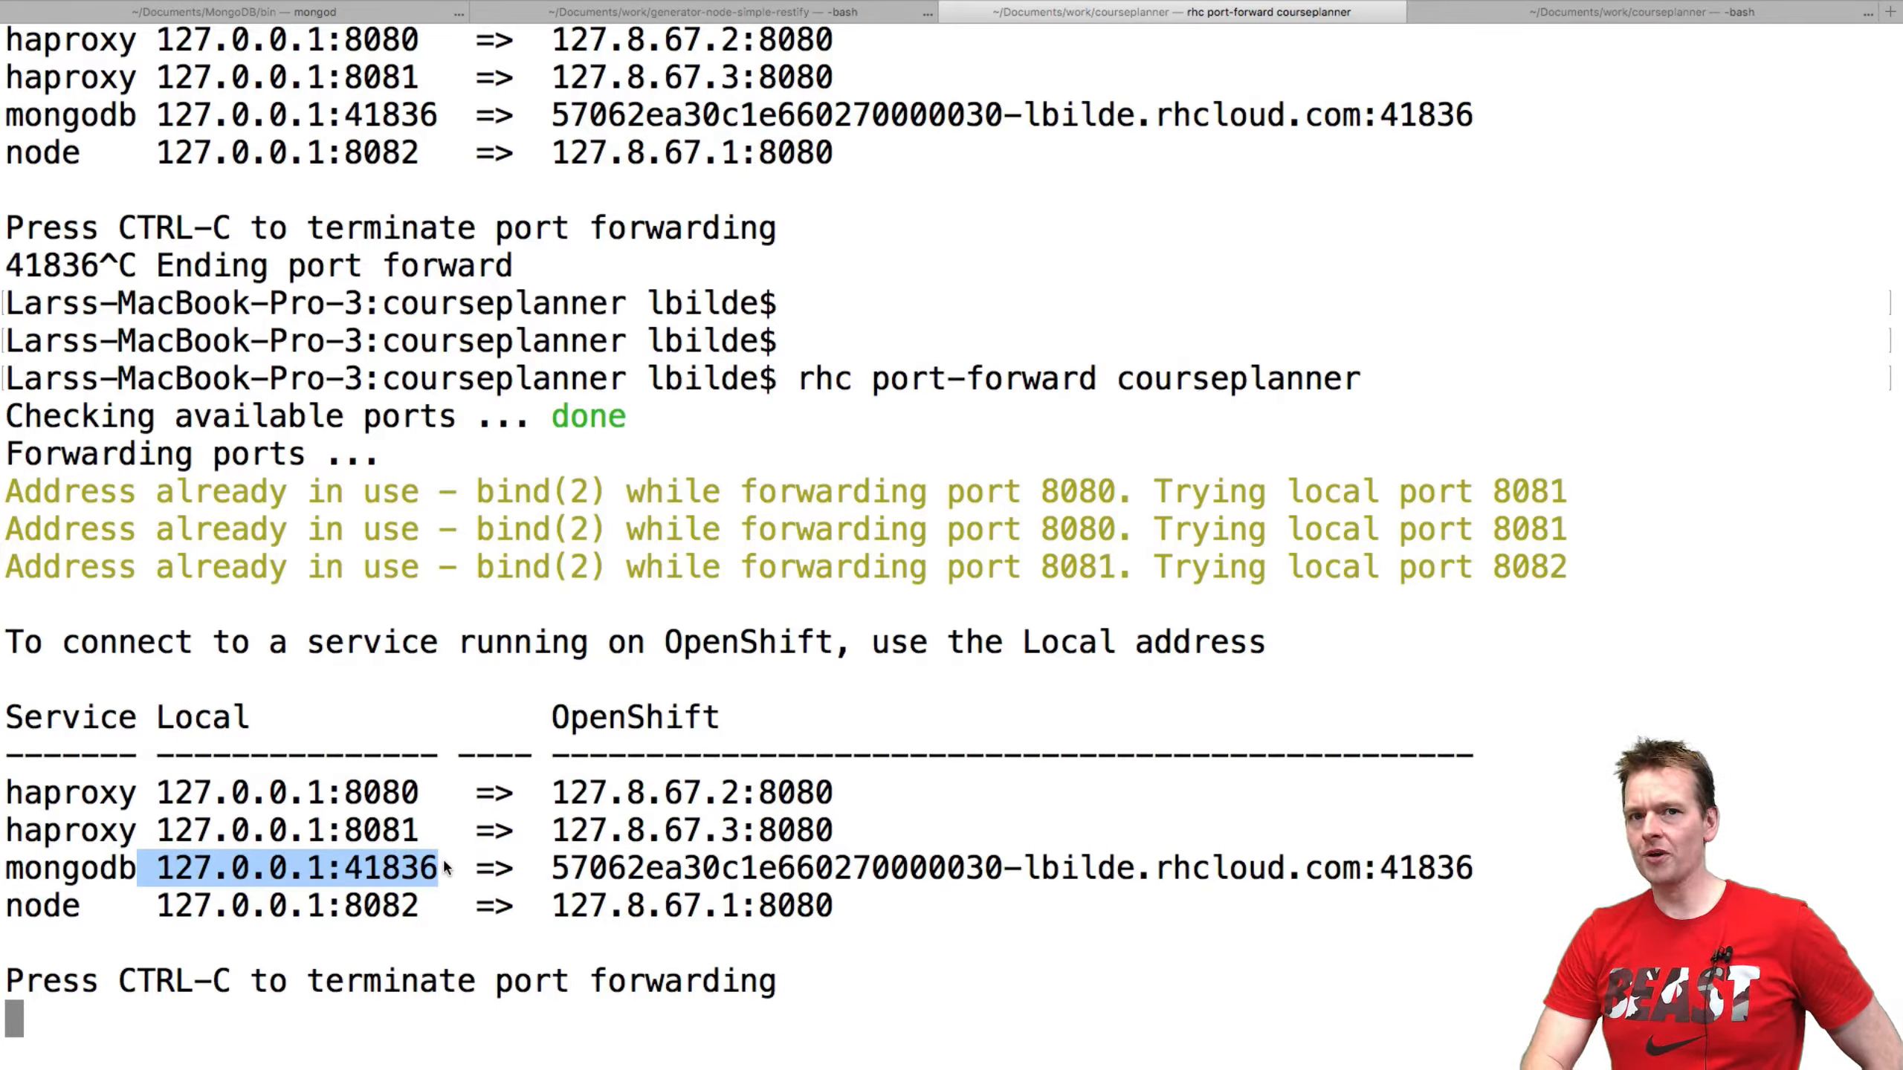
double_click(396, 869)
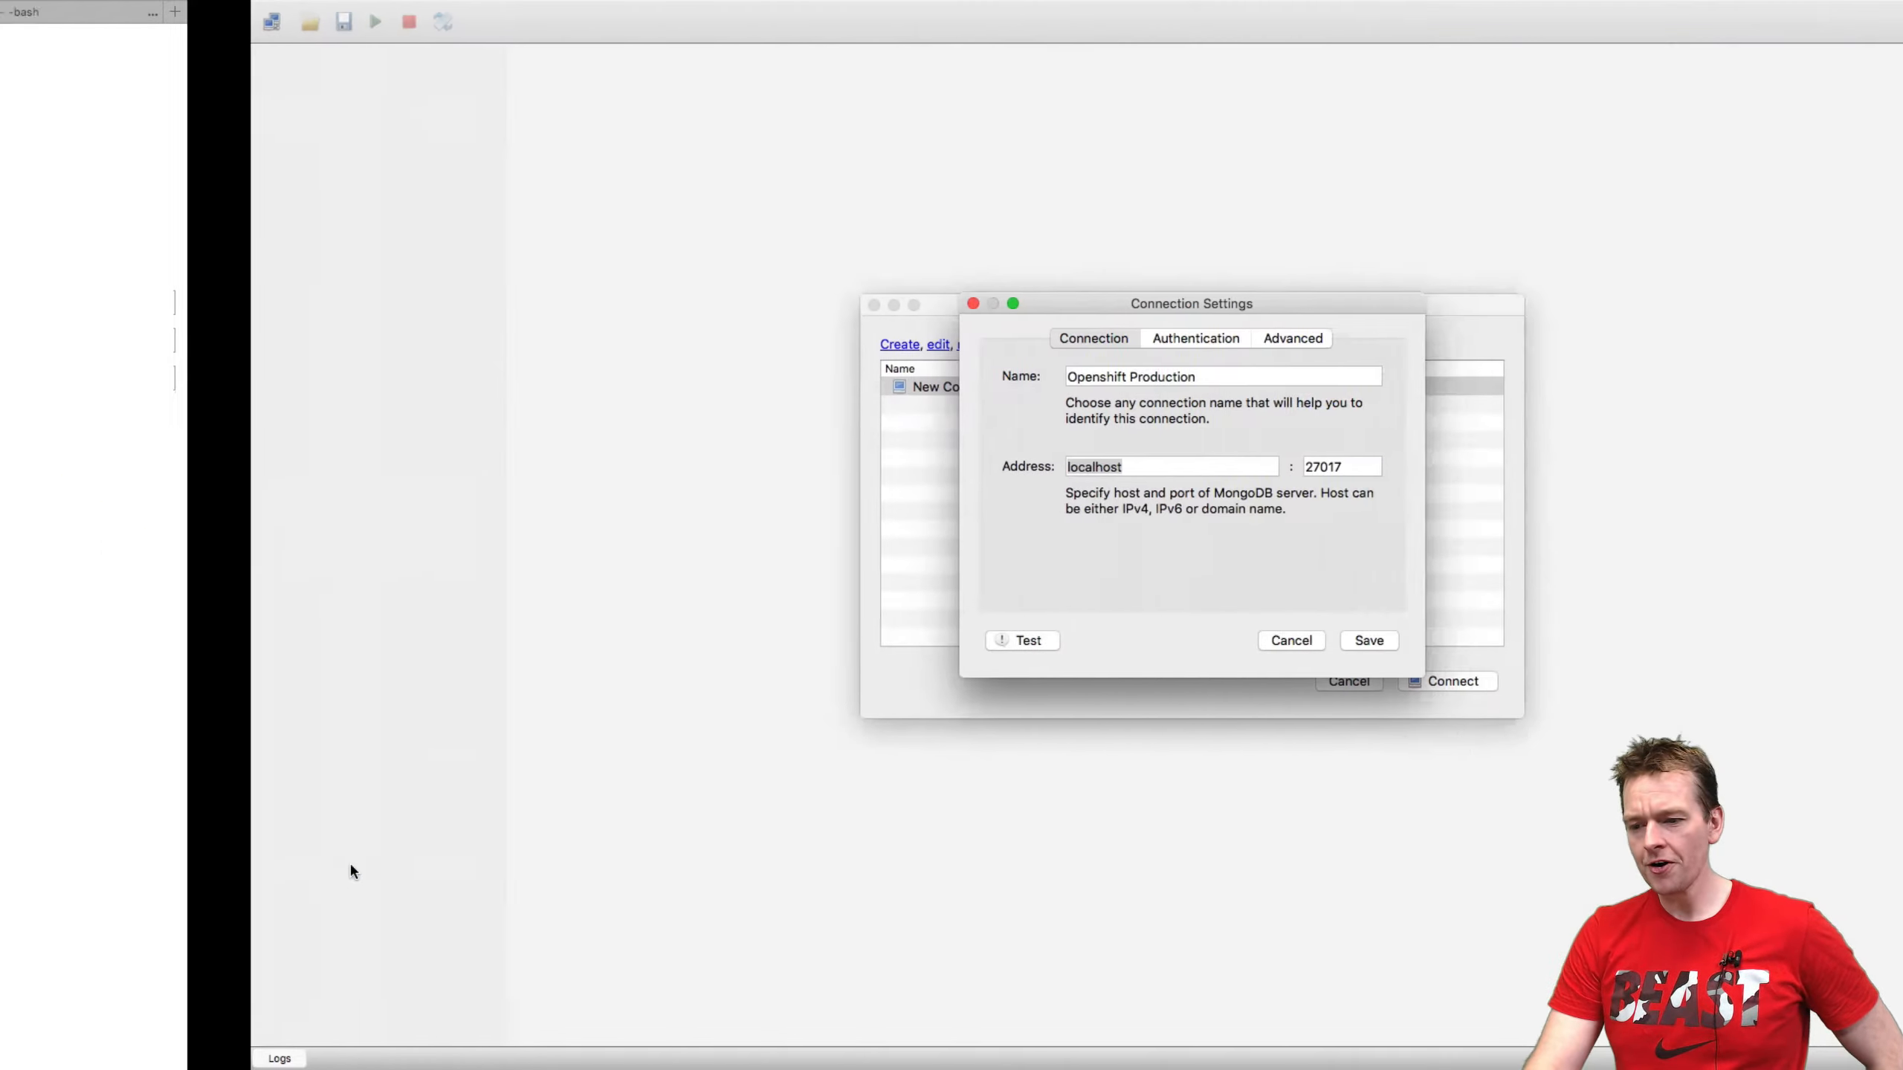
type("41836")
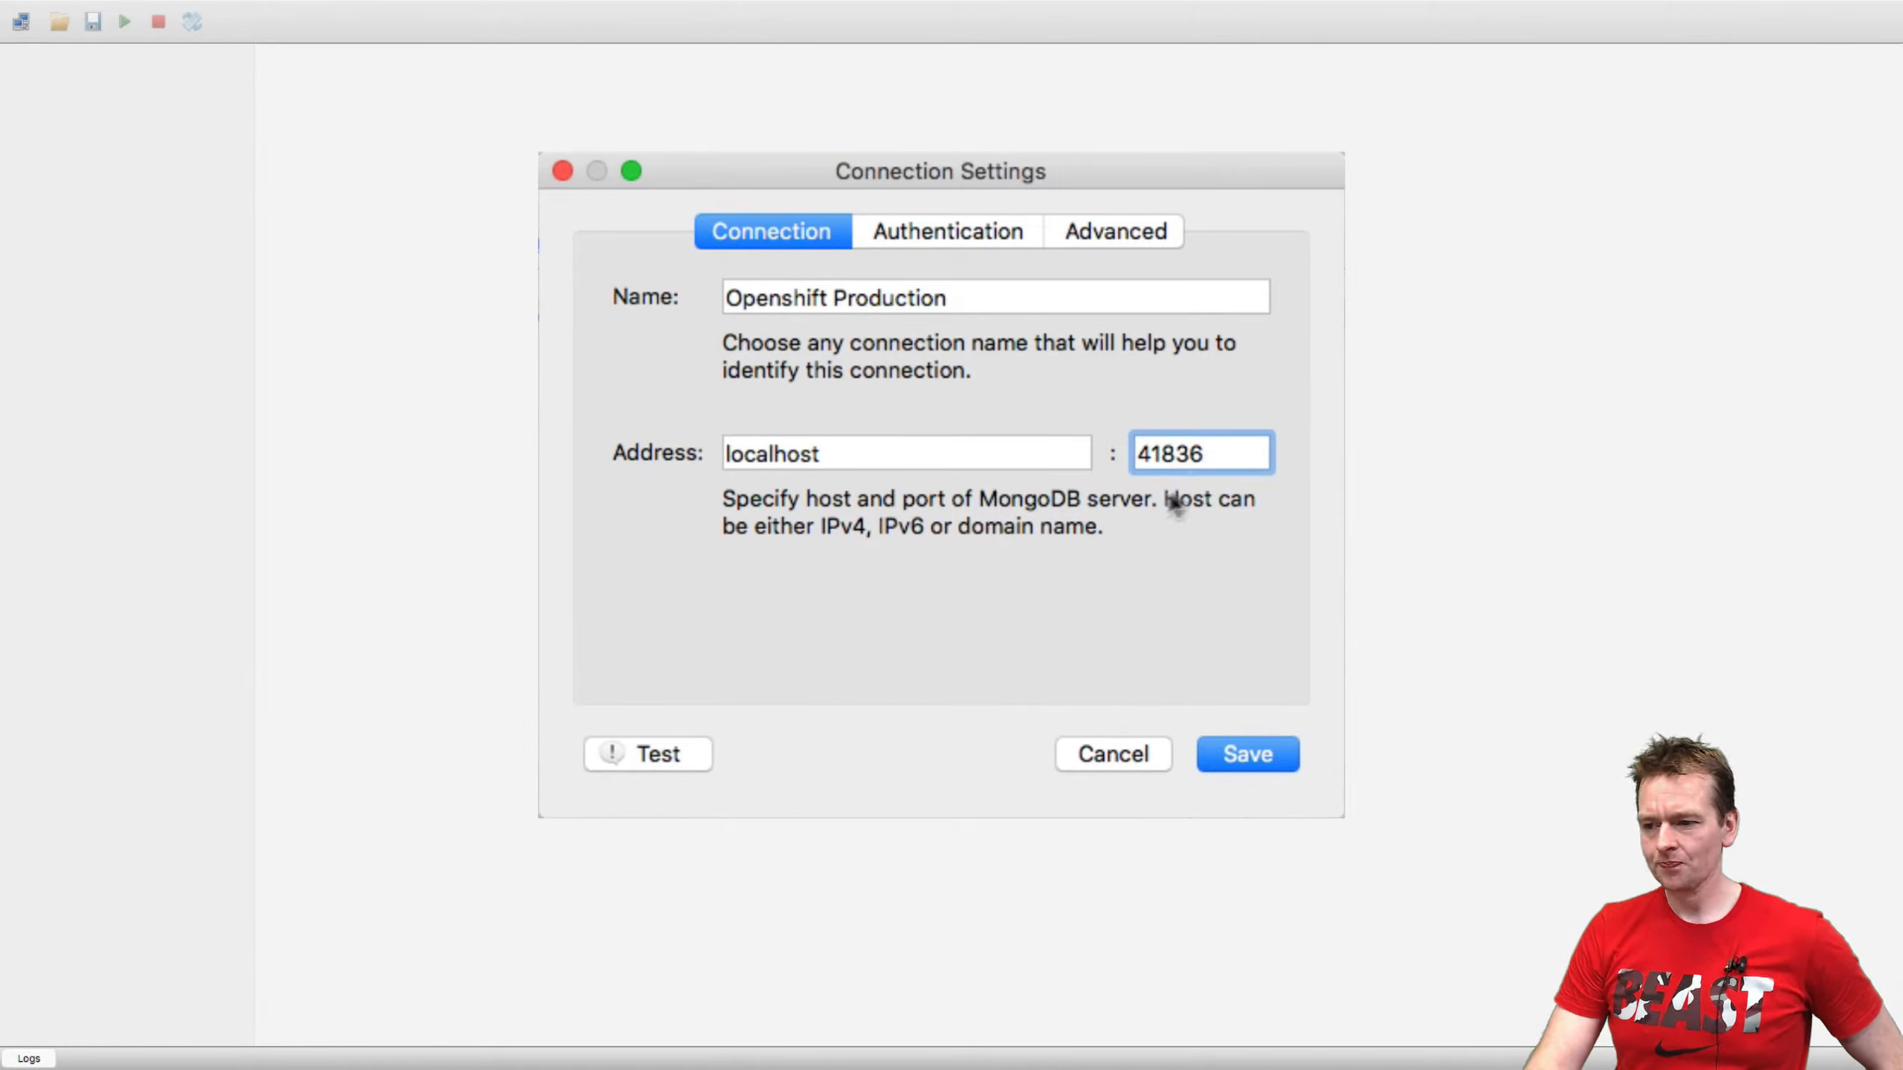
mouse_move(1068, 604)
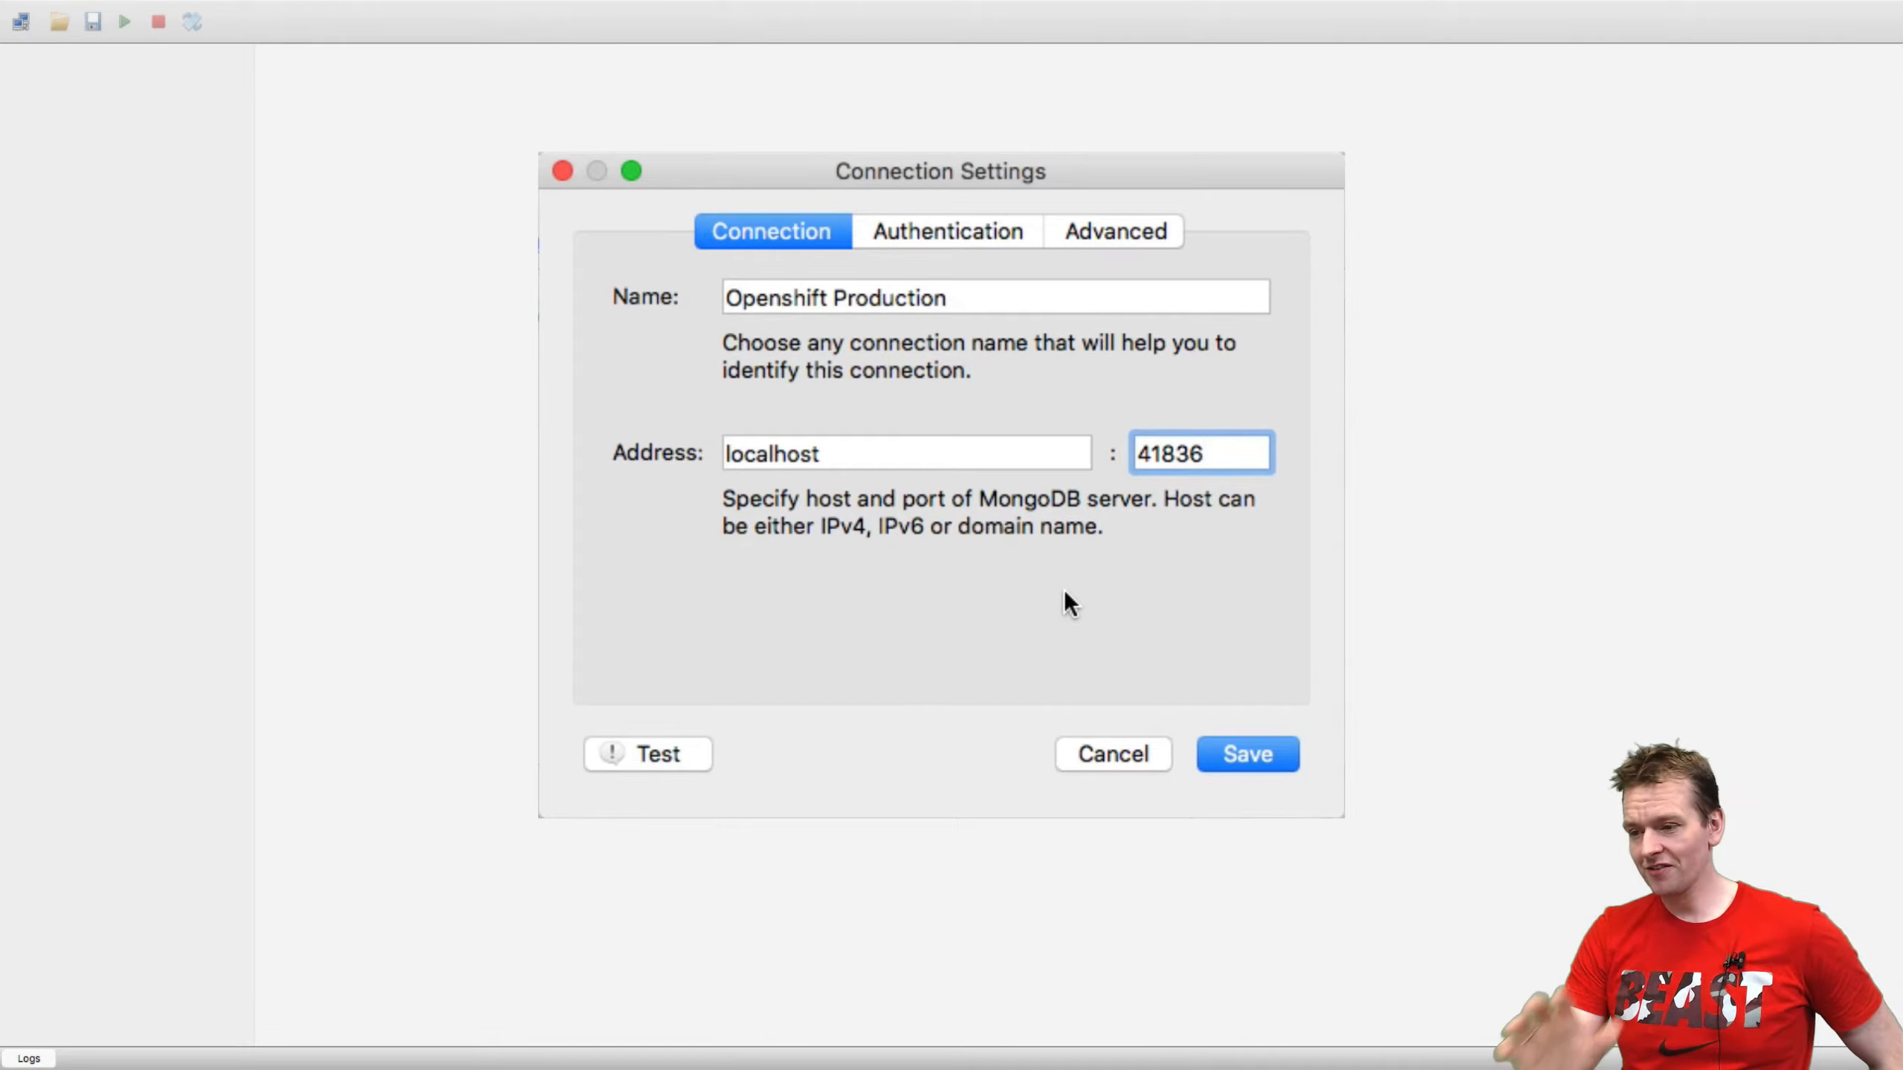
mouse_move(953, 243)
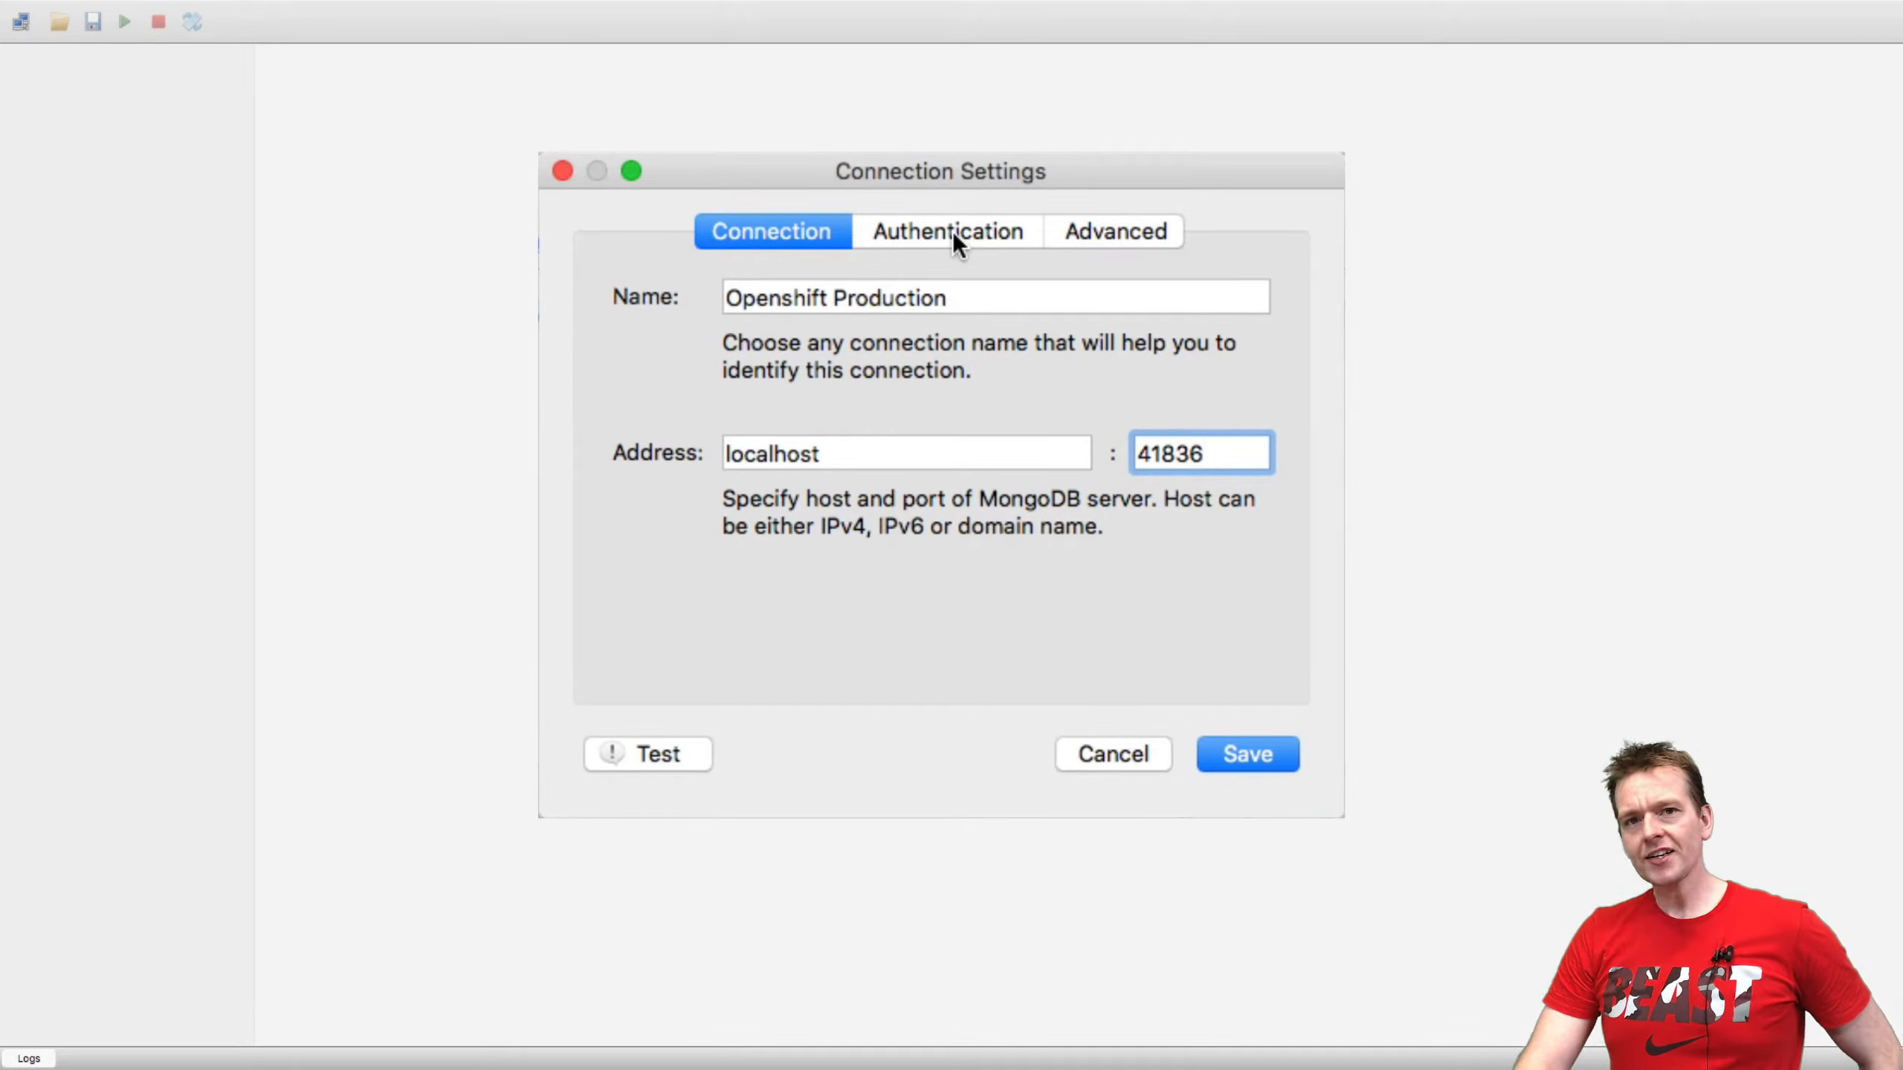
Step: Enable Perform authentication on the connection's Authentication tab
left_click(948, 232)
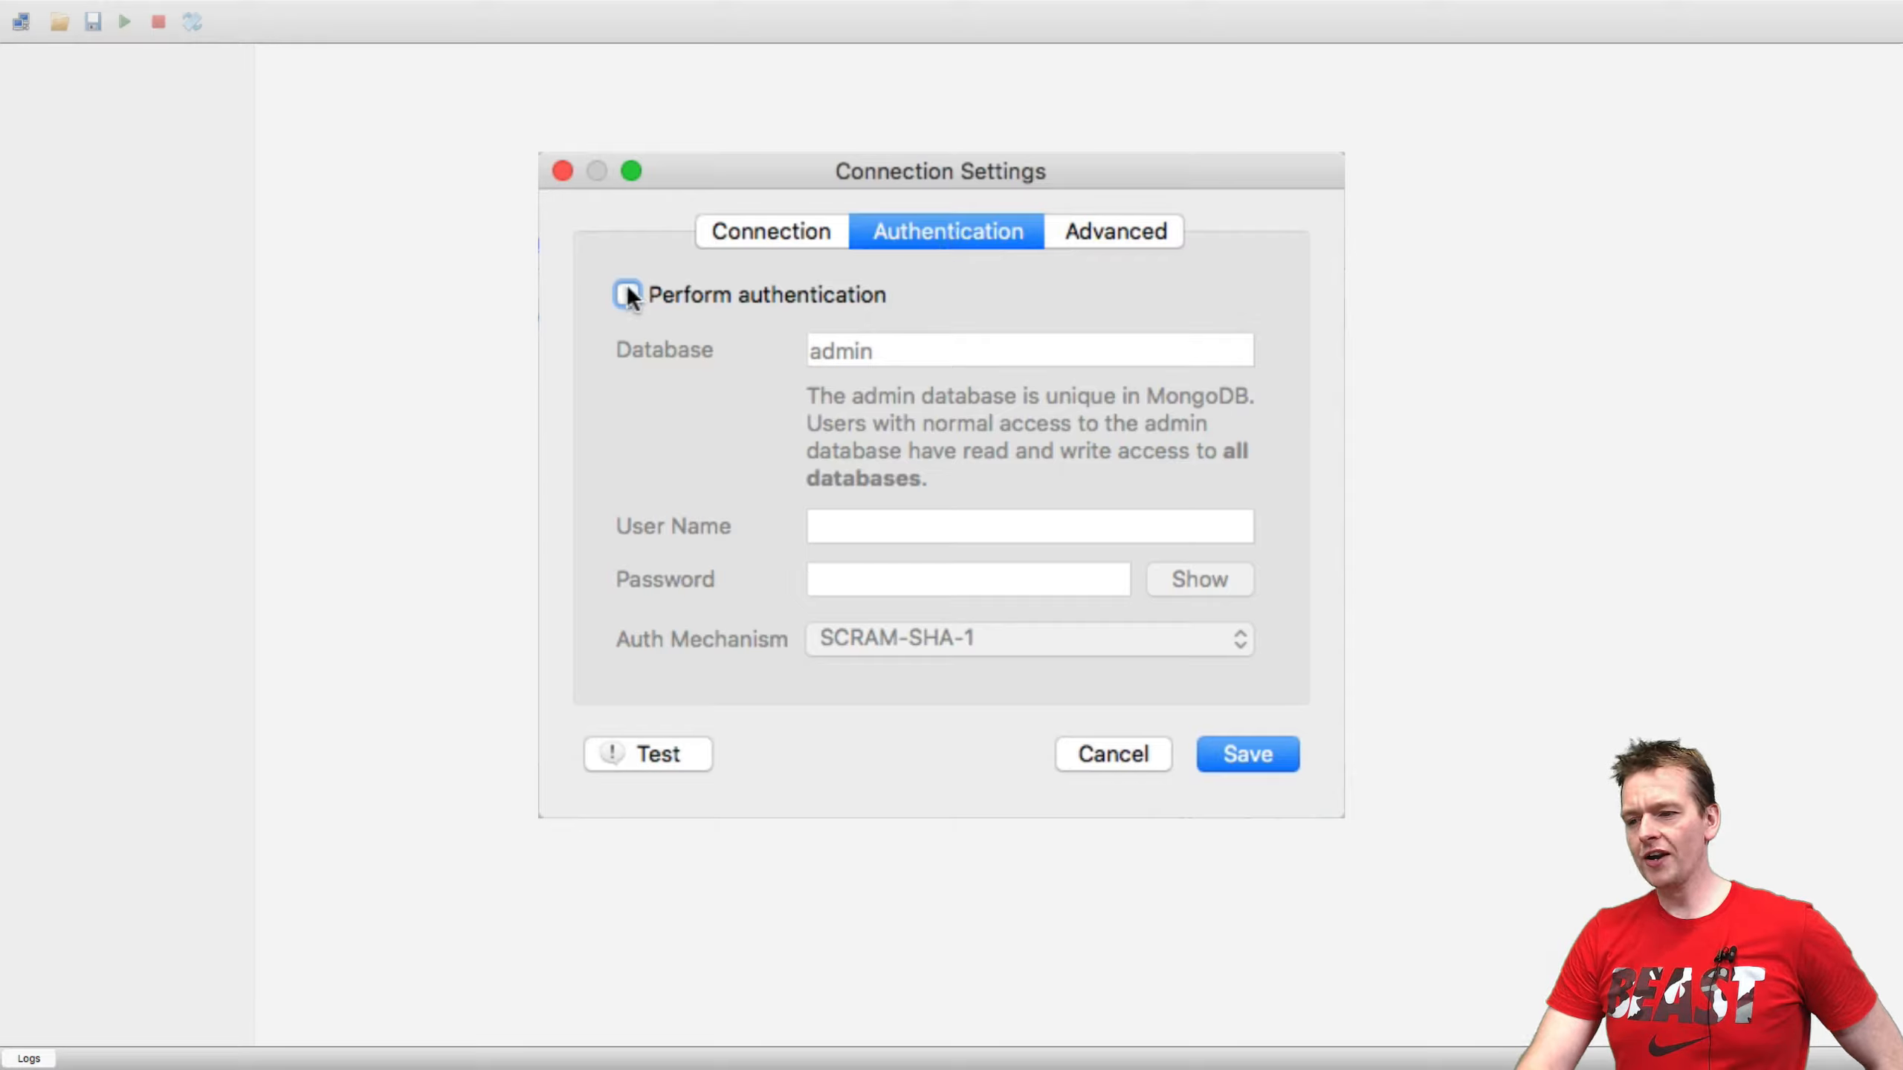
left_click(625, 293)
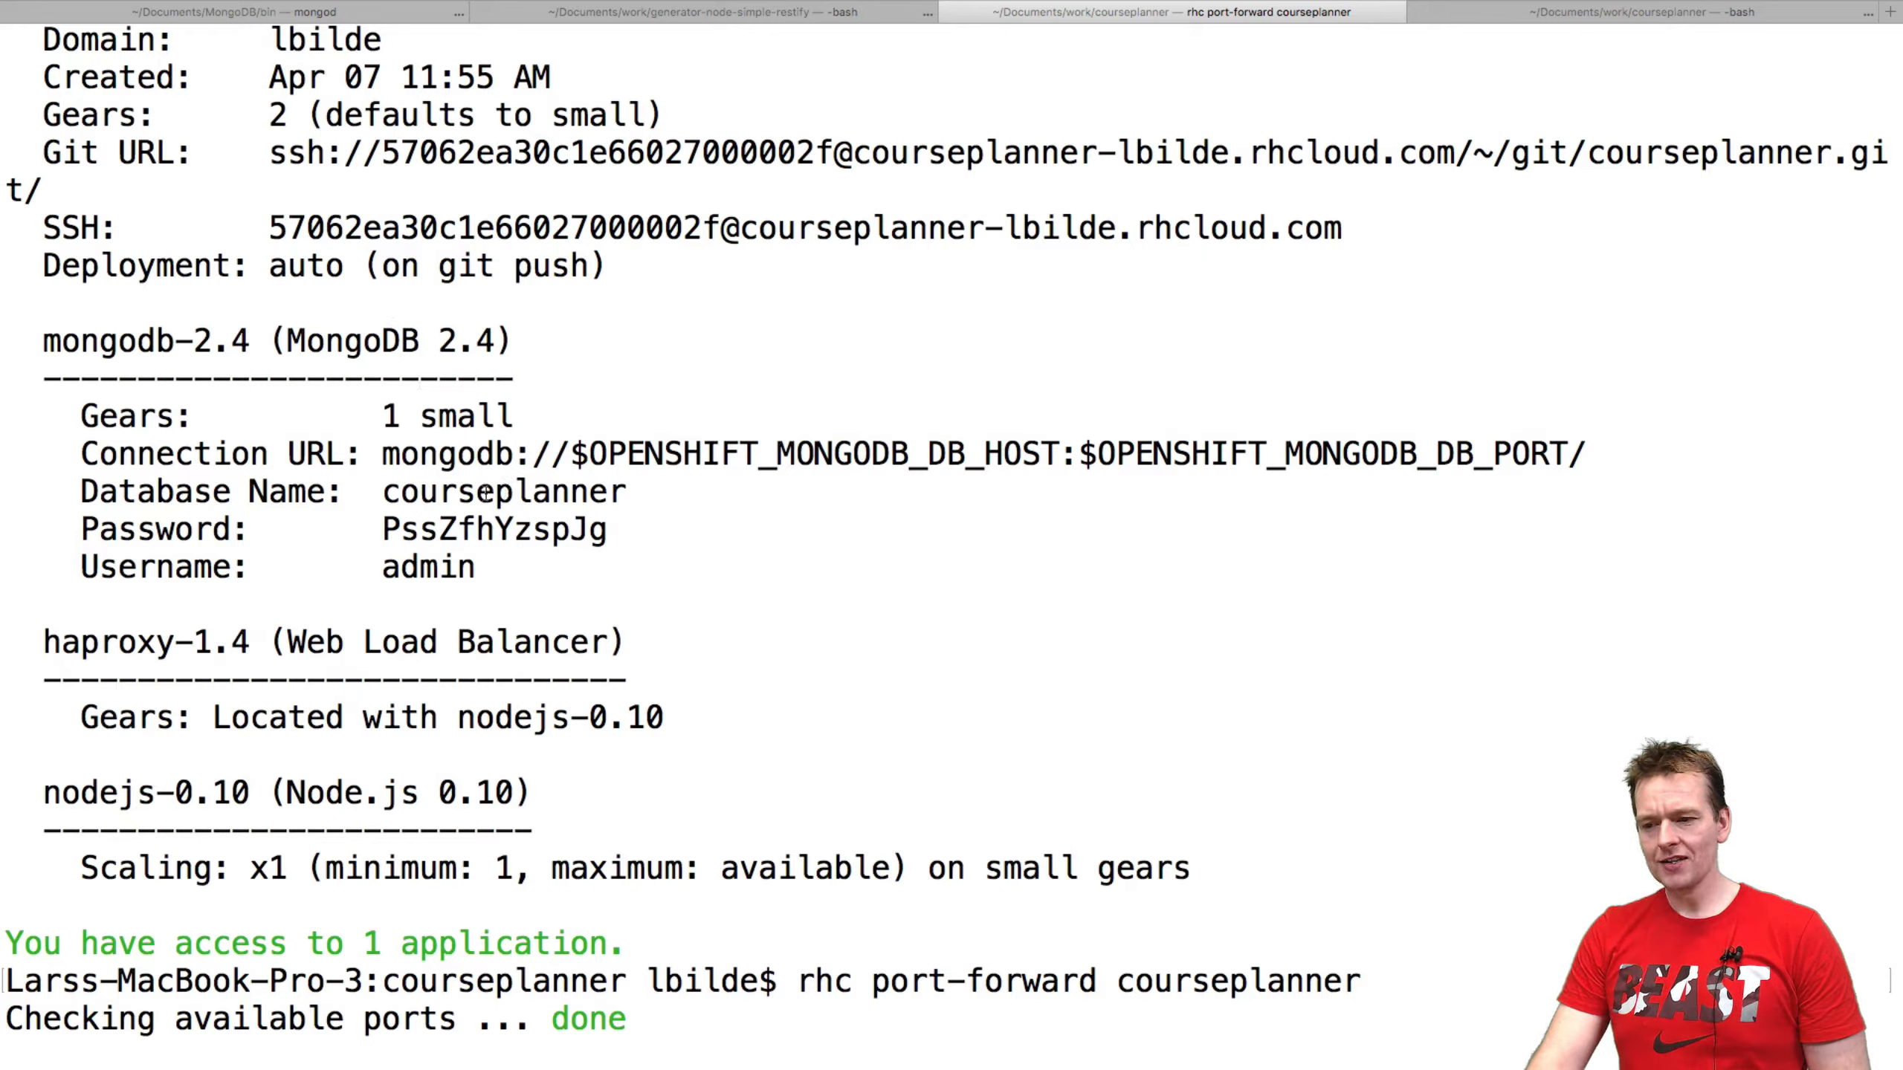
Step: Select the courseplanner database name in the rhc app output to copy it
double_click(503, 491)
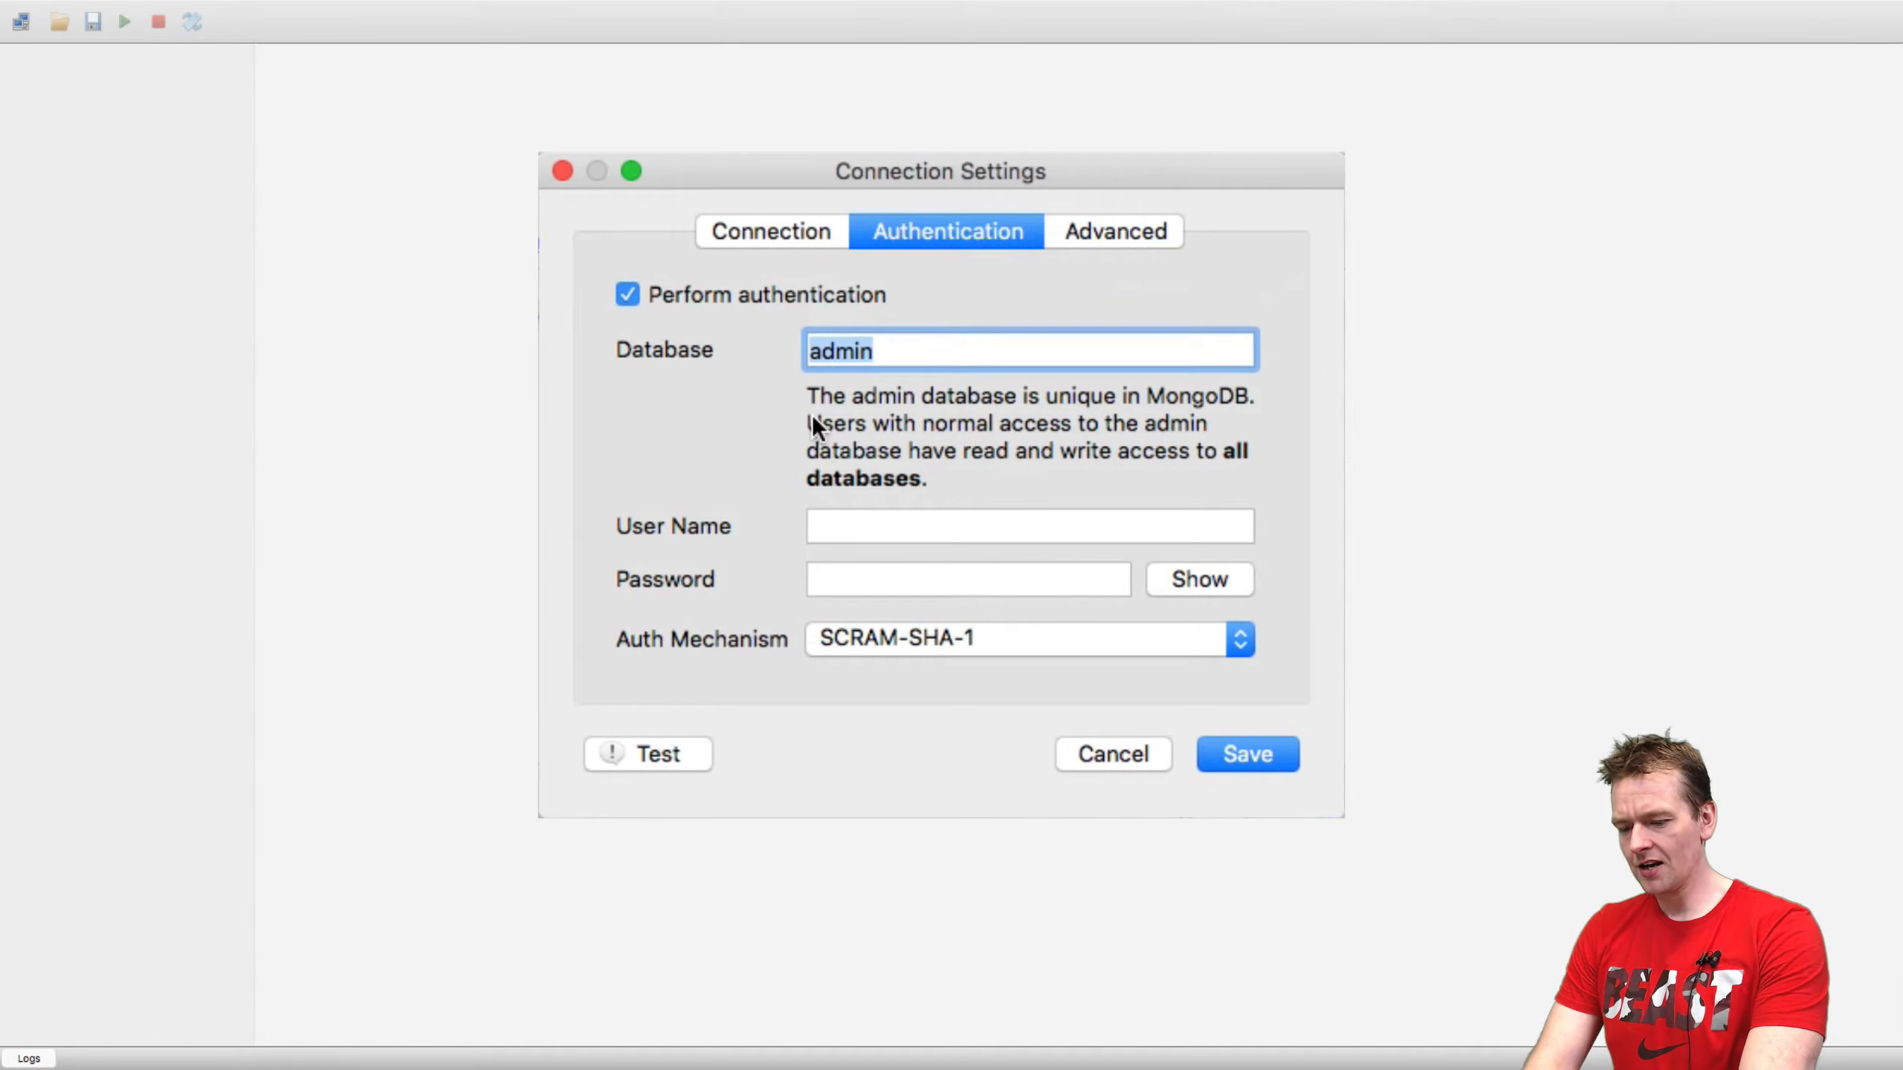
Step: Enter user name admin, reveal the password and select it for checking
type("admin")
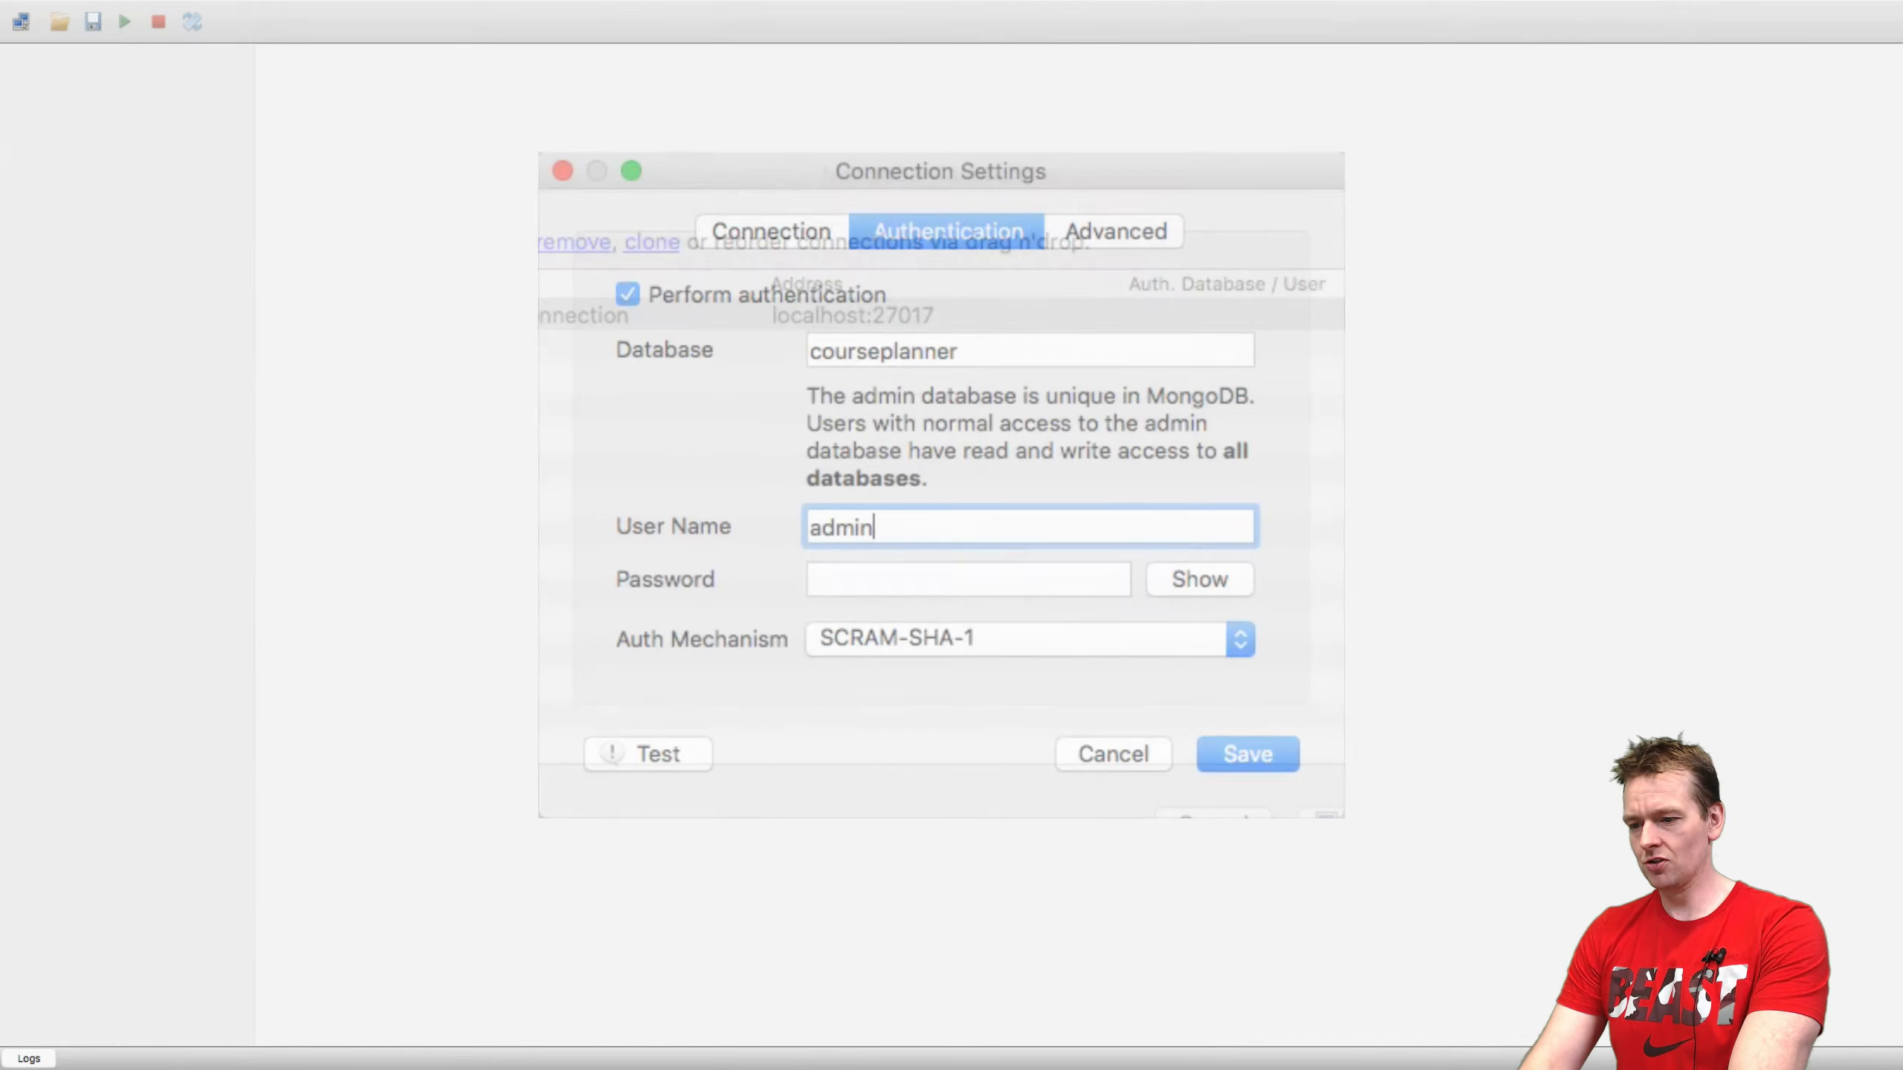
left_click(1197, 579)
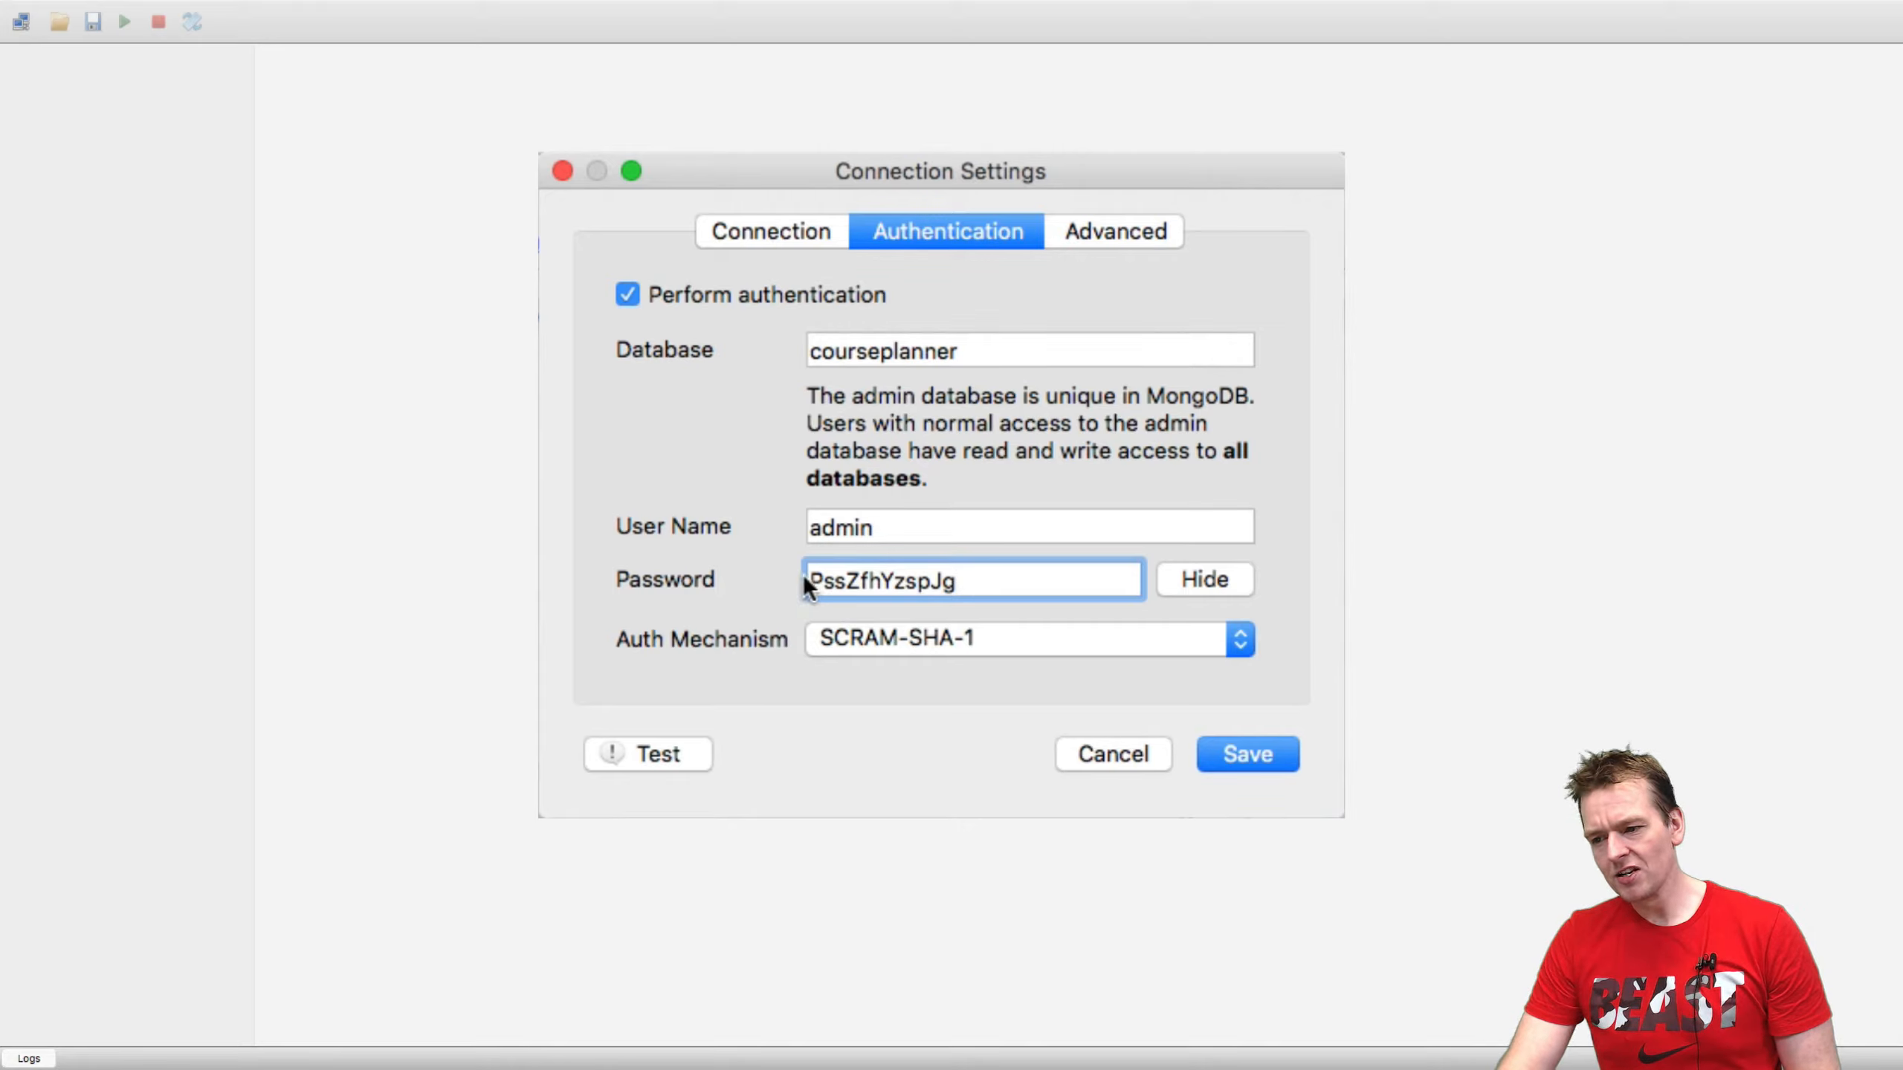
double_click(883, 580)
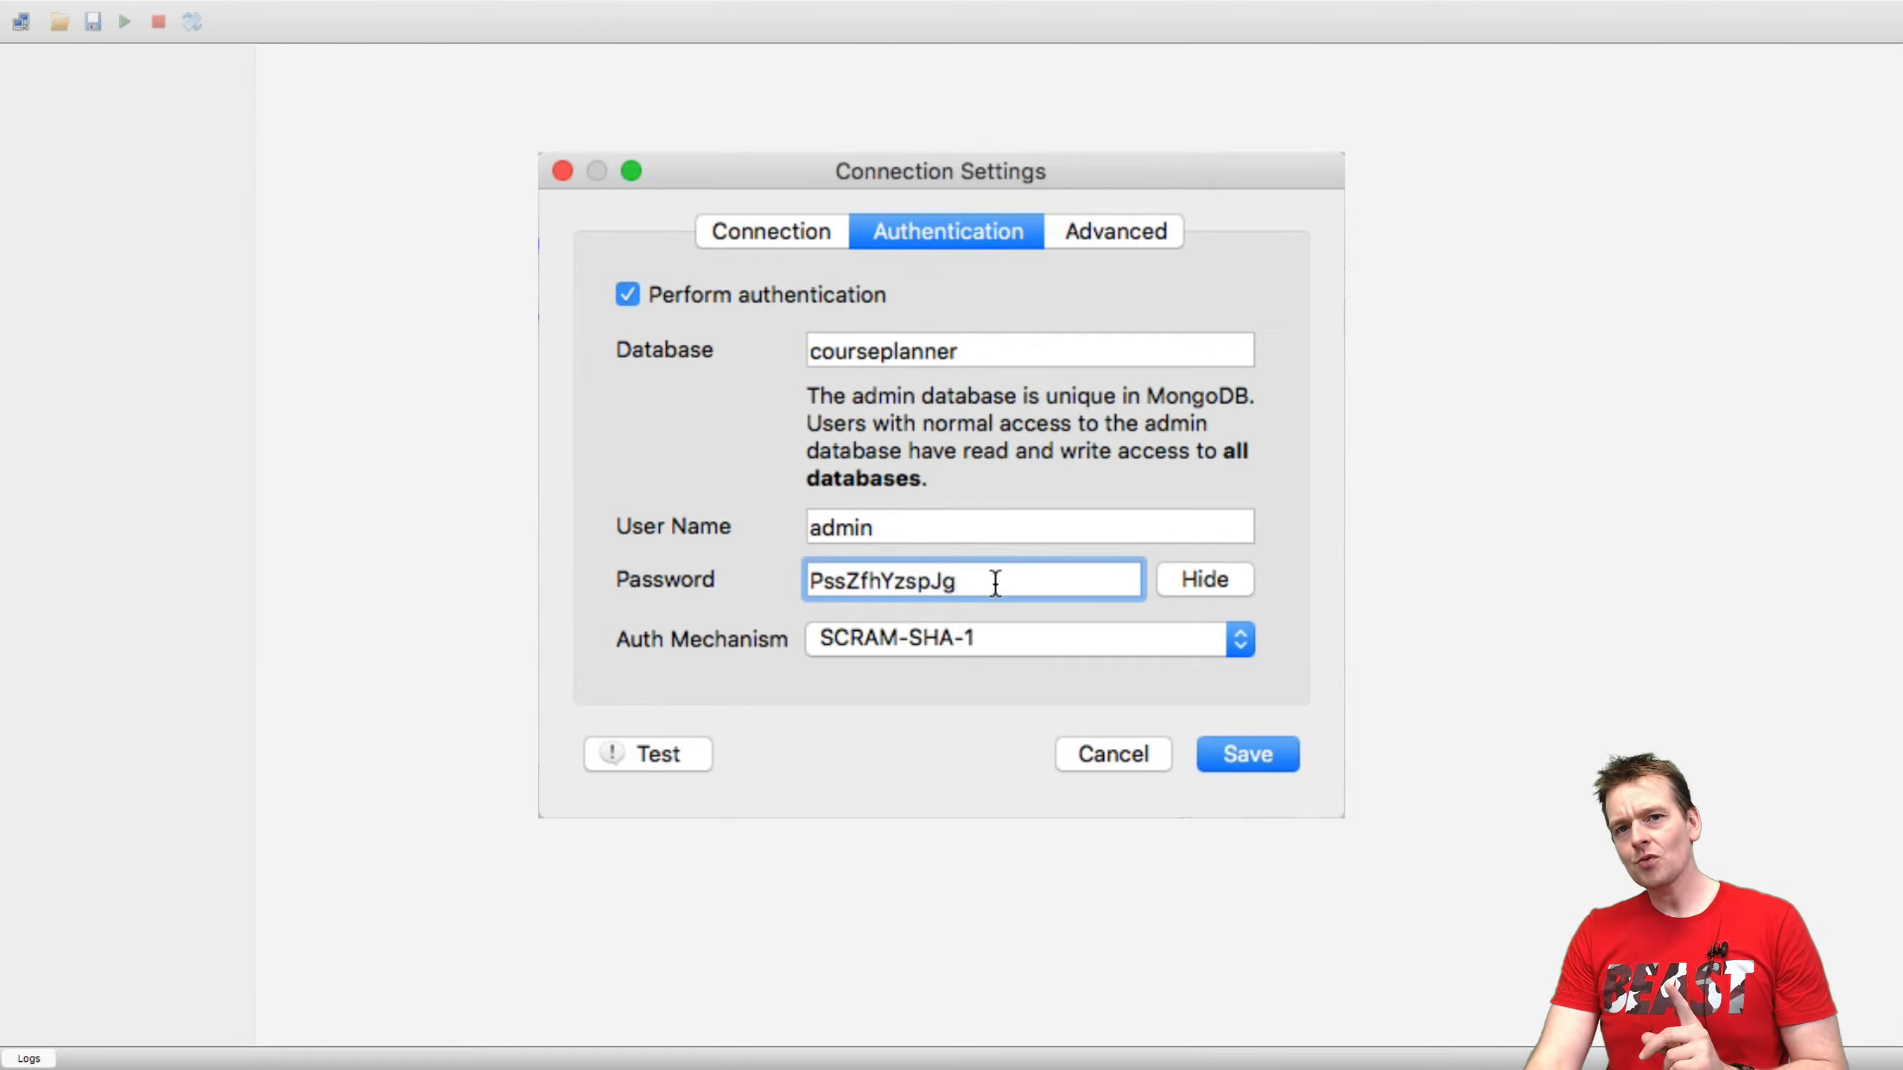
Step: Set Auth Mechanism to MONGODB-CR and rerun the connection test after a failed authorization
left_click(1237, 638)
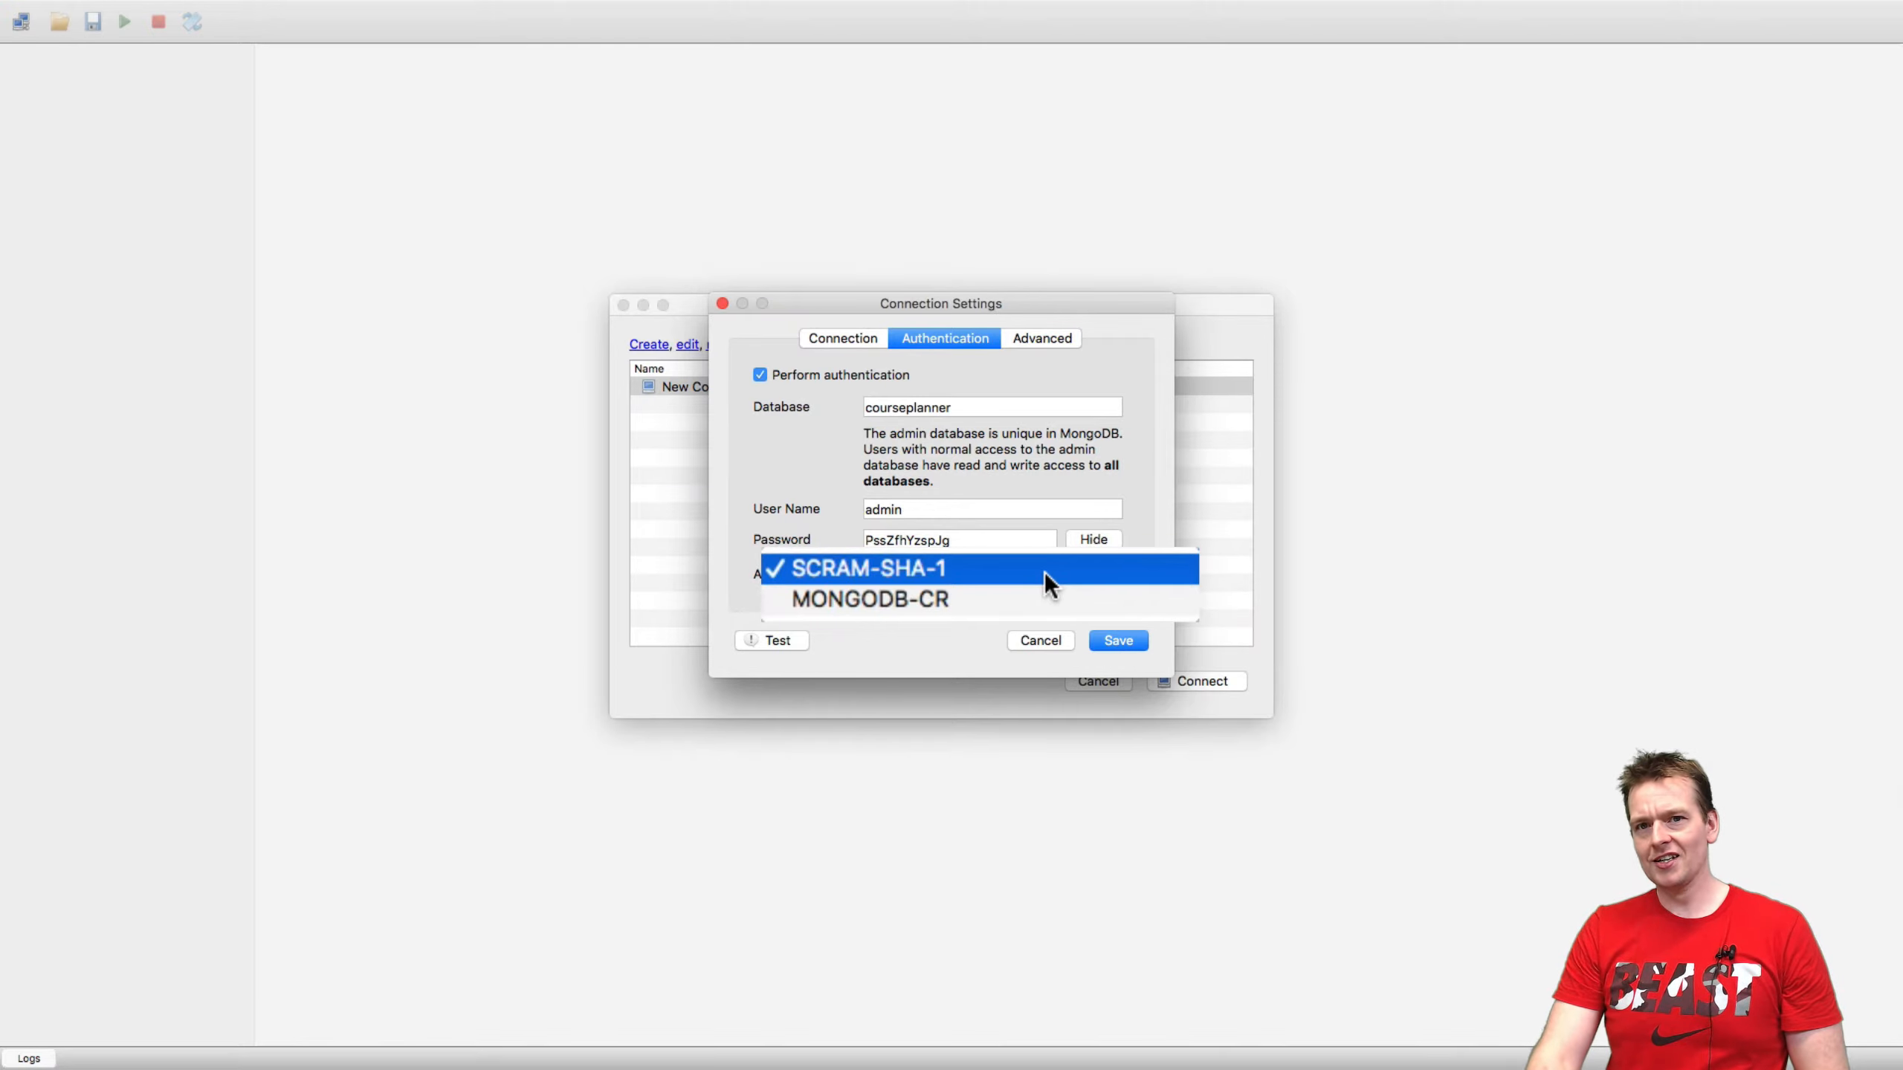
mouse_move(868, 599)
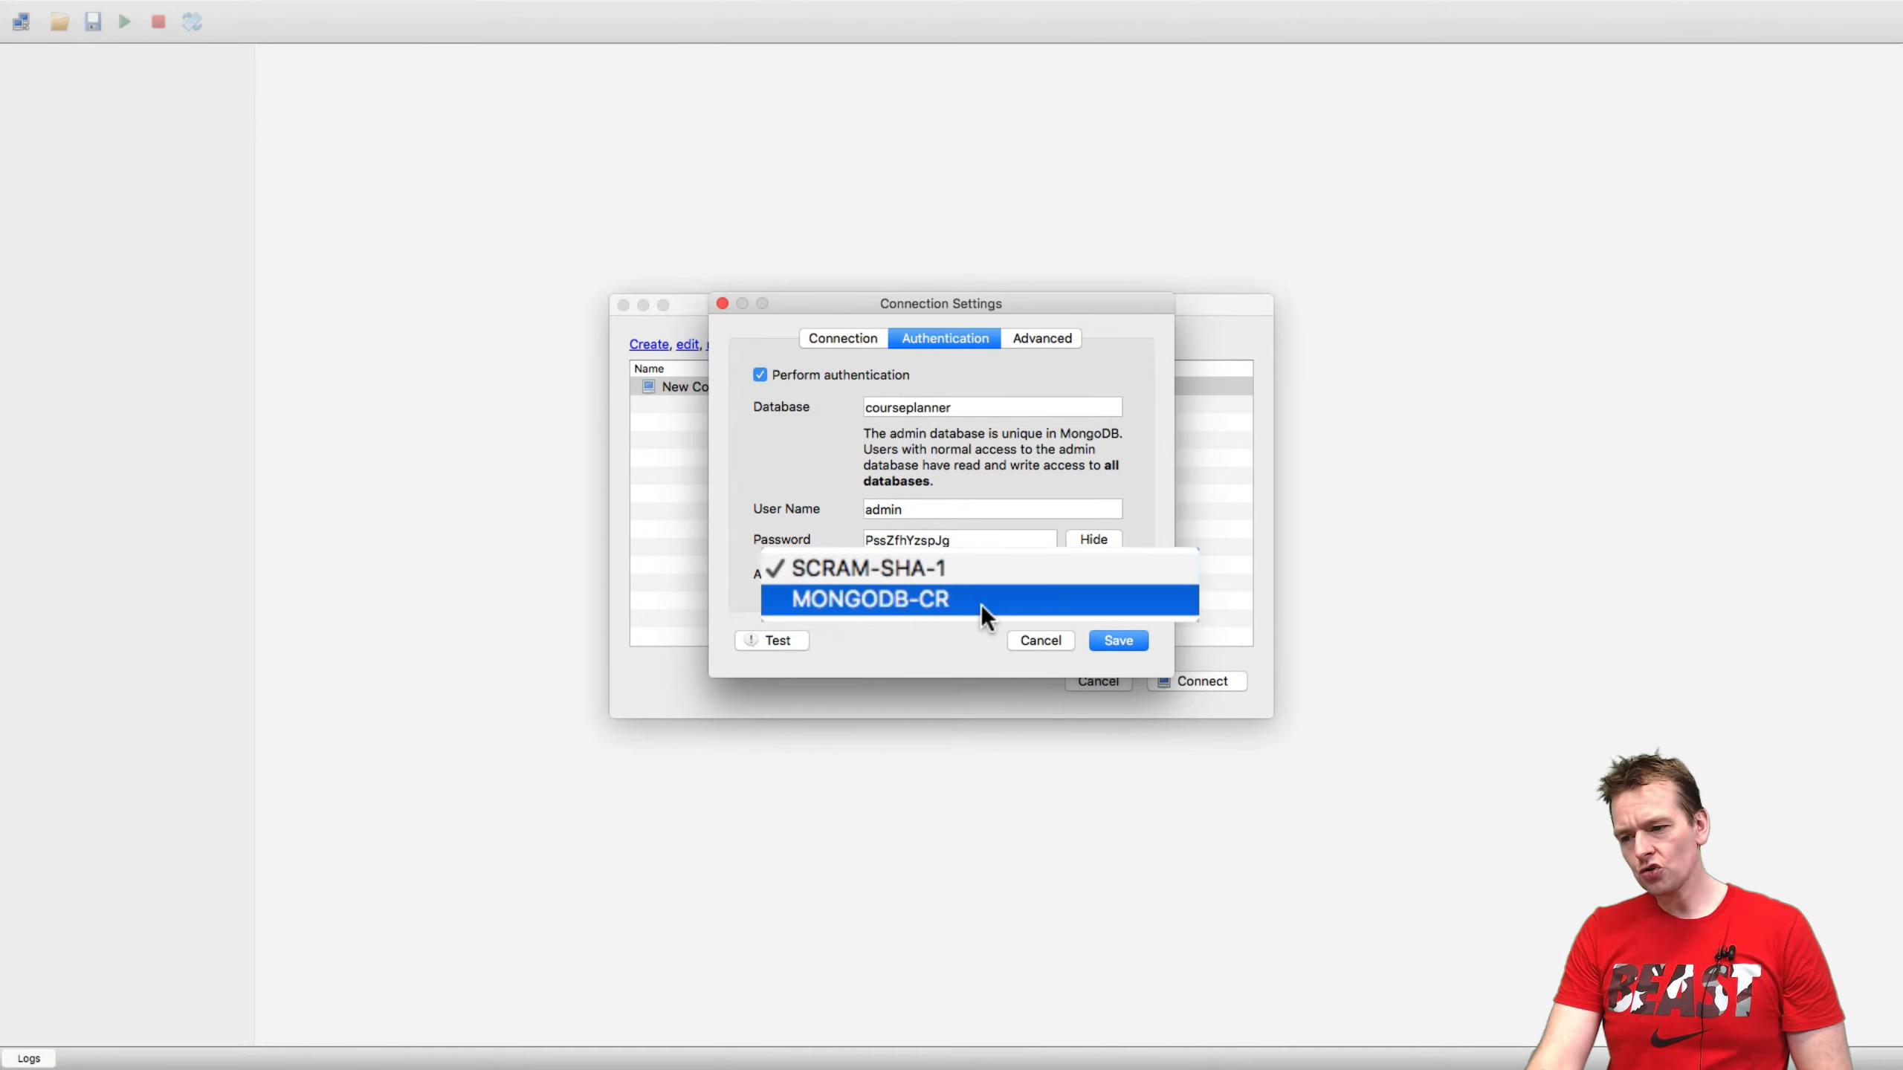
left_click(866, 599)
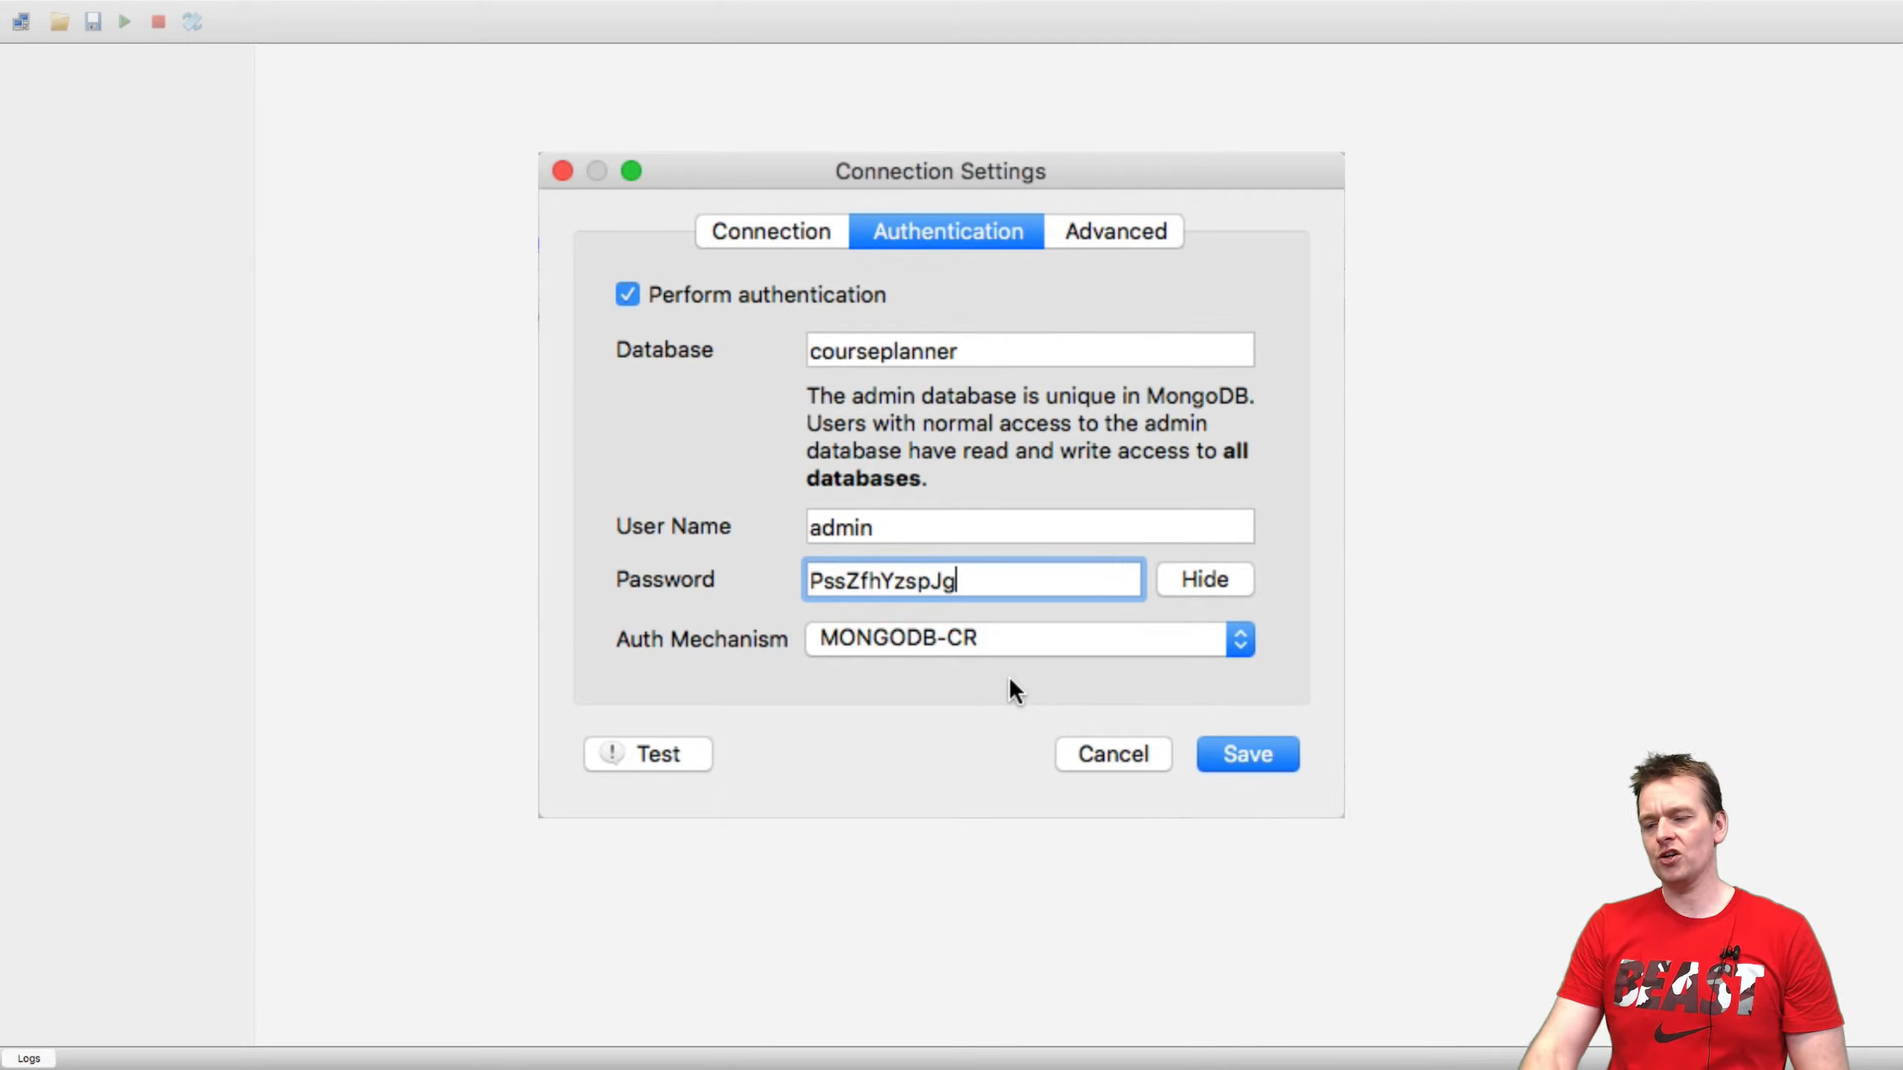
mouse_move(1019, 619)
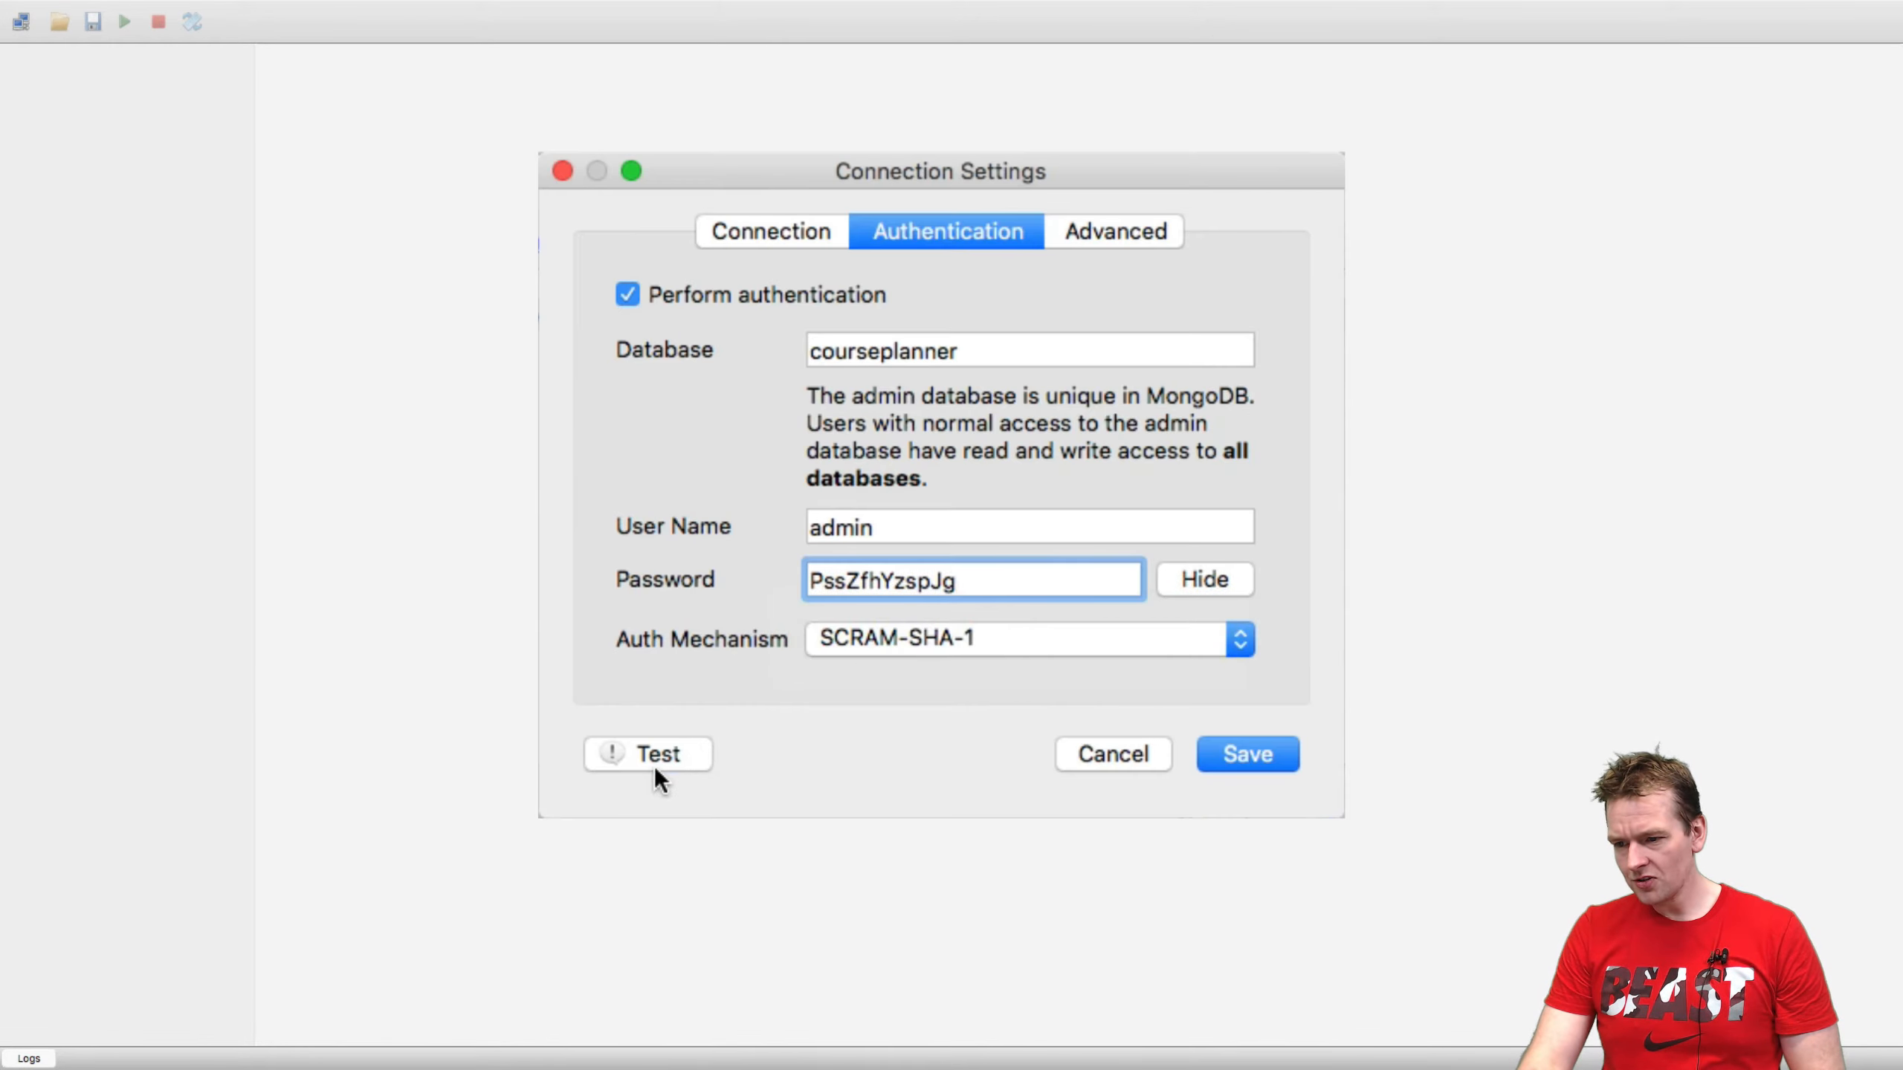
left_click(647, 753)
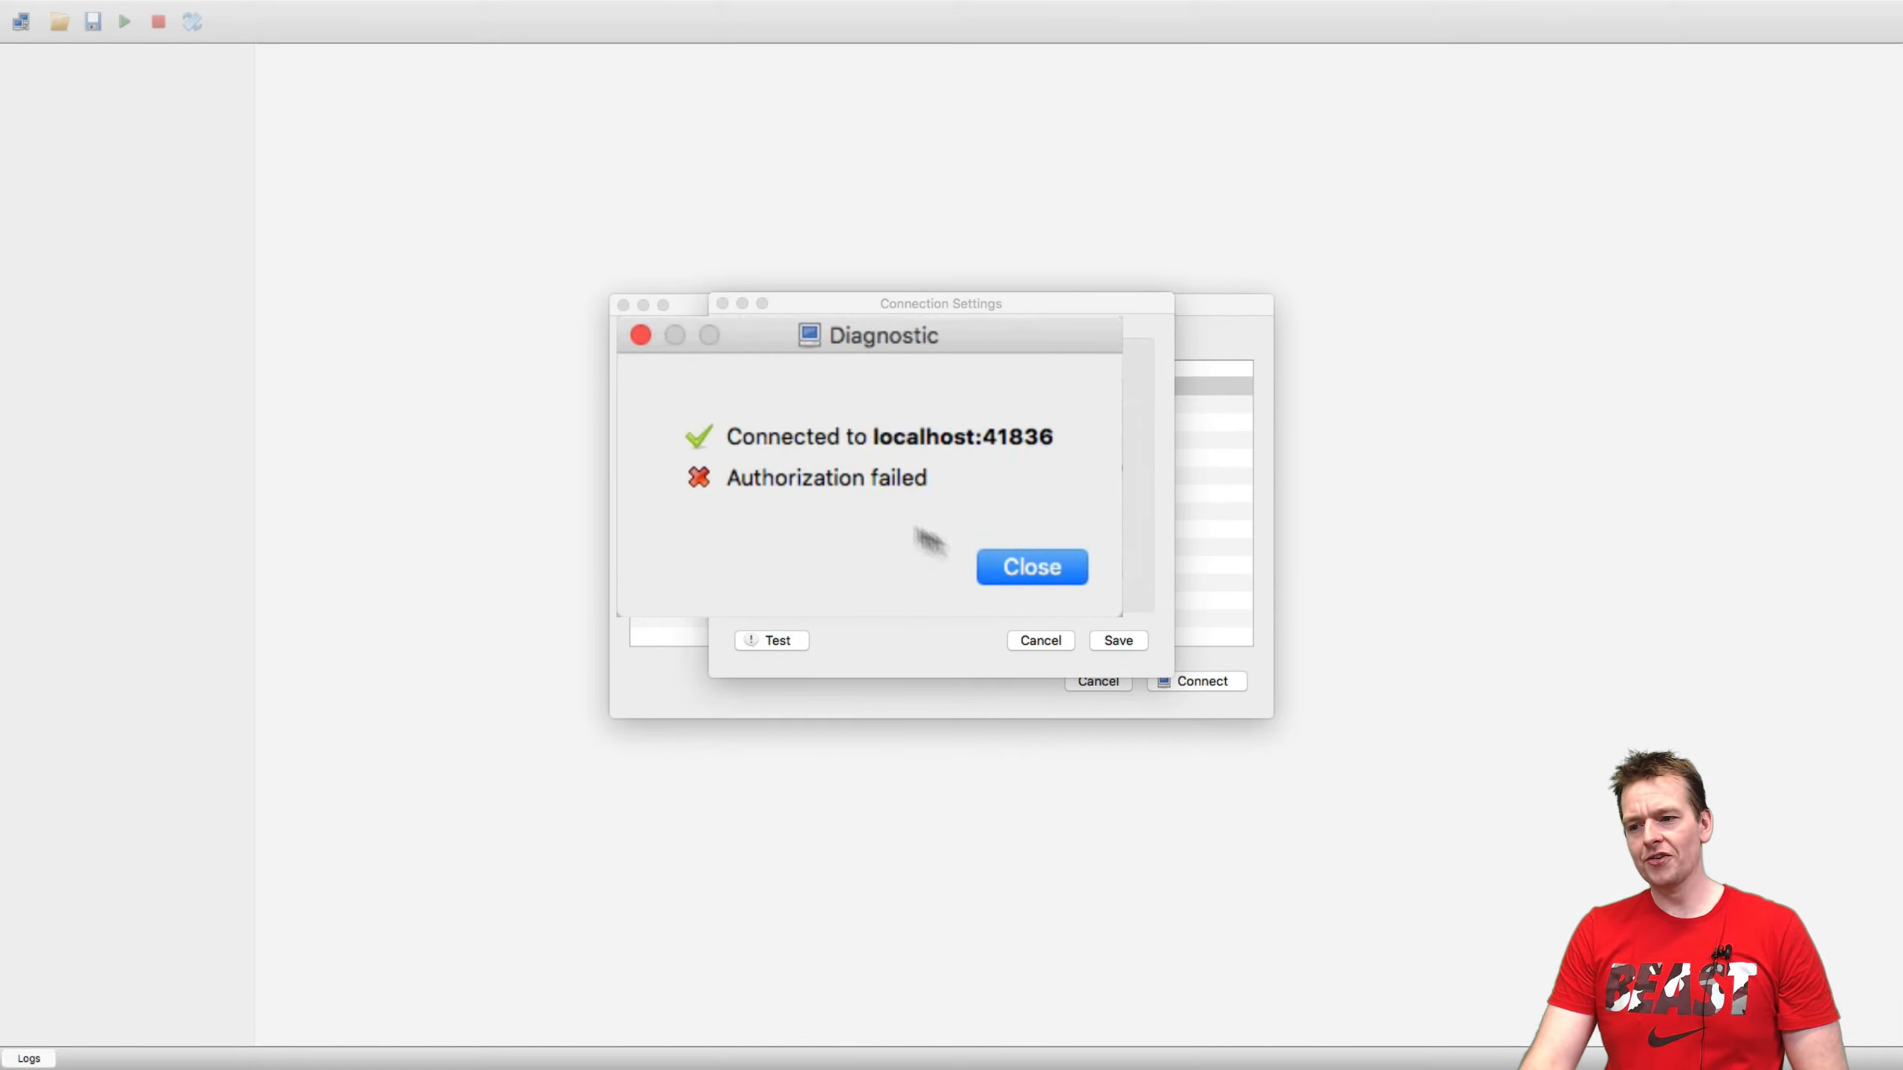
left_click(1031, 567)
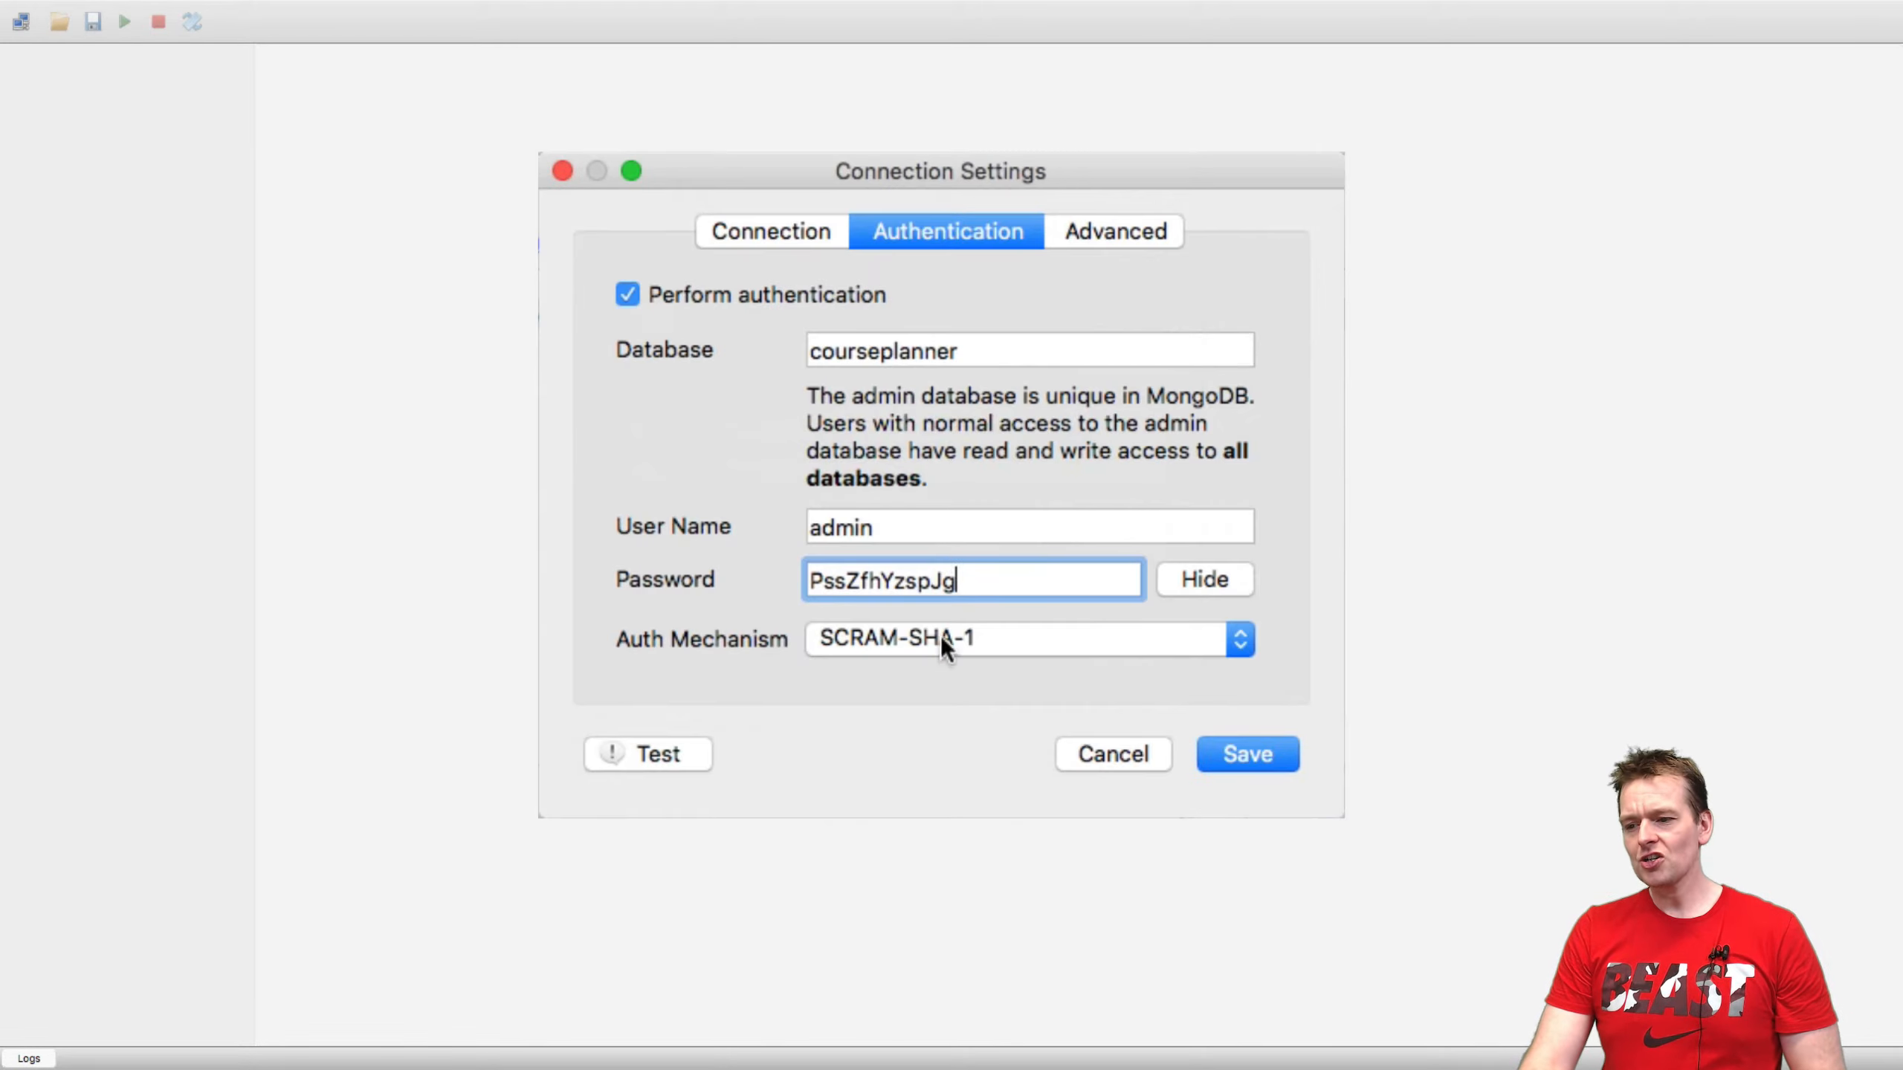
left_click(647, 754)
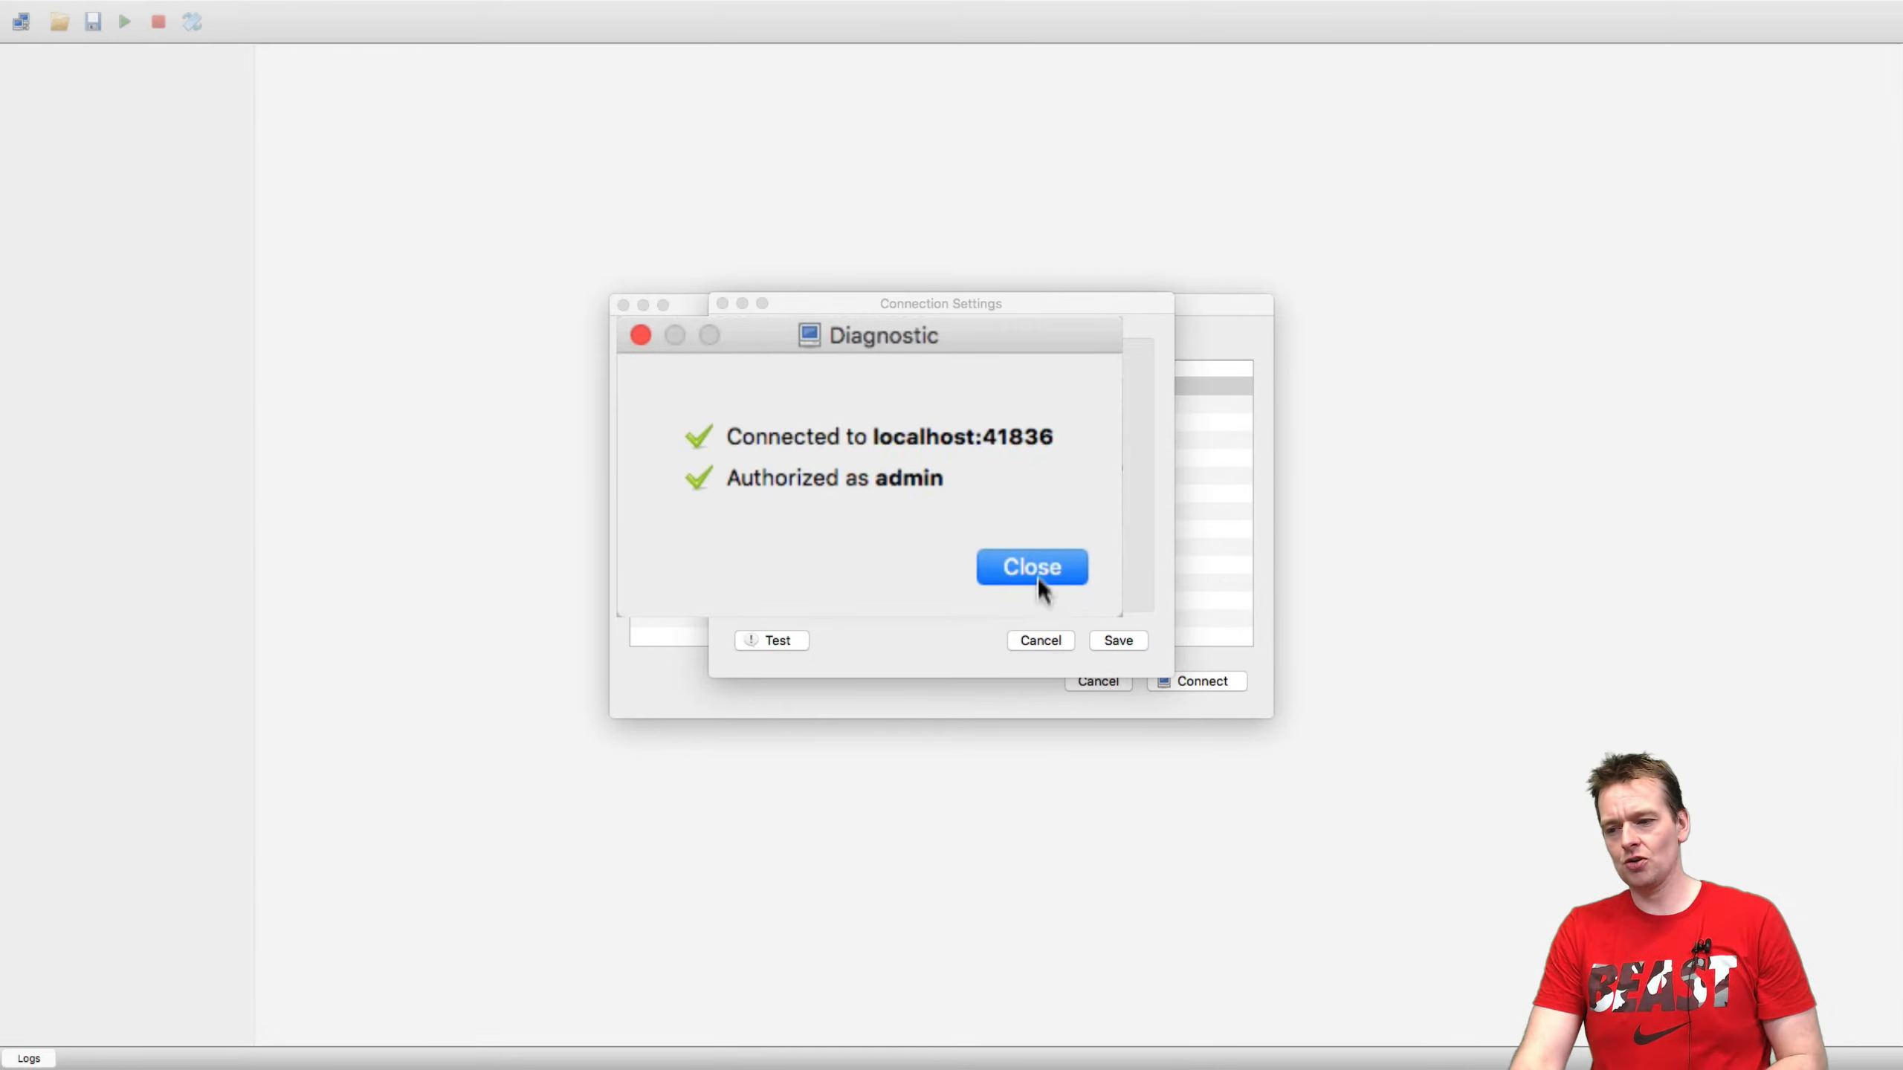
Step: Connect to Openshift Production and view the two documents in courseplanner's users collection
left_click(1030, 566)
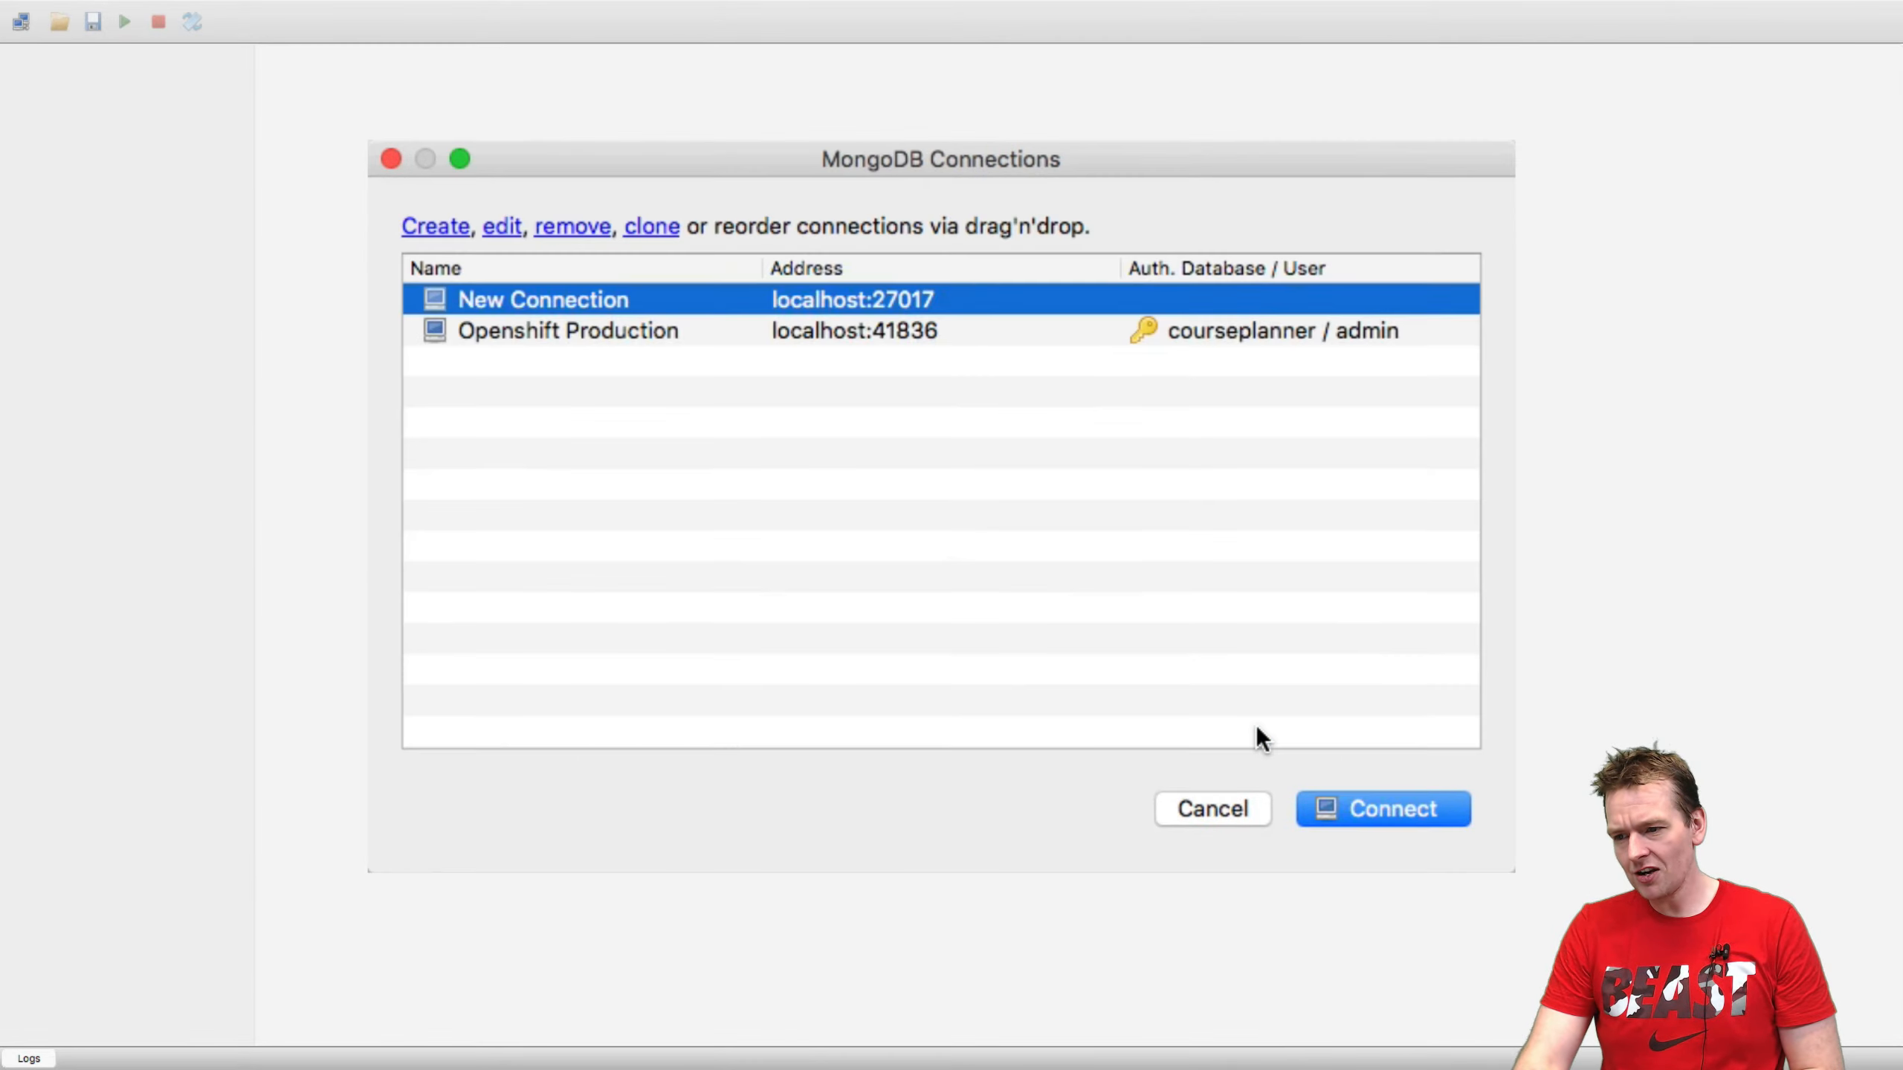
left_click(1382, 809)
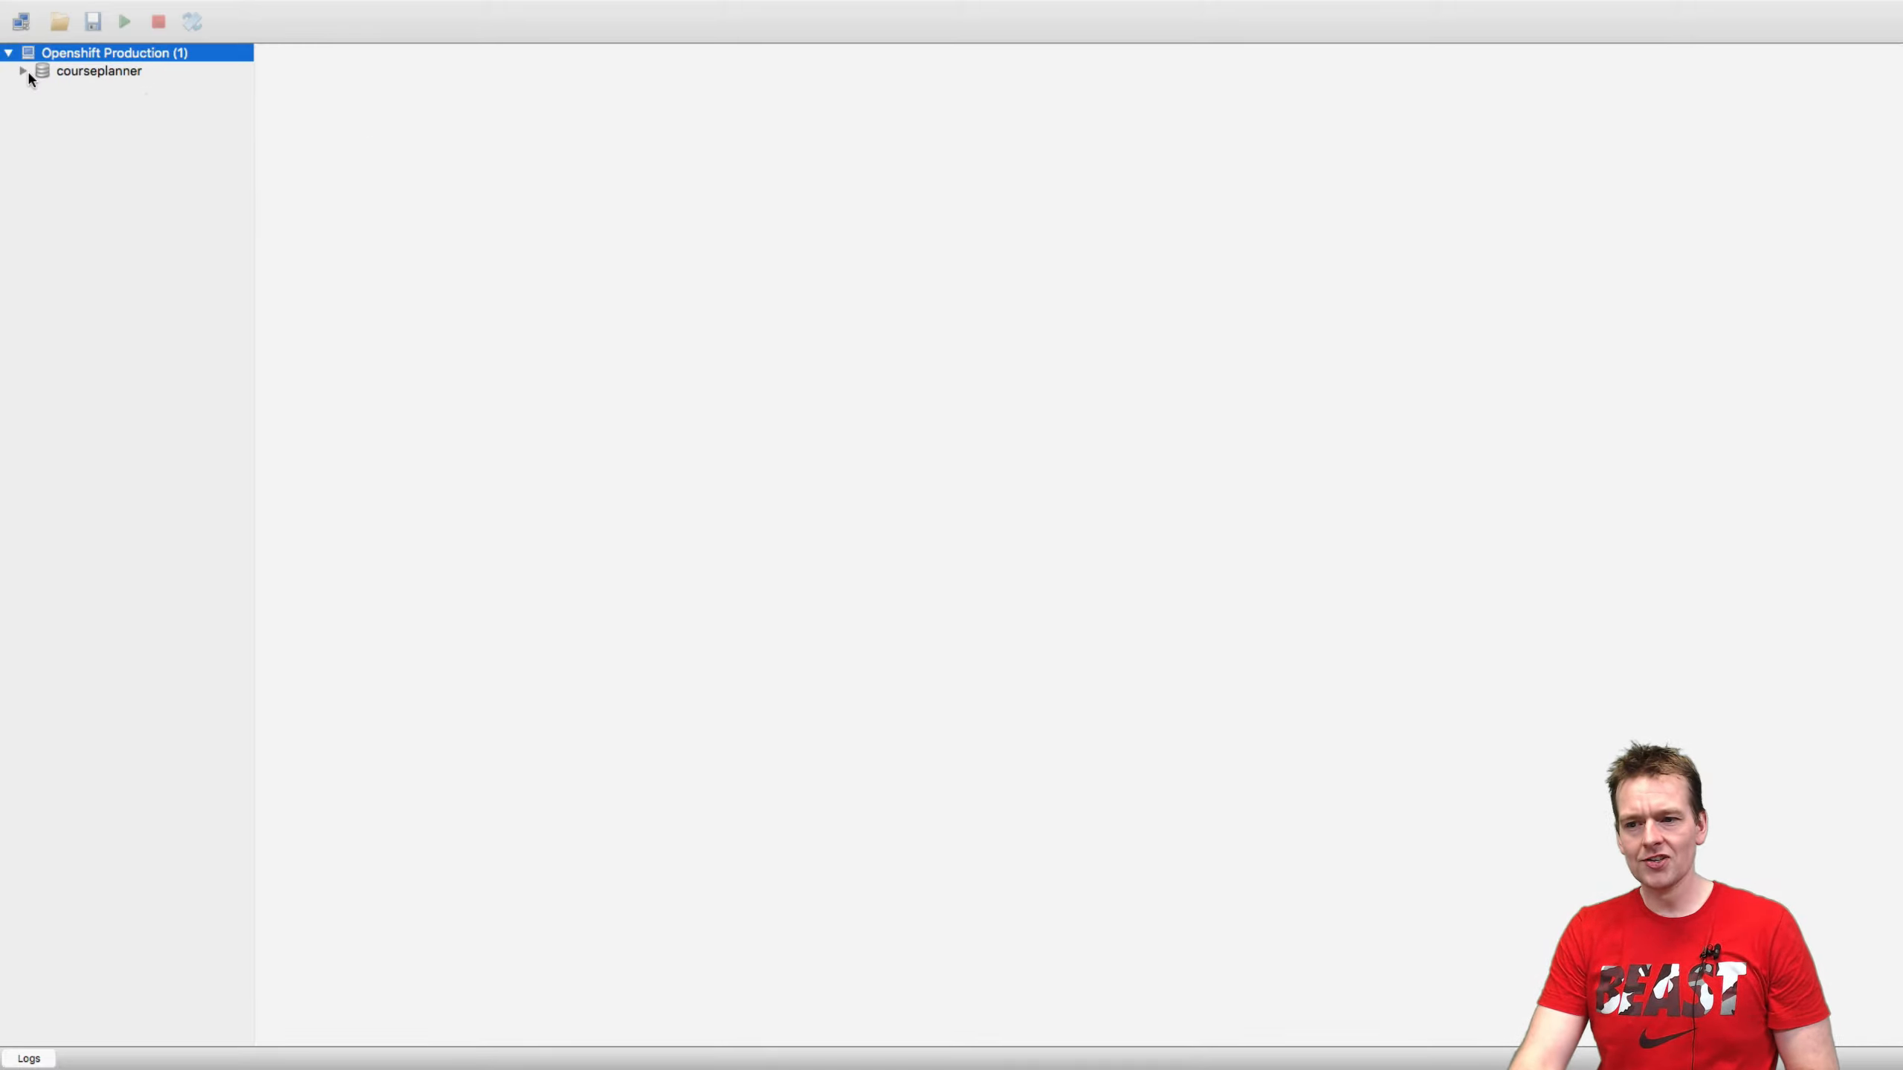
left_click(24, 71)
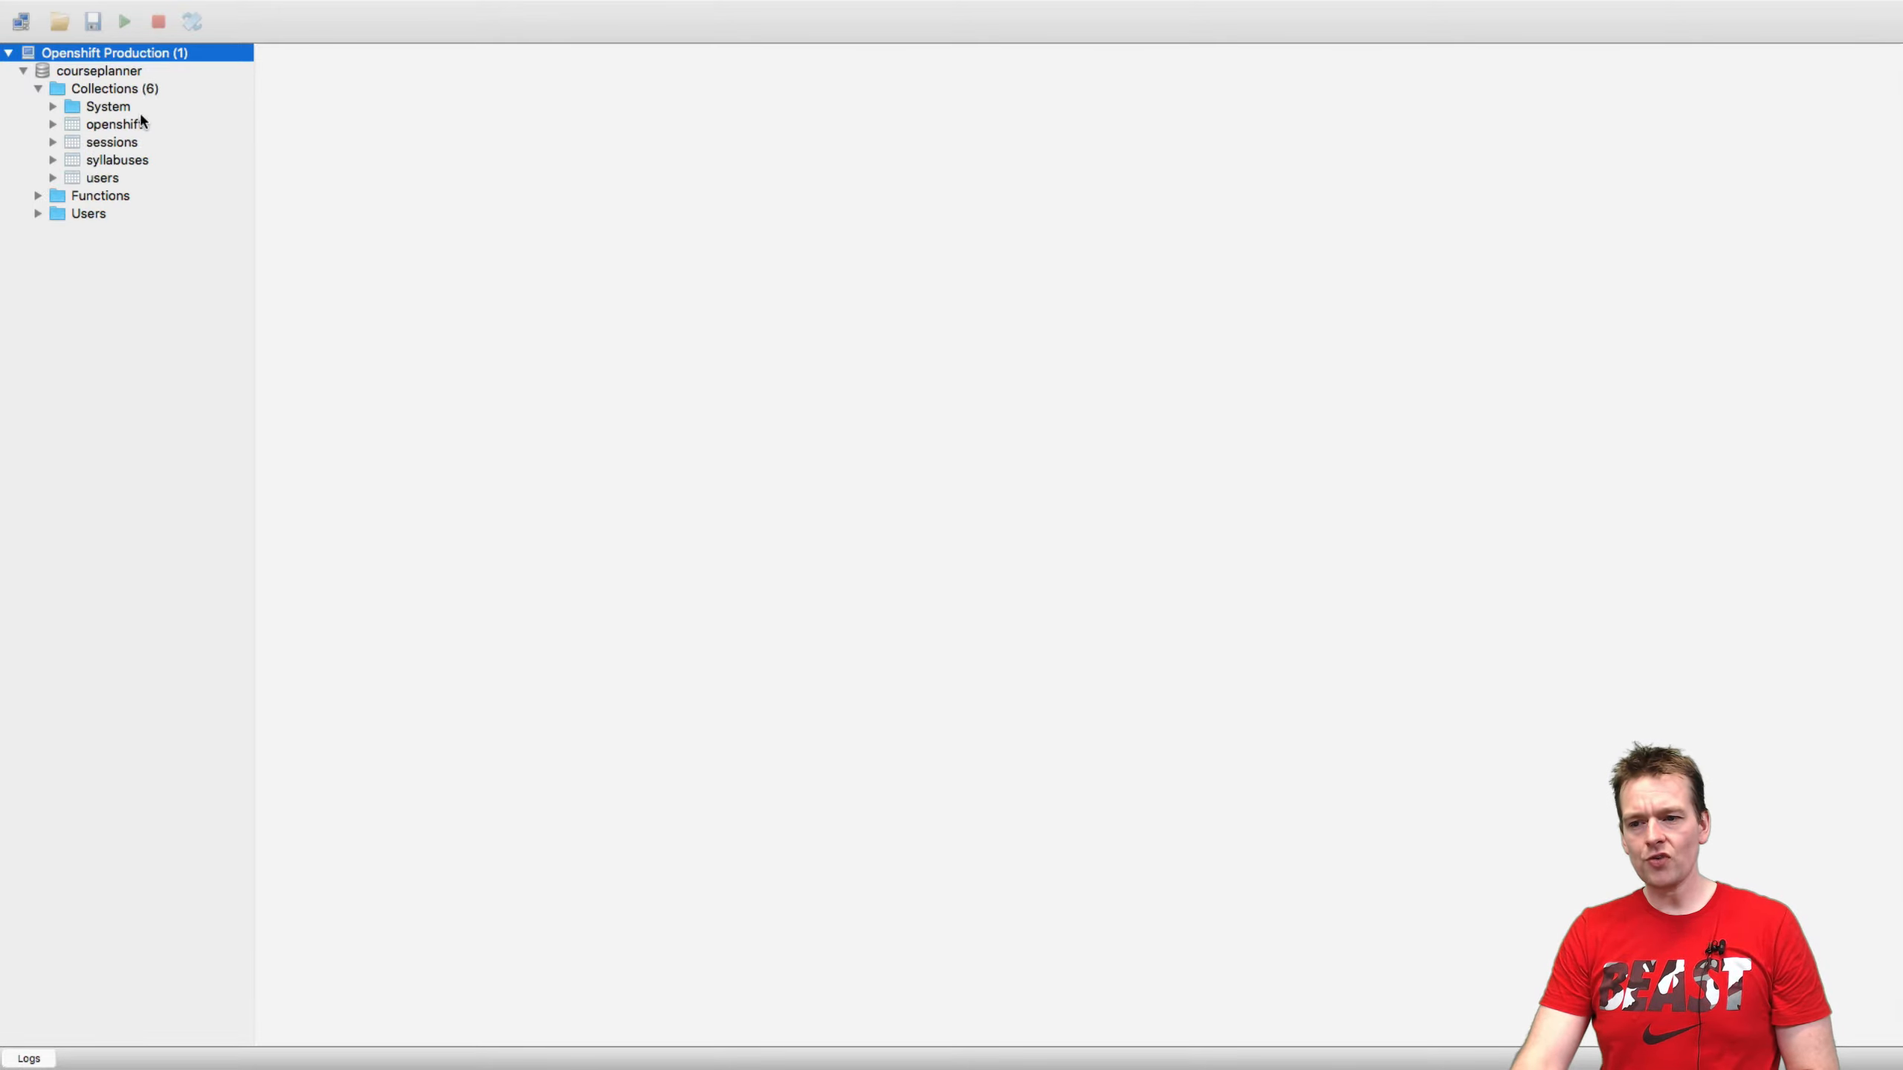
right_click(115, 124)
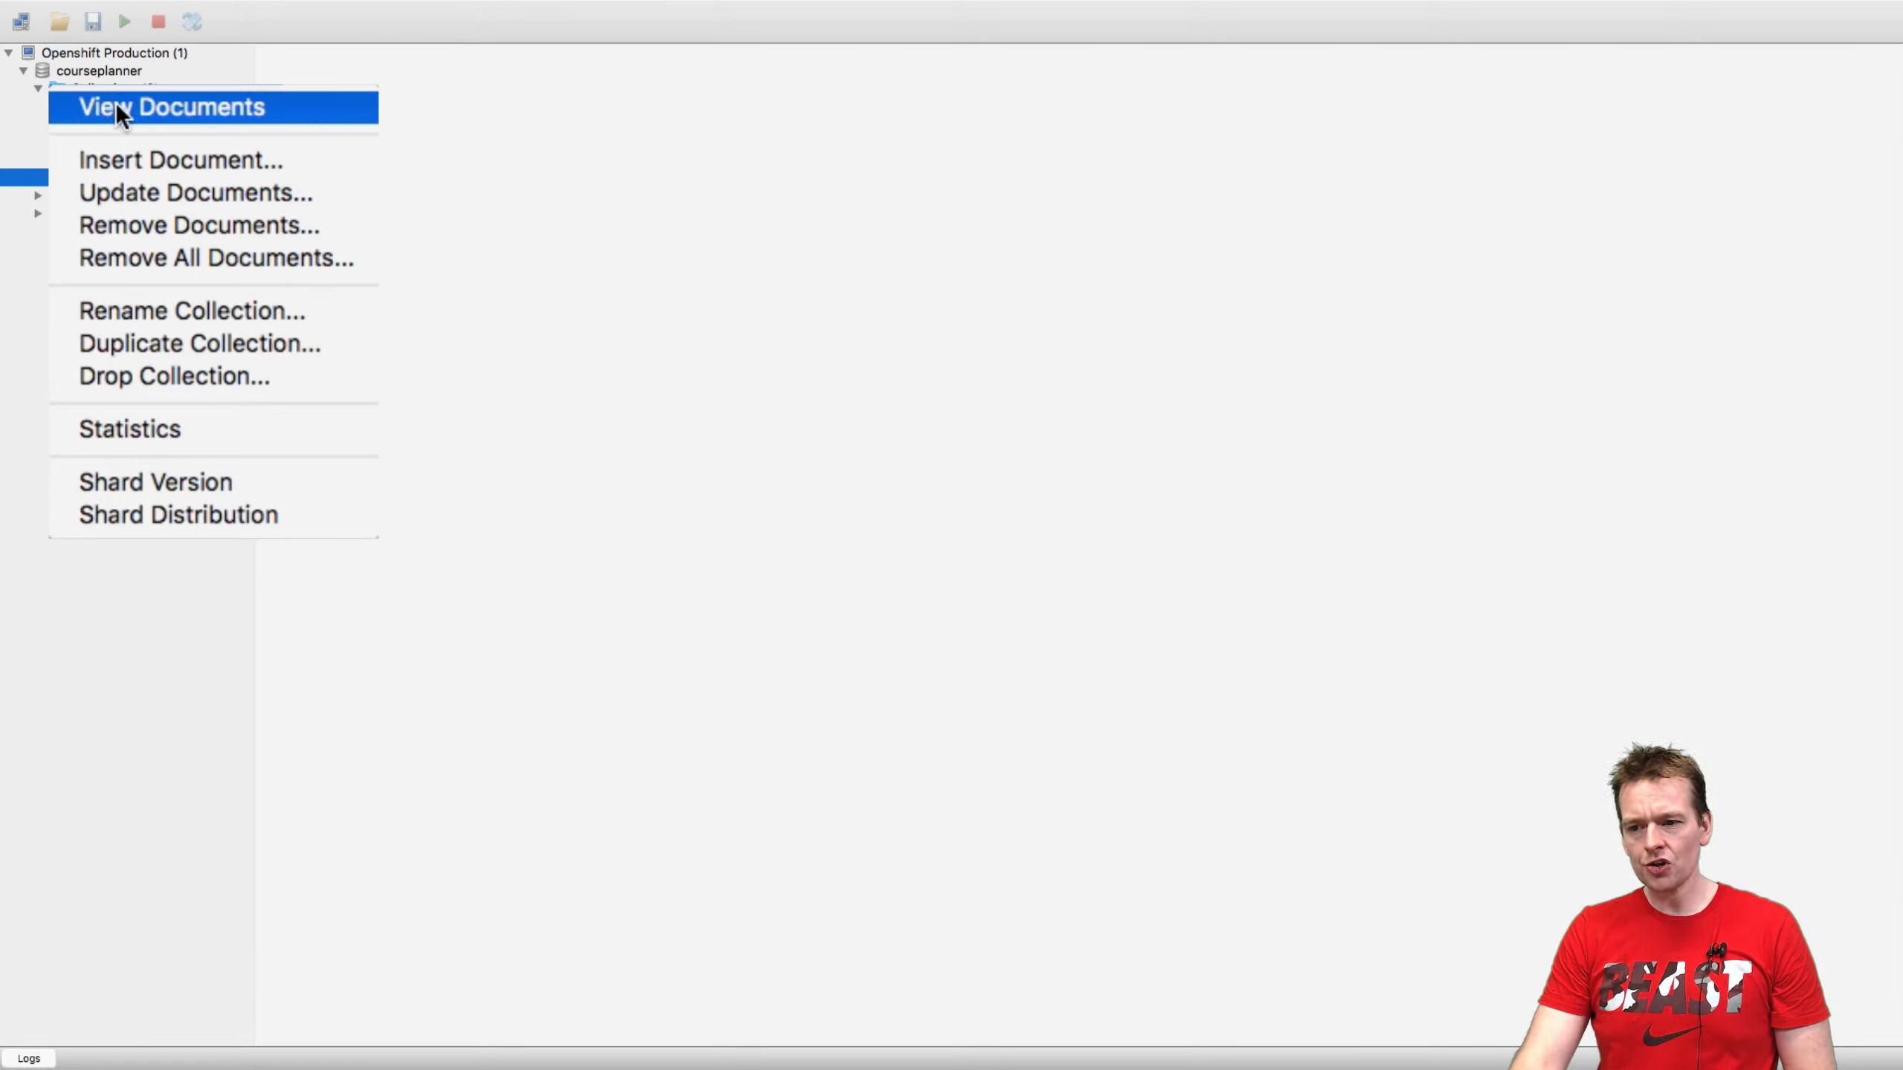
left_click(170, 107)
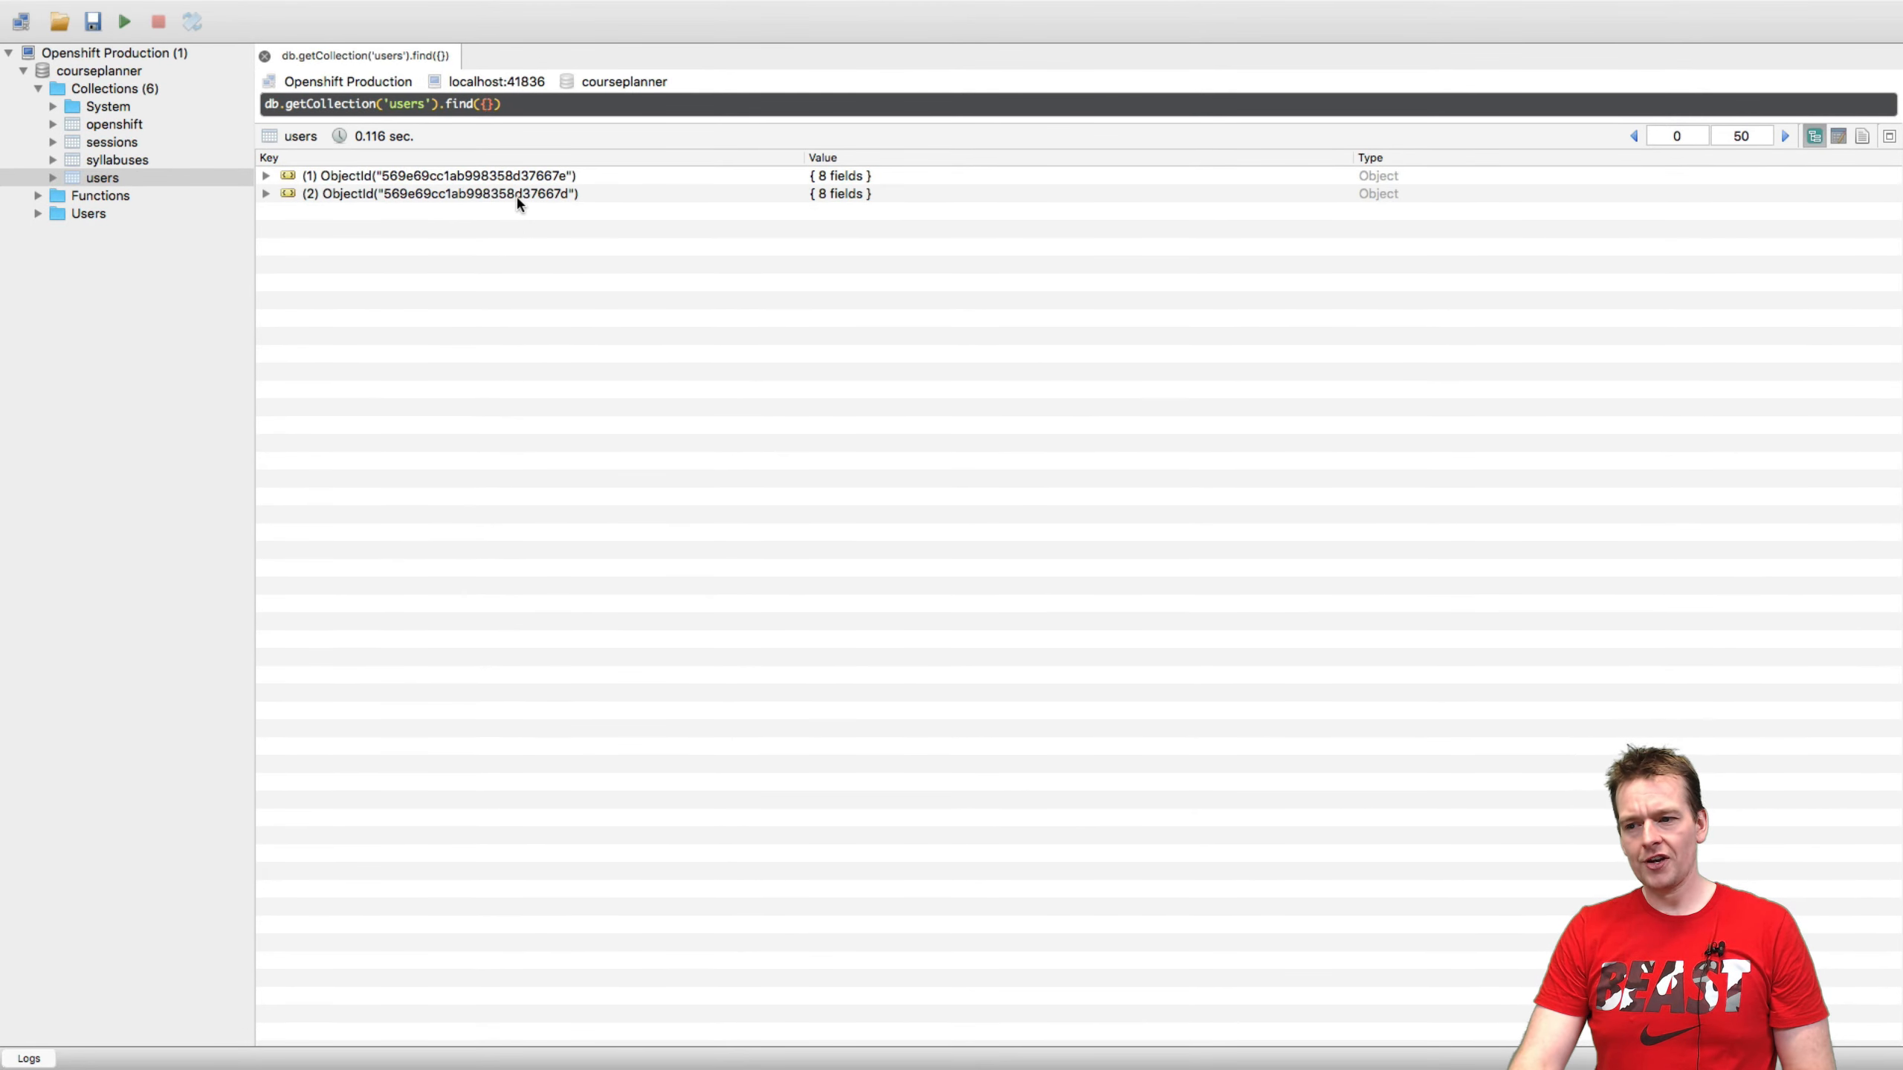
Step: Open the second user document for editing and insert the middle name 'Juul' into its name
right_click(516, 194)
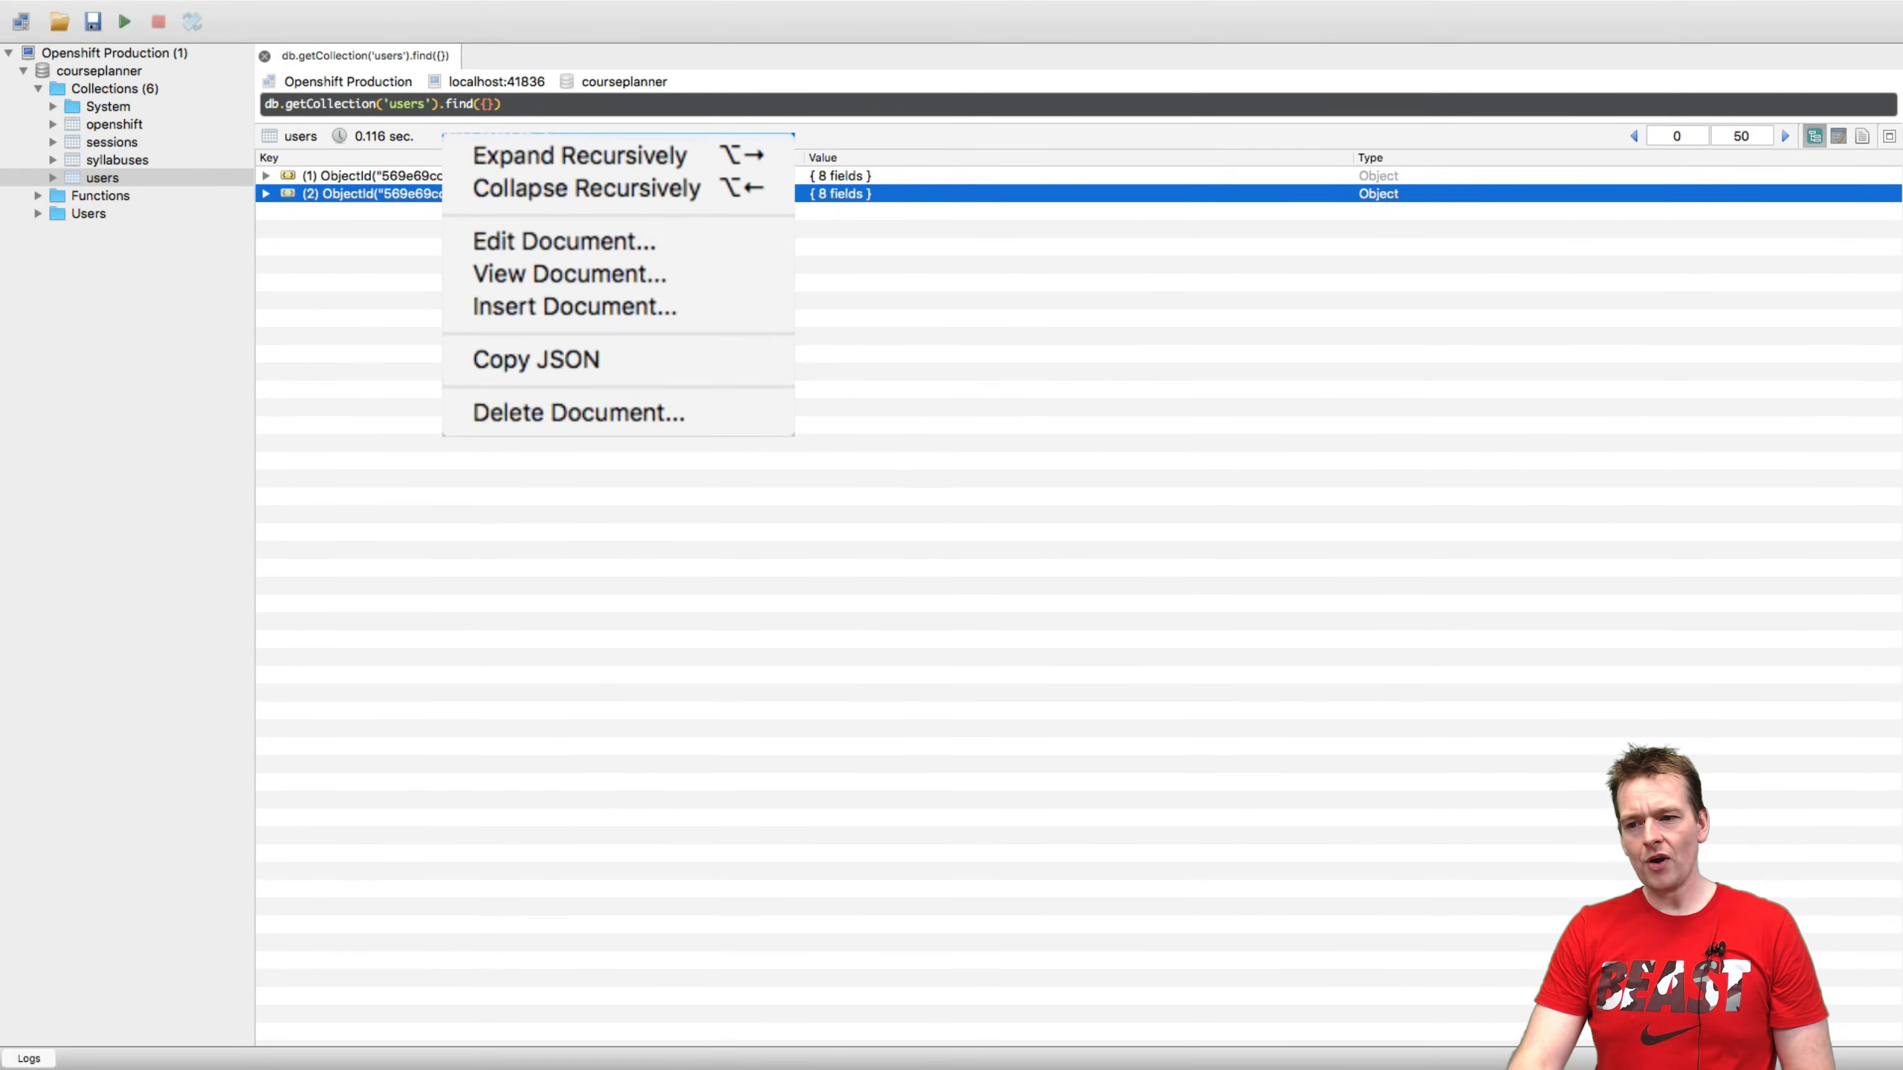
left_click(569, 273)
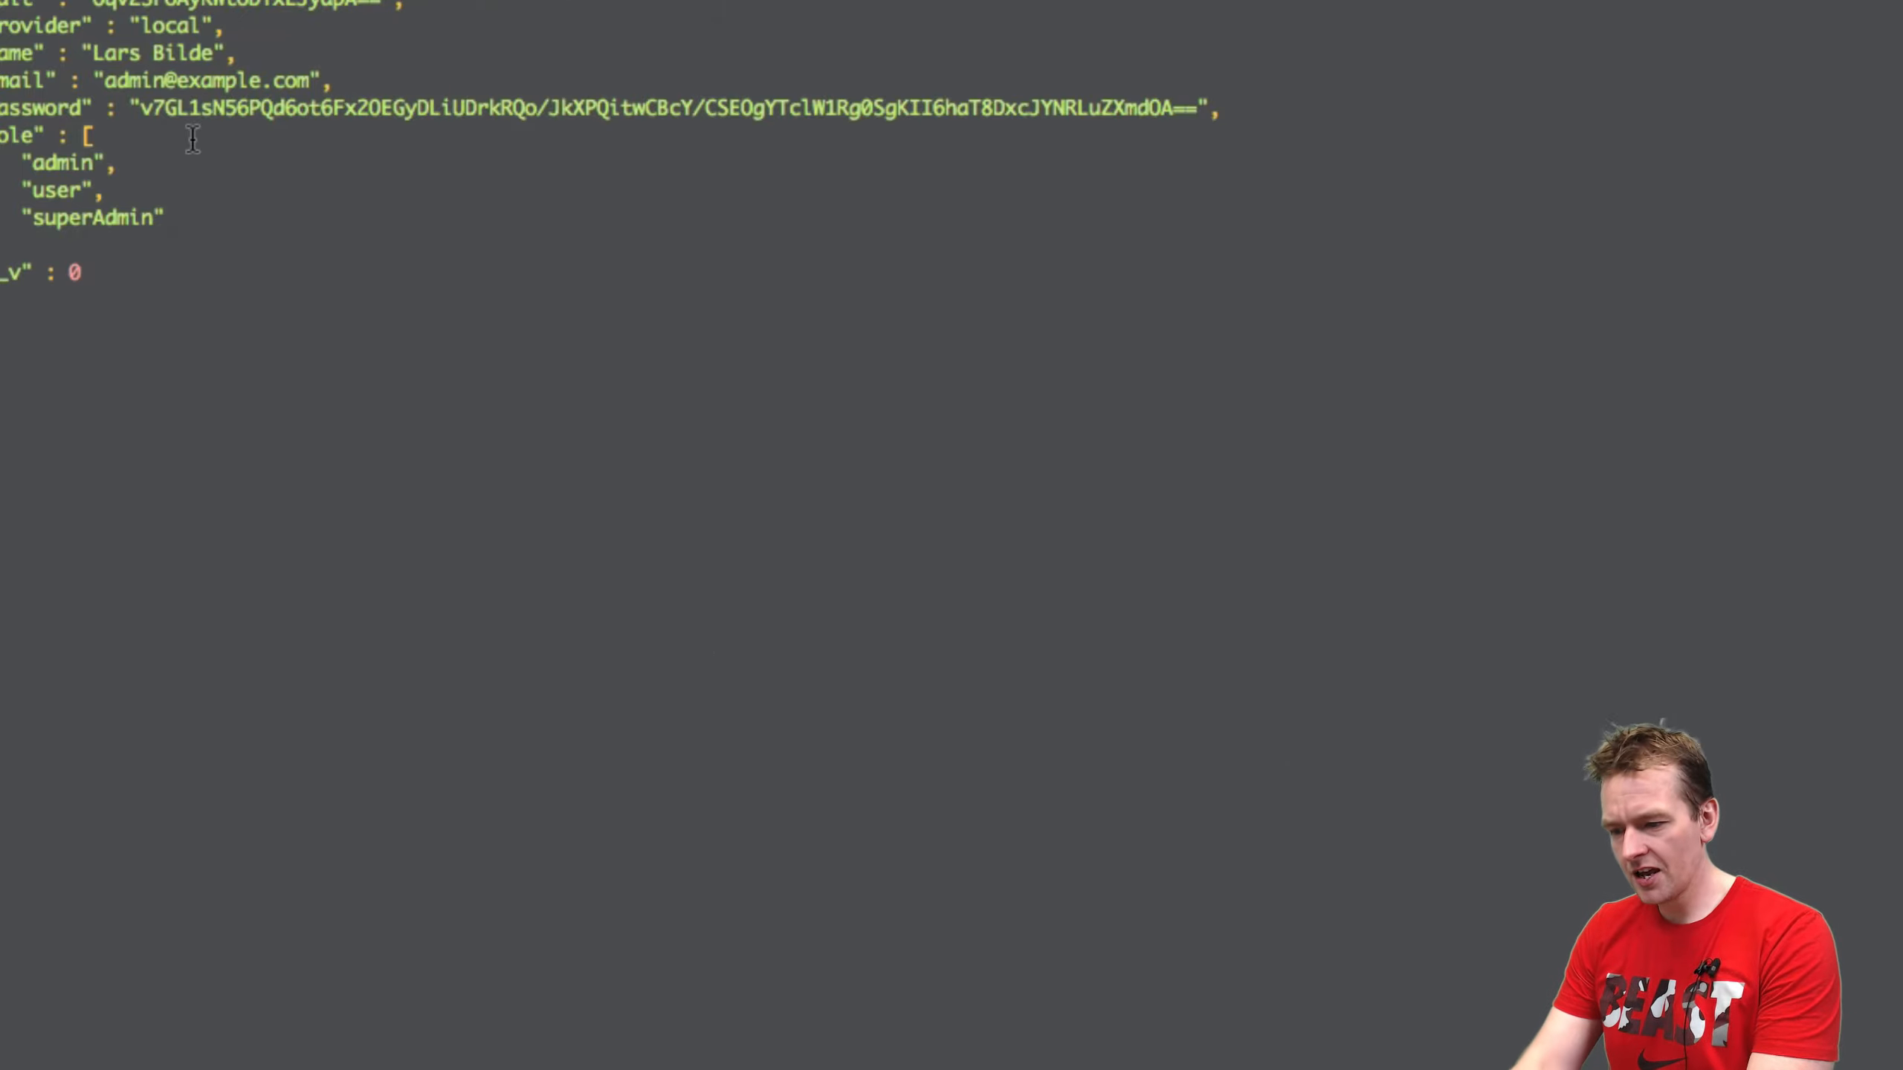
type("Juul")
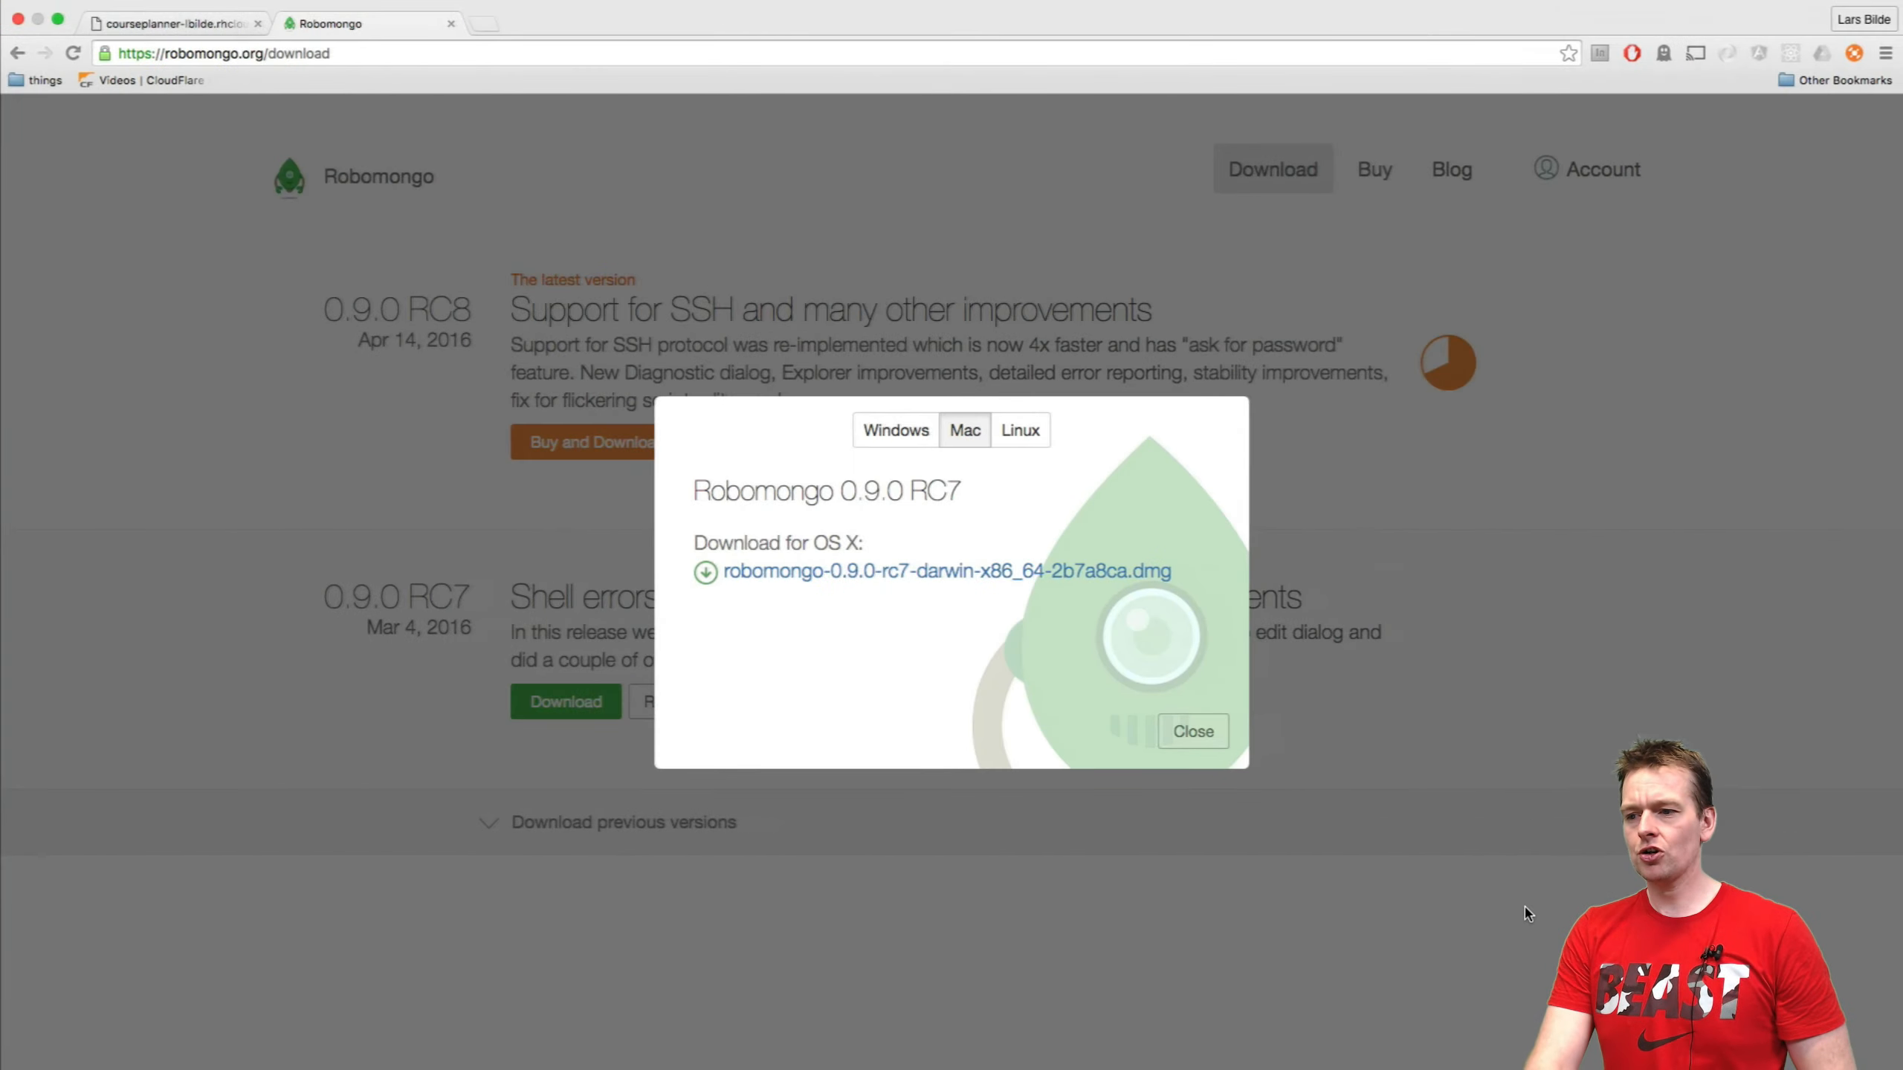
Step: Switch to the Course Planner browser tab to view the live site
left_click(171, 23)
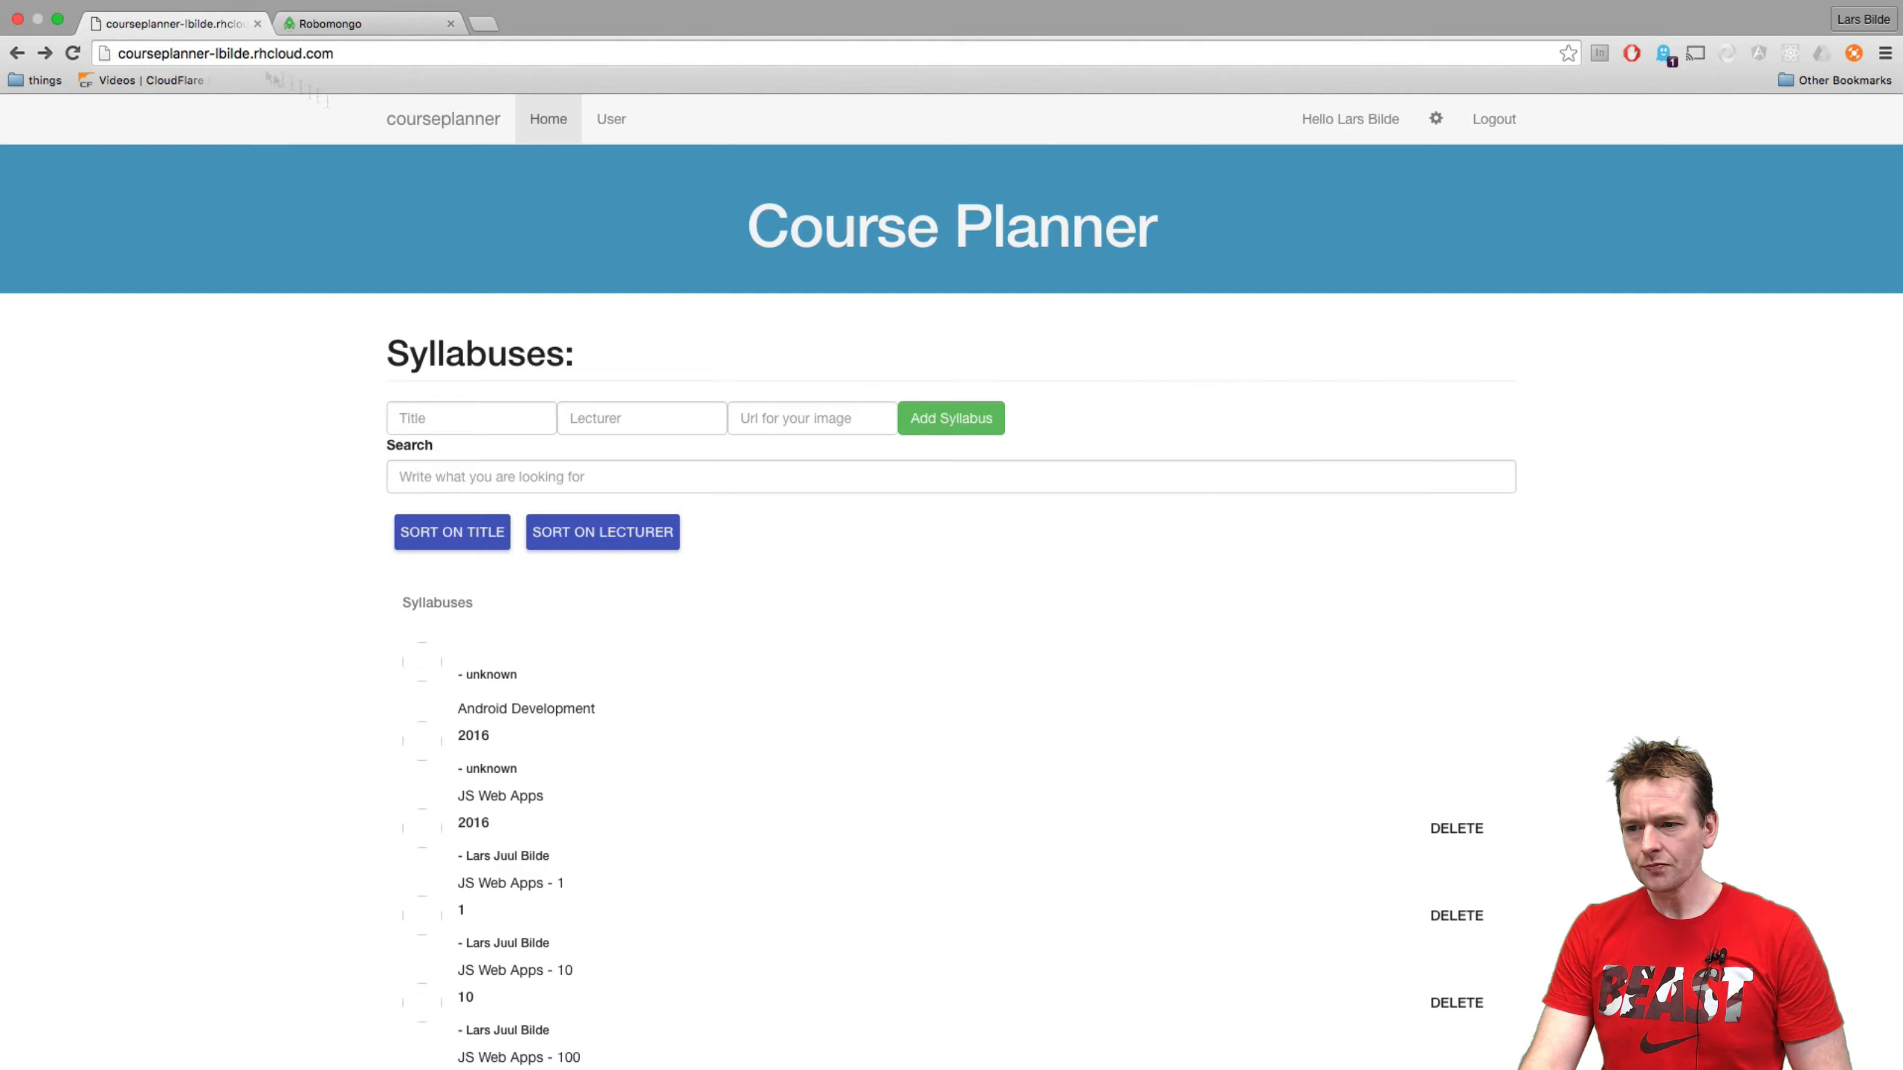
mouse_move(1393, 275)
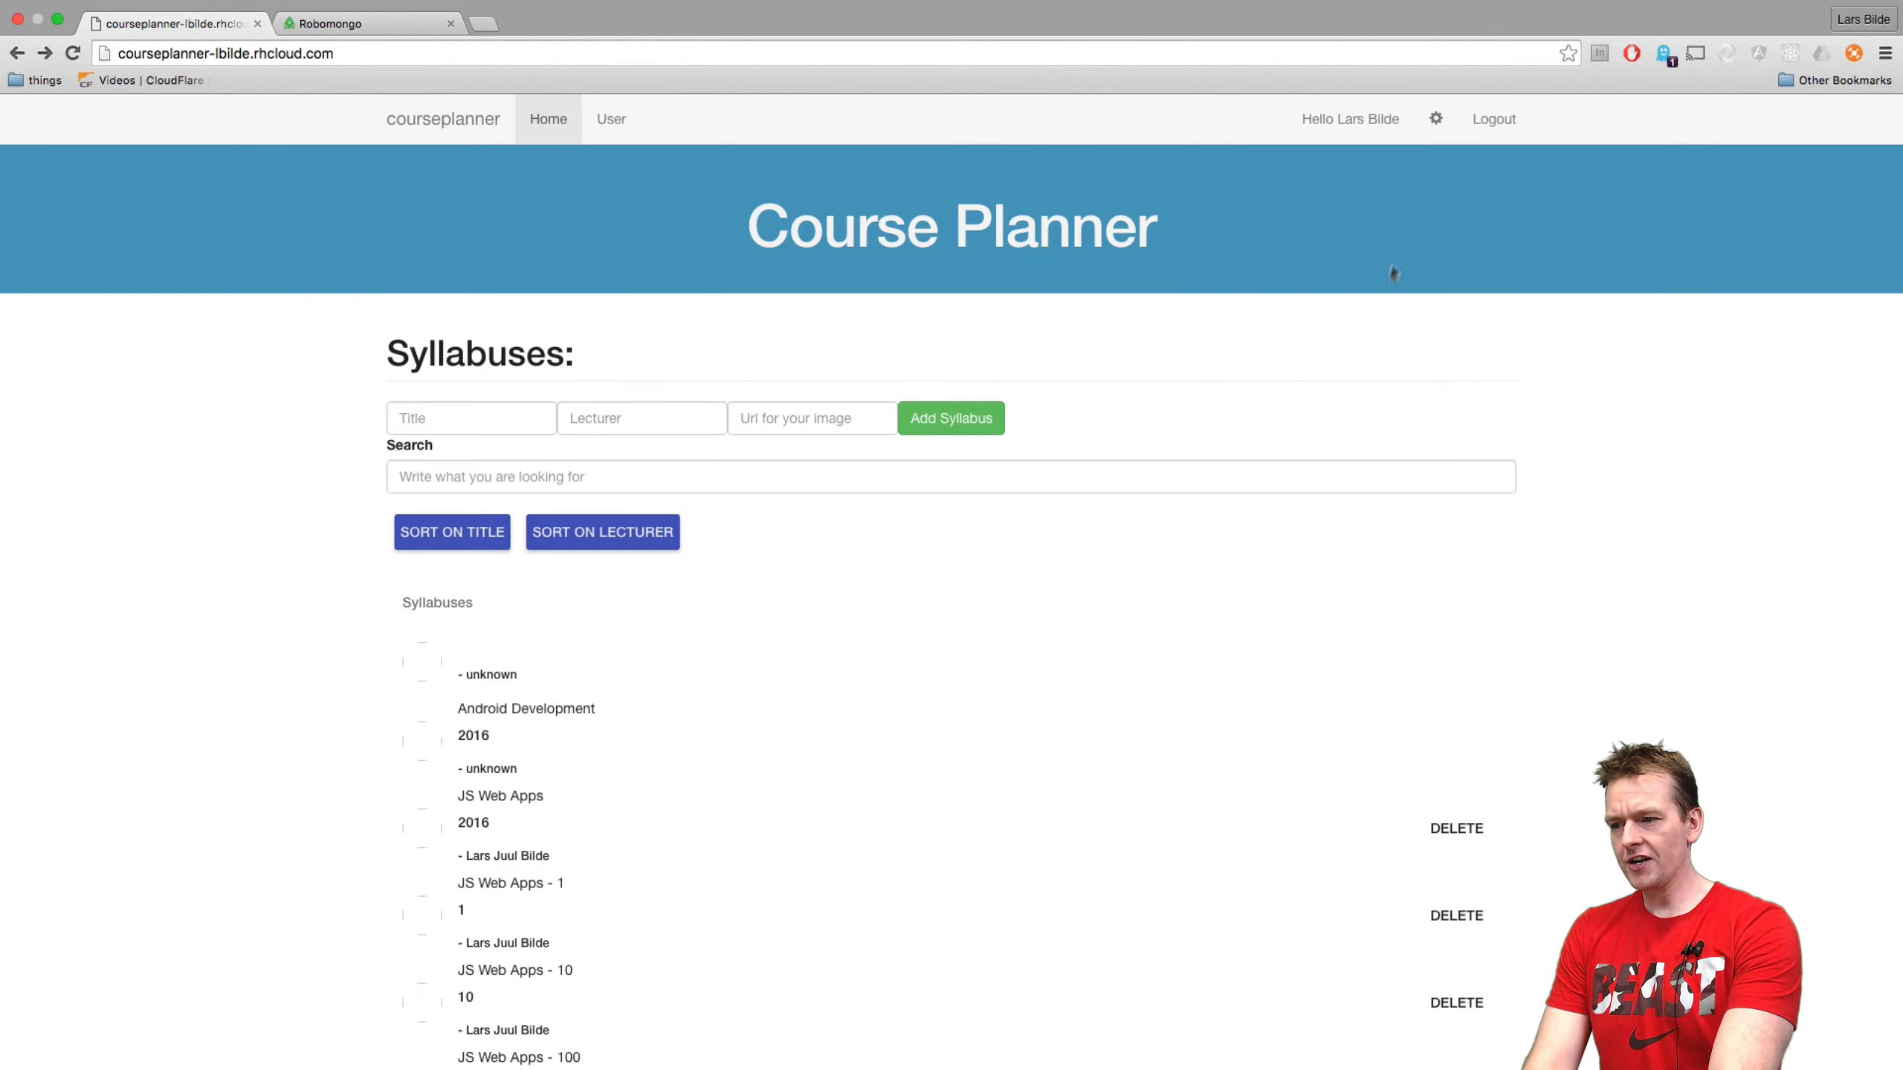
mouse_move(1353, 163)
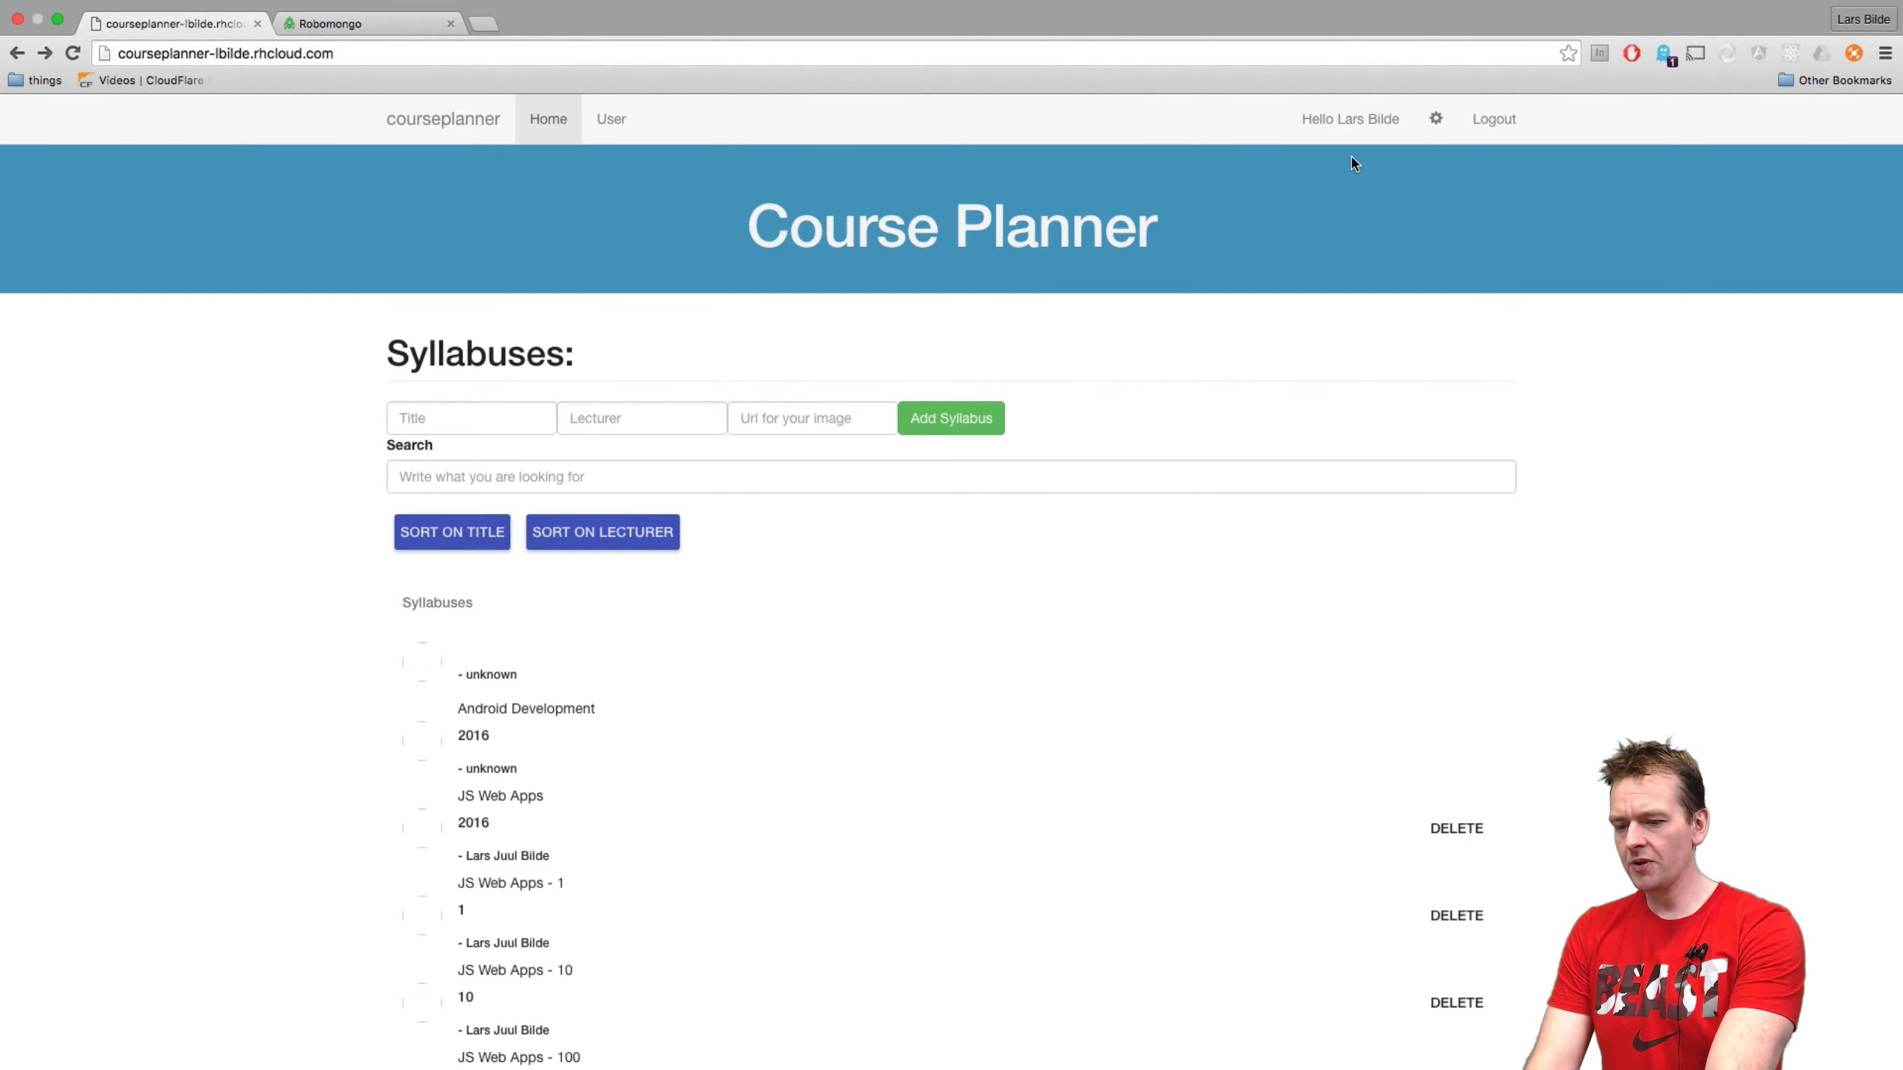